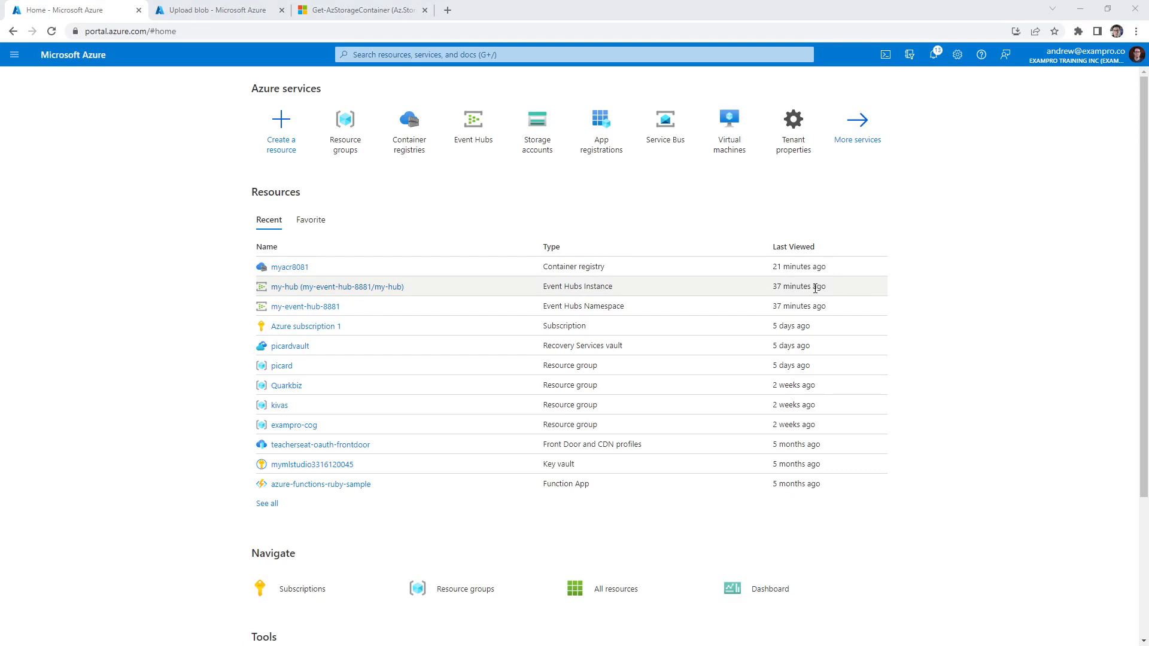
pyautogui.moveTo(409, 132)
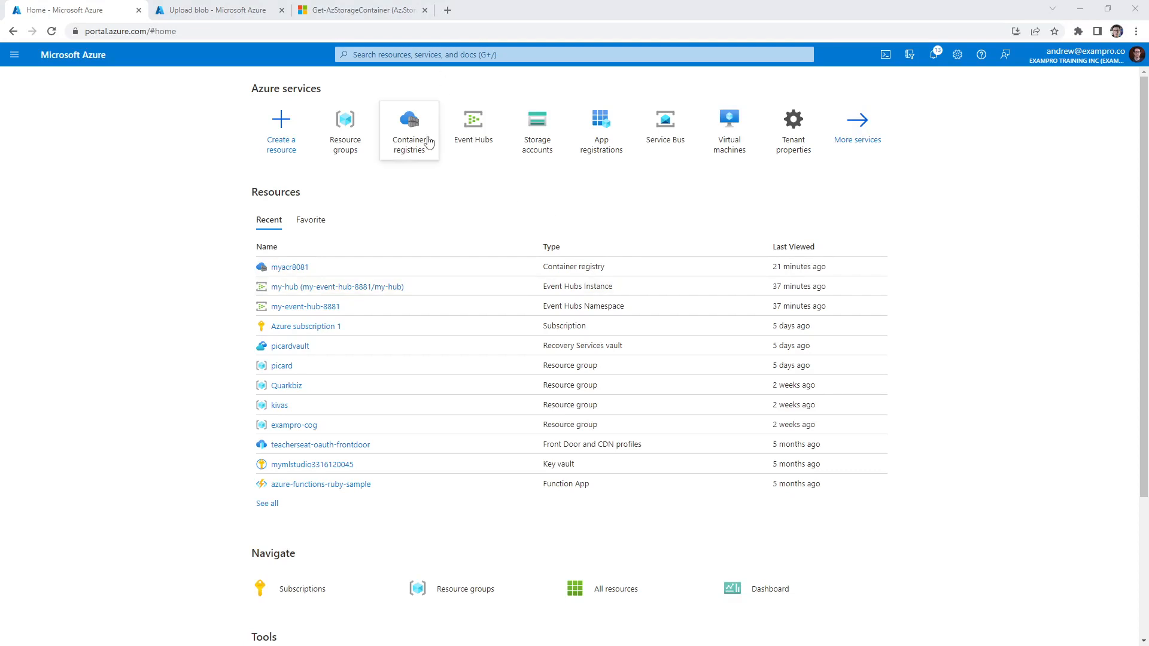
# Search the portal for 'storage account' and open the Storage accounts service list
pyautogui.click(574, 54)
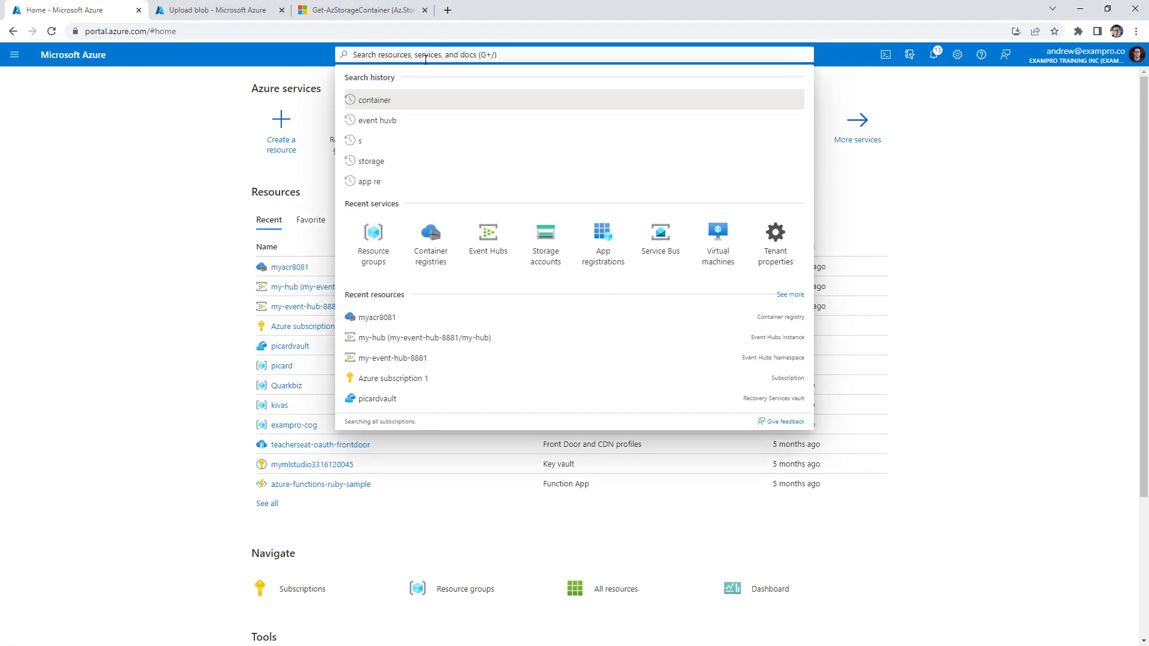
pyautogui.write('storage account')
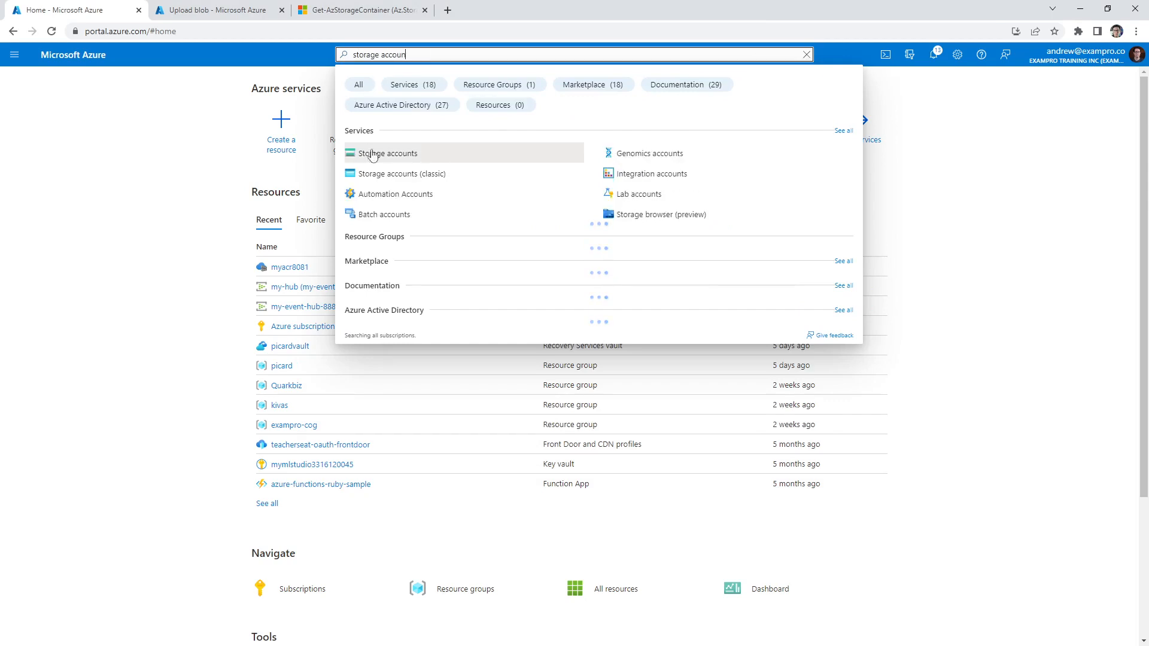
pyautogui.click(385, 154)
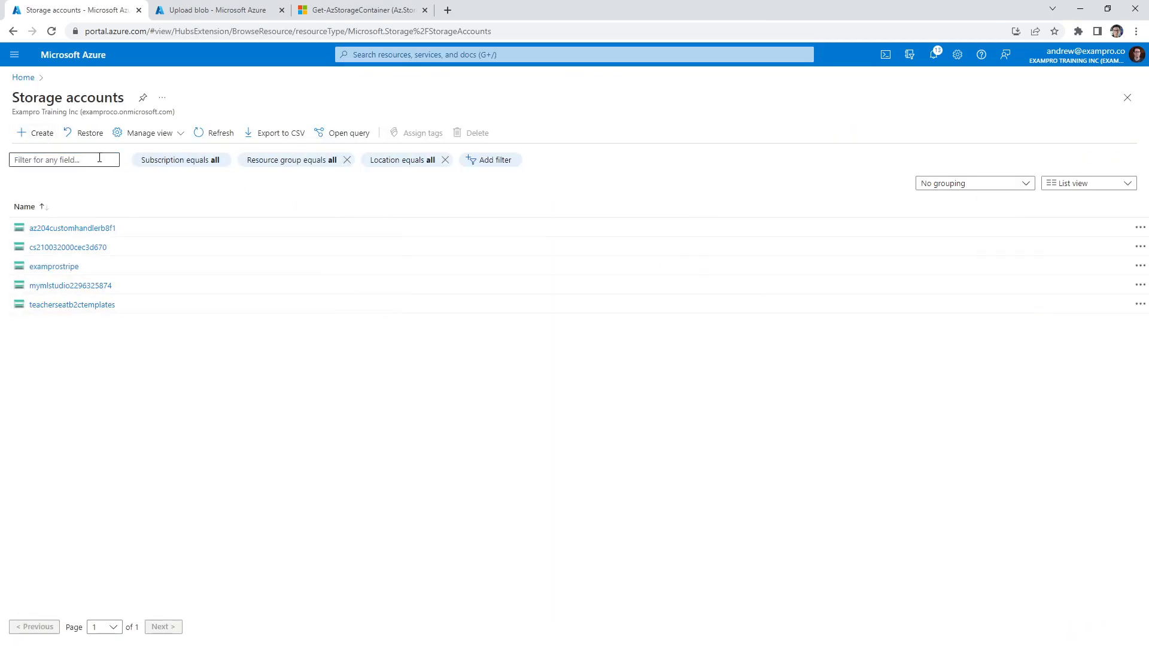
# Create storage account blobps898394 in new resource group my-blob-copy-ps, then review and deploy
pyautogui.click(36, 132)
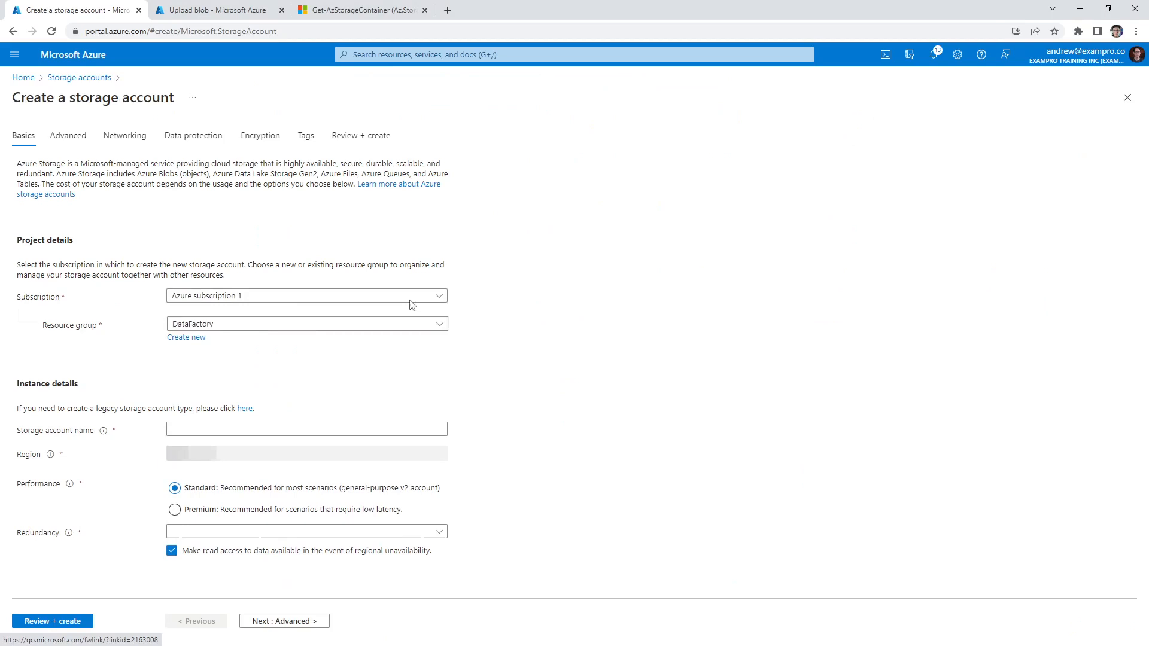
pyautogui.click(186, 337)
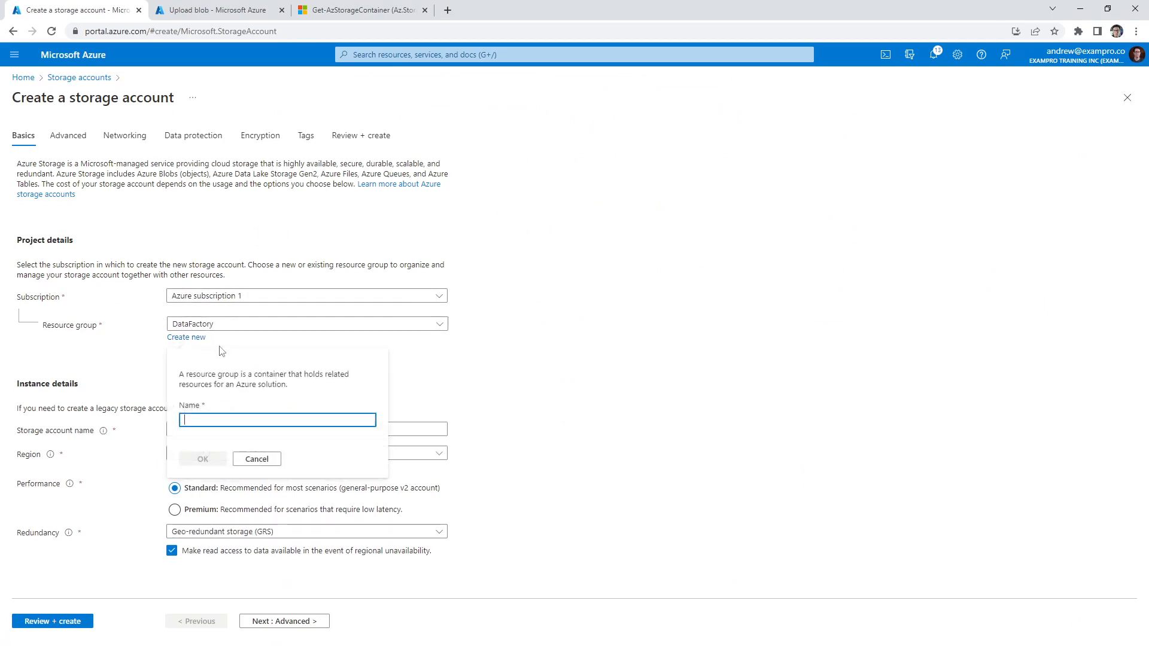
pyautogui.write('my-')
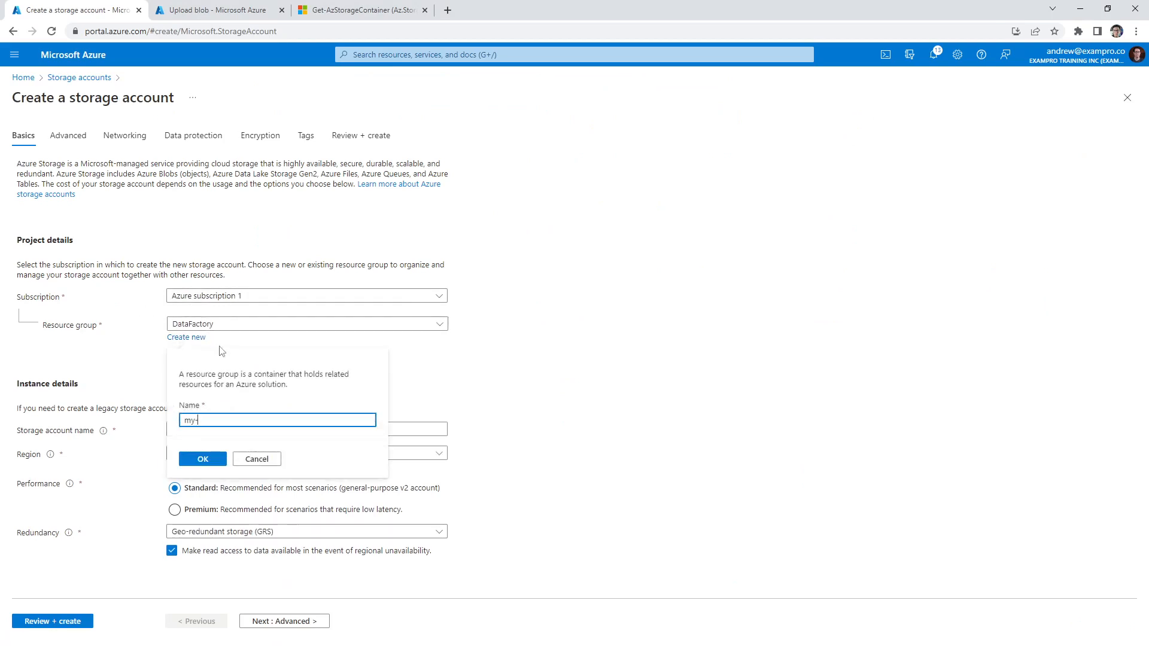
pyautogui.write('blob-copy-p')
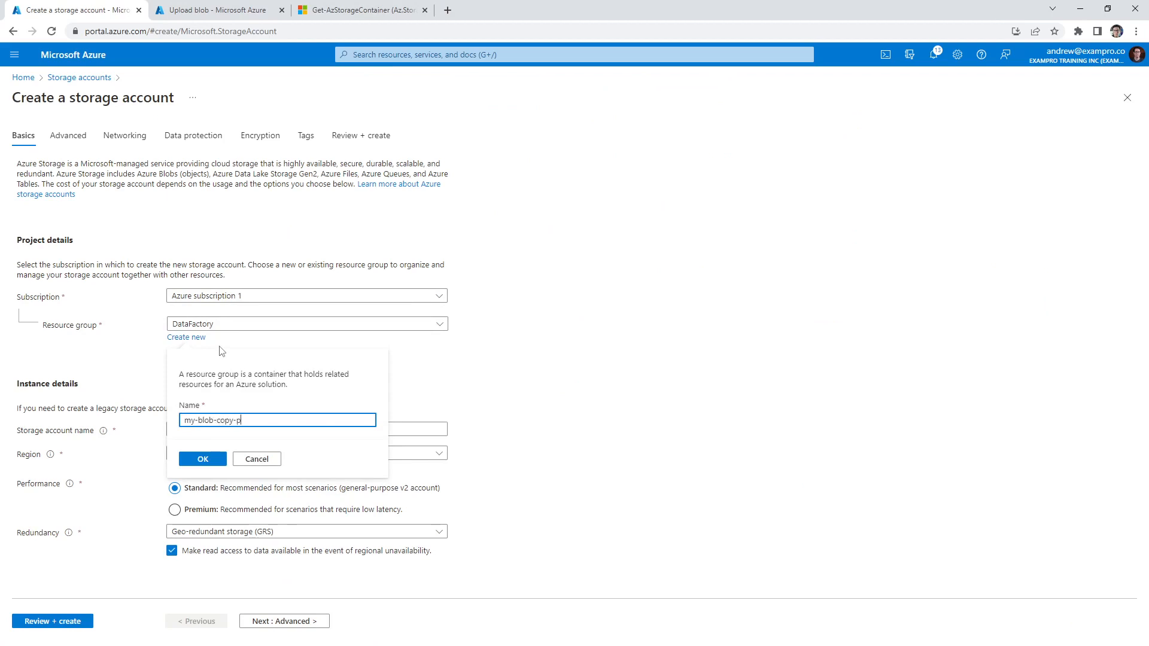
pyautogui.click(201, 459)
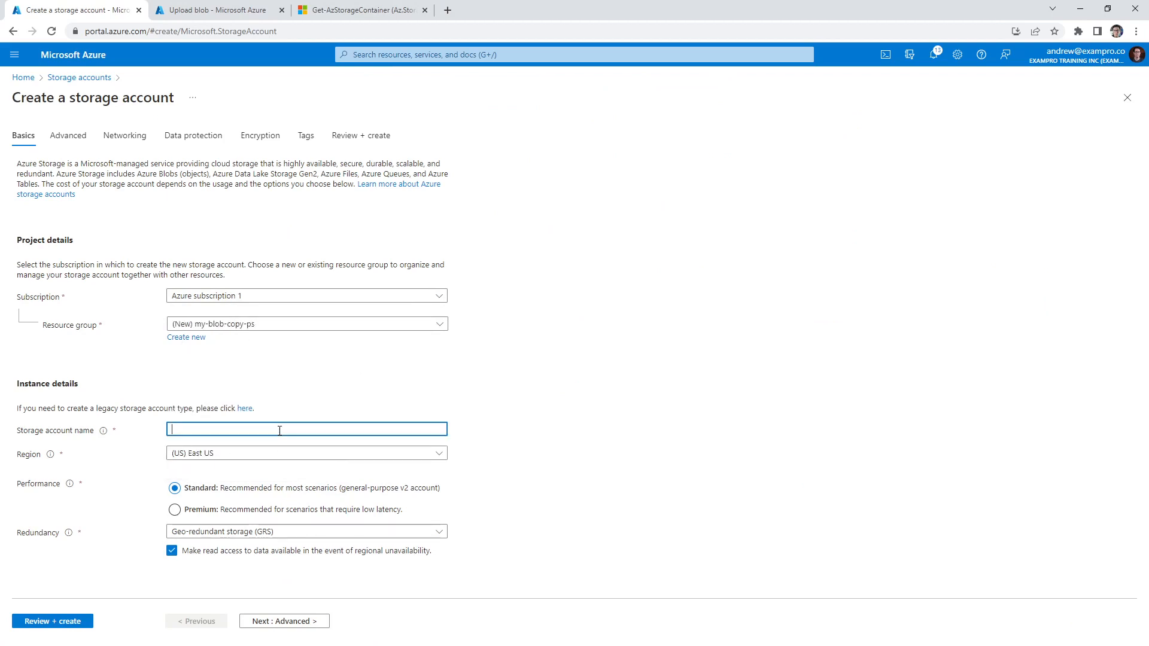
pyautogui.write('blob')
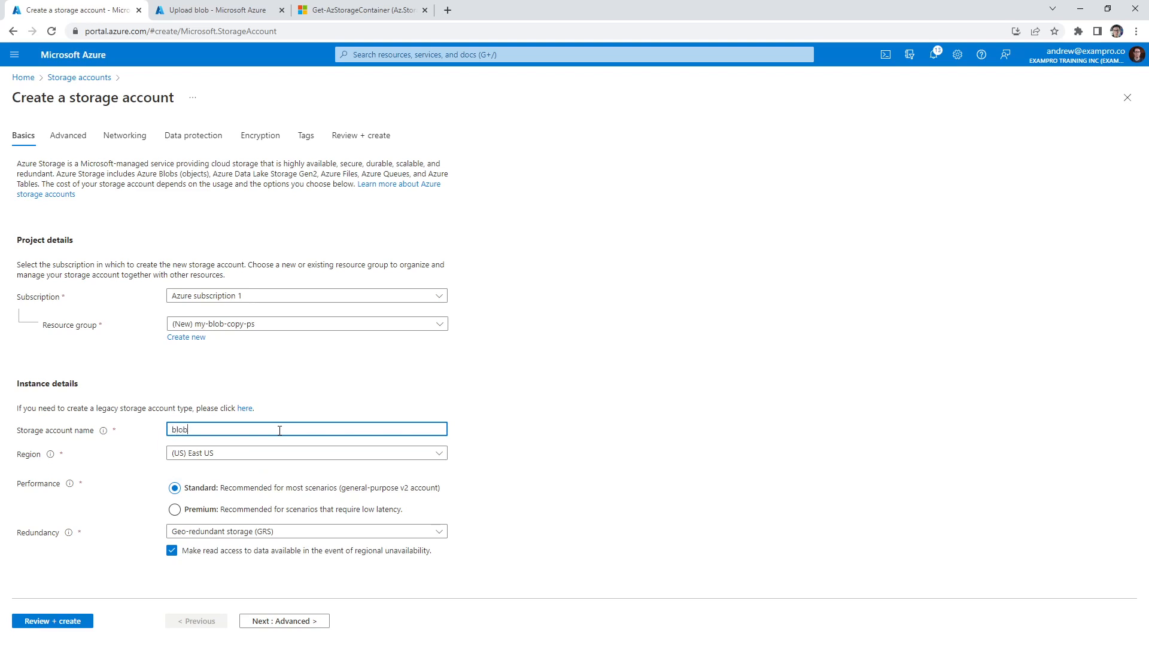
pyautogui.write('ps8983942')
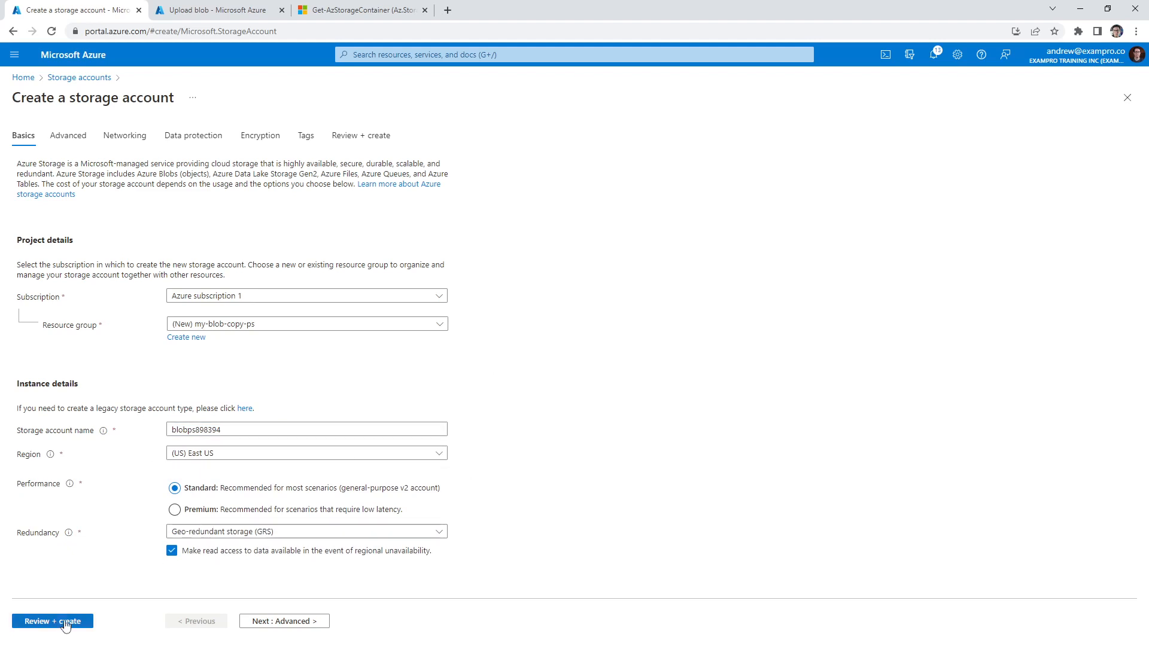
pyautogui.click(52, 620)
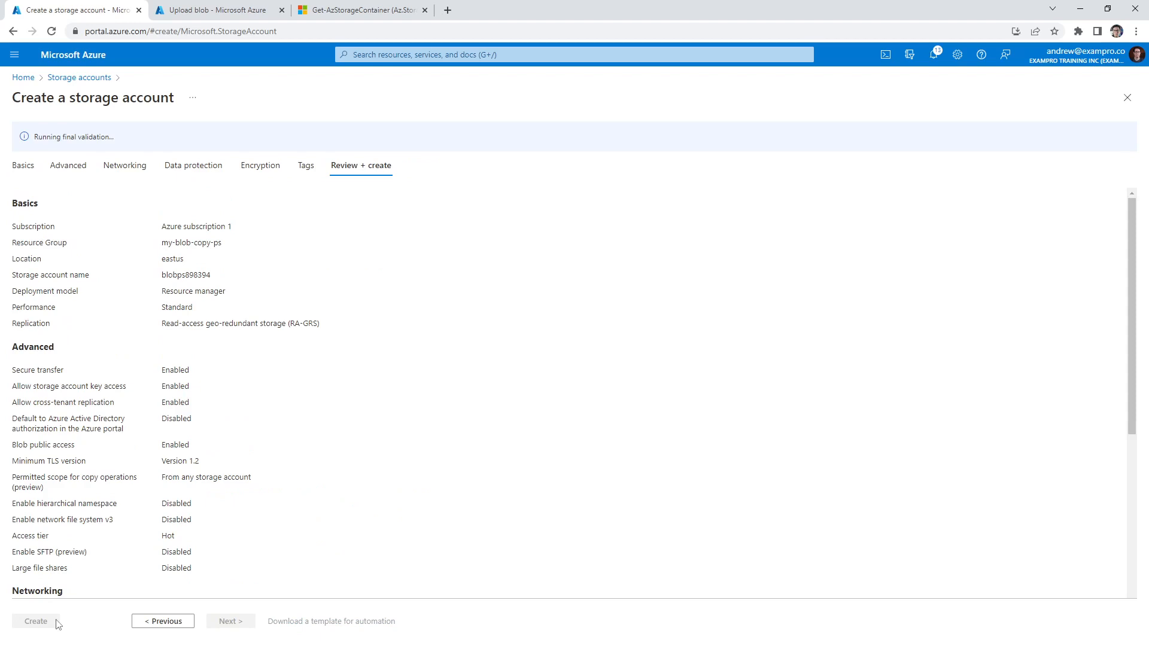
pyautogui.click(35, 621)
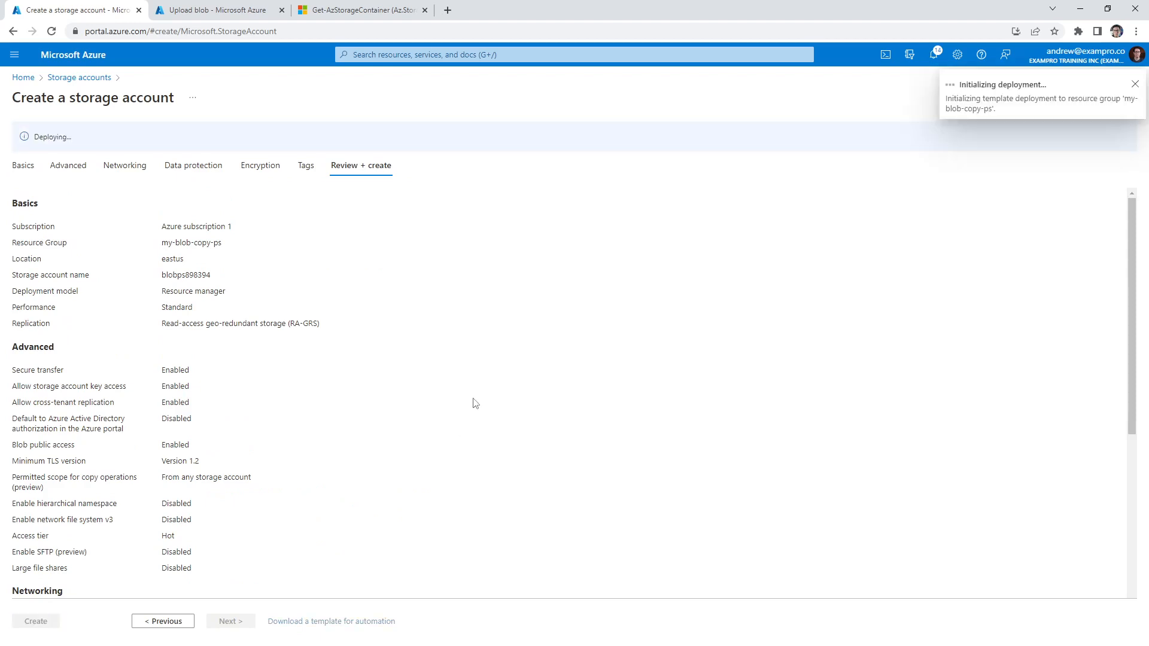
# View the blobps898394 deployment progress and start a PowerShell Cloud Shell session
pyautogui.click(36, 621)
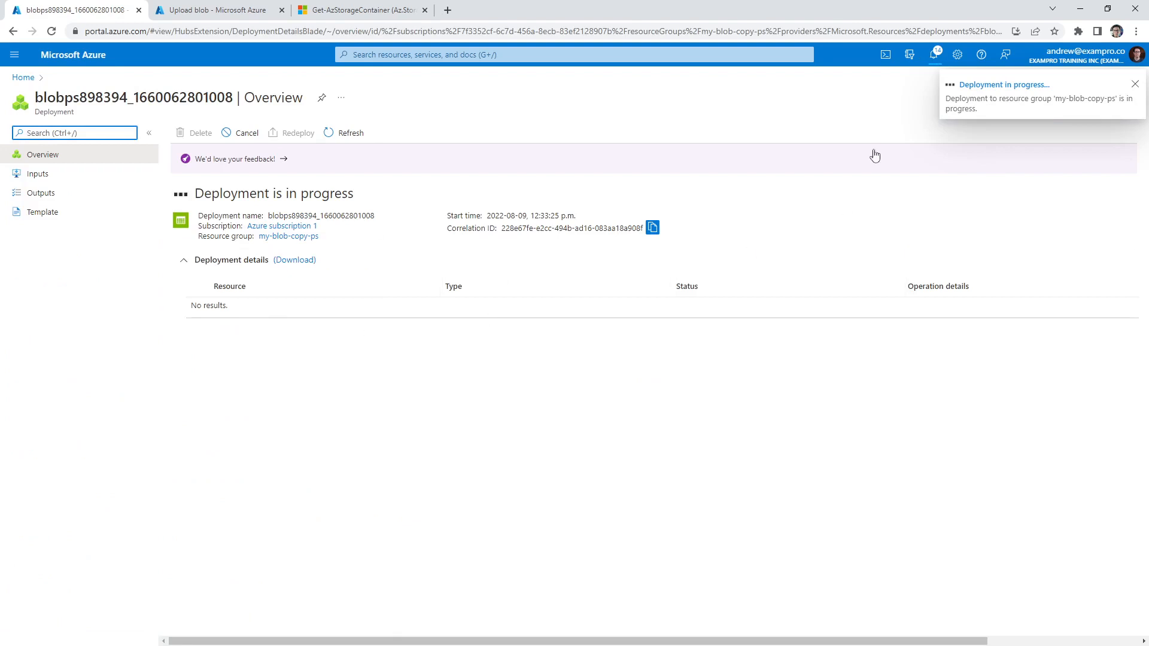
pyautogui.click(885, 54)
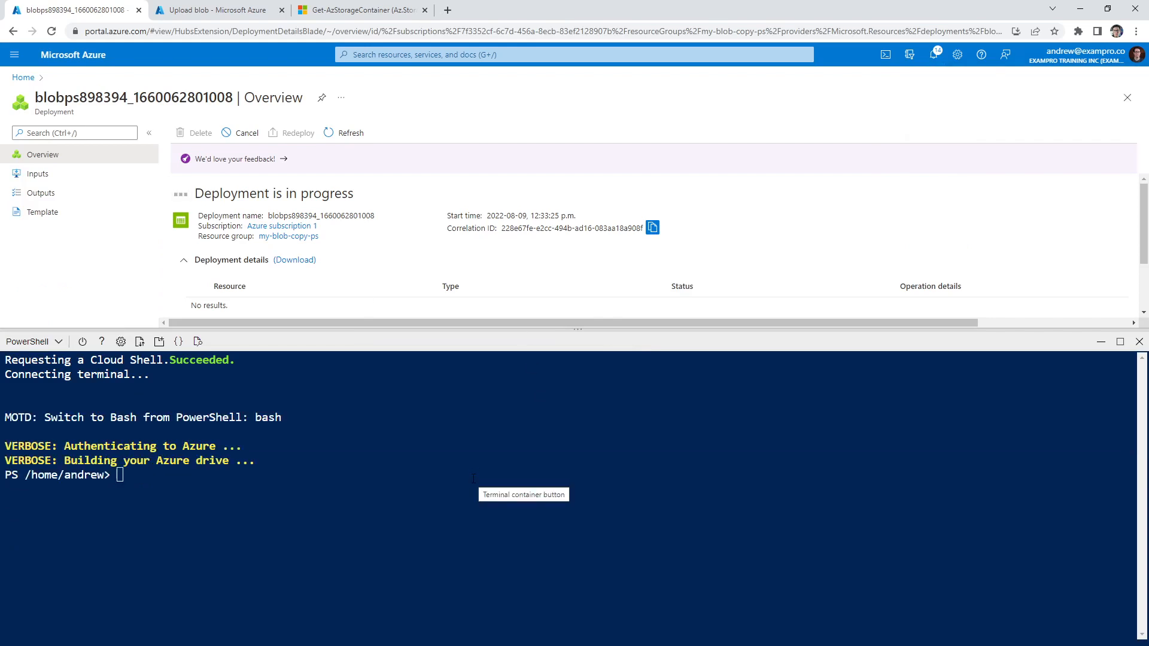
pyautogui.moveTo(409, 489)
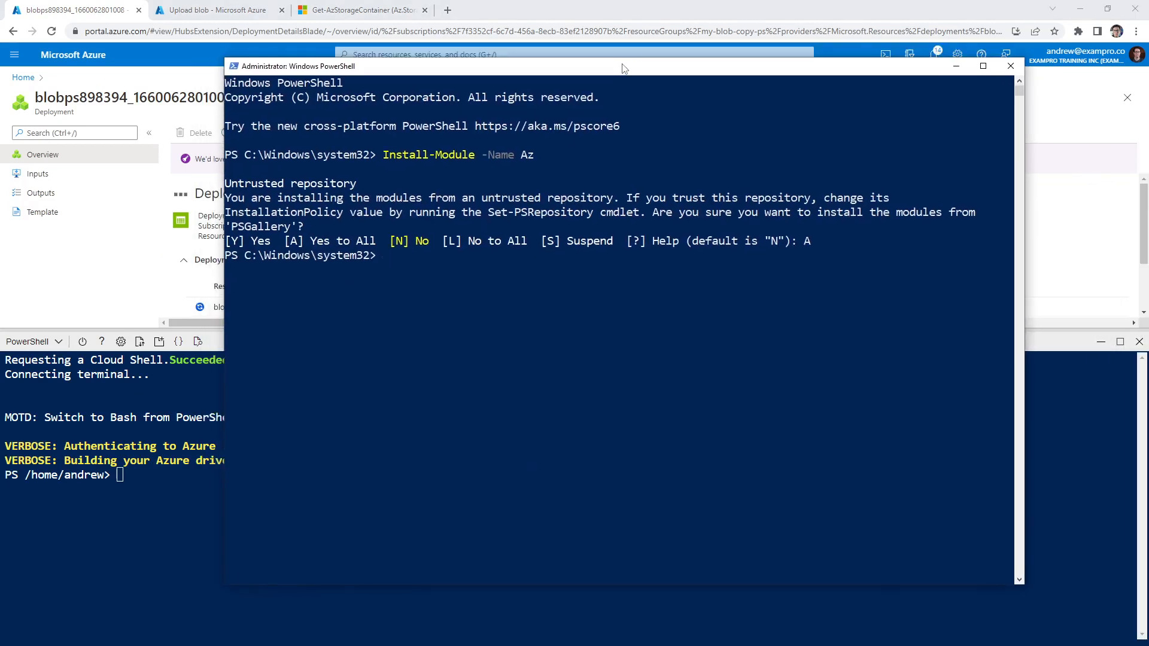
pyautogui.moveTo(448, 164)
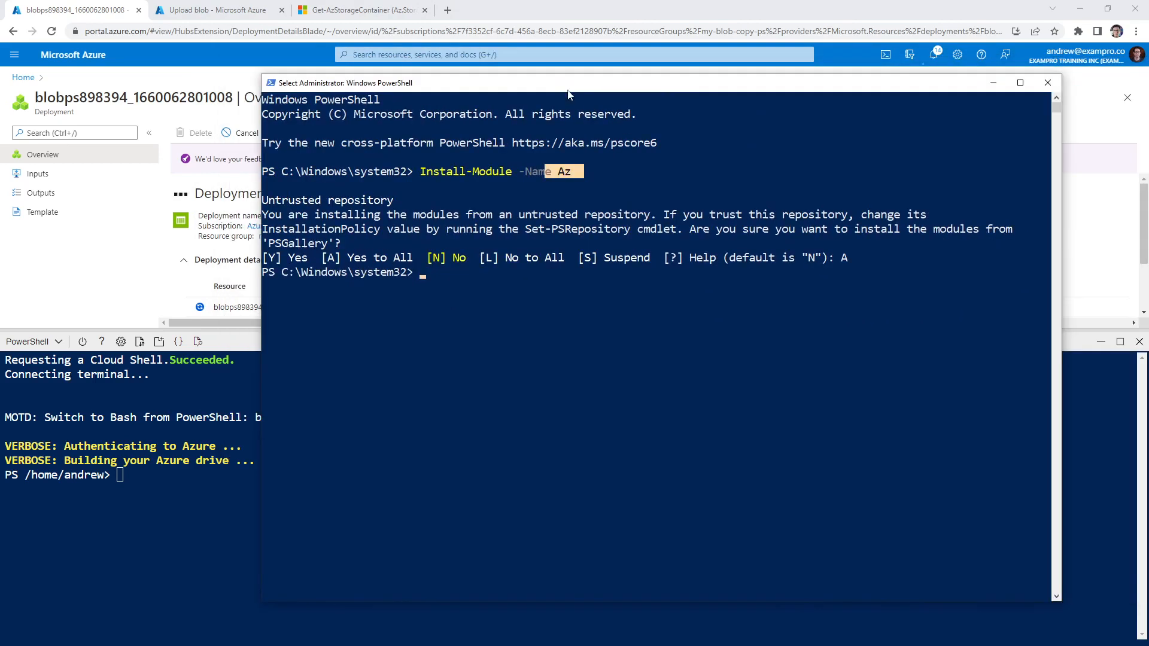
pyautogui.moveTo(633, 342)
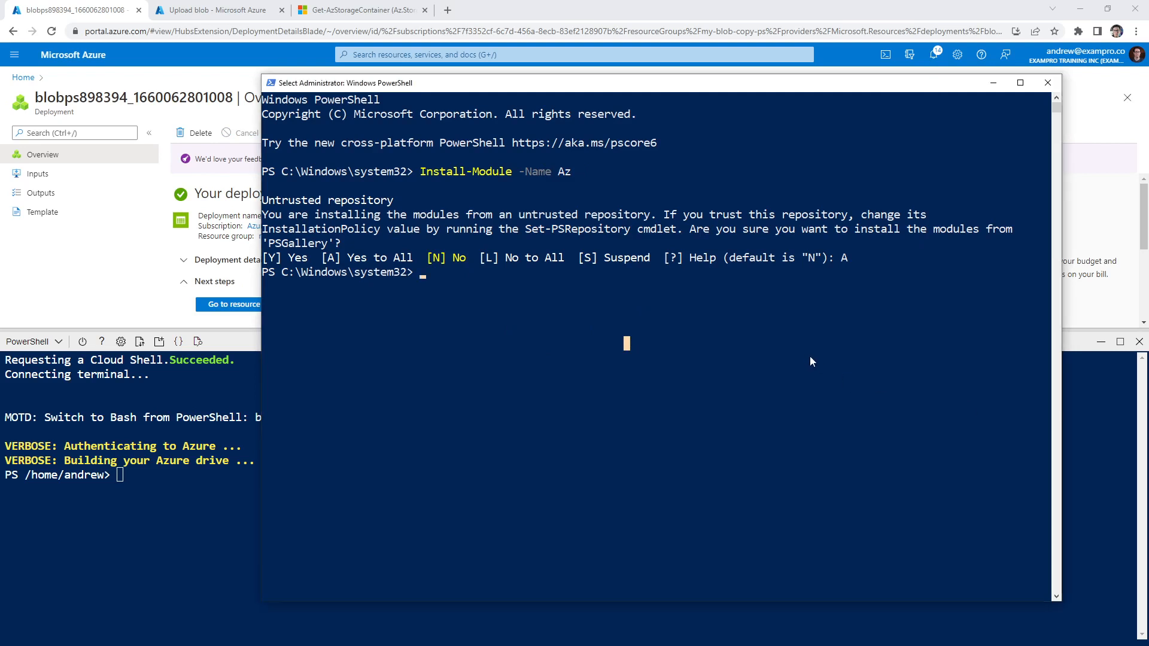
# Run Connect-AzAccount in local Windows PowerShell, then minimize it after Az.Accounts fails to load
pyautogui.write('Connect-Az')
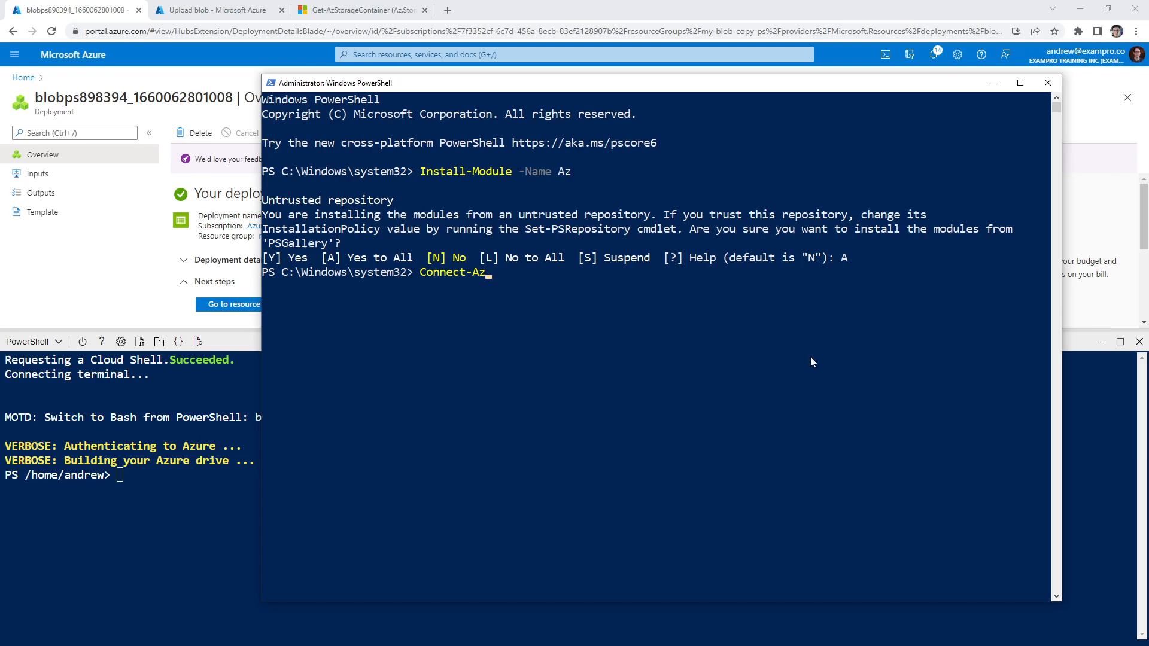
pyautogui.write('Account')
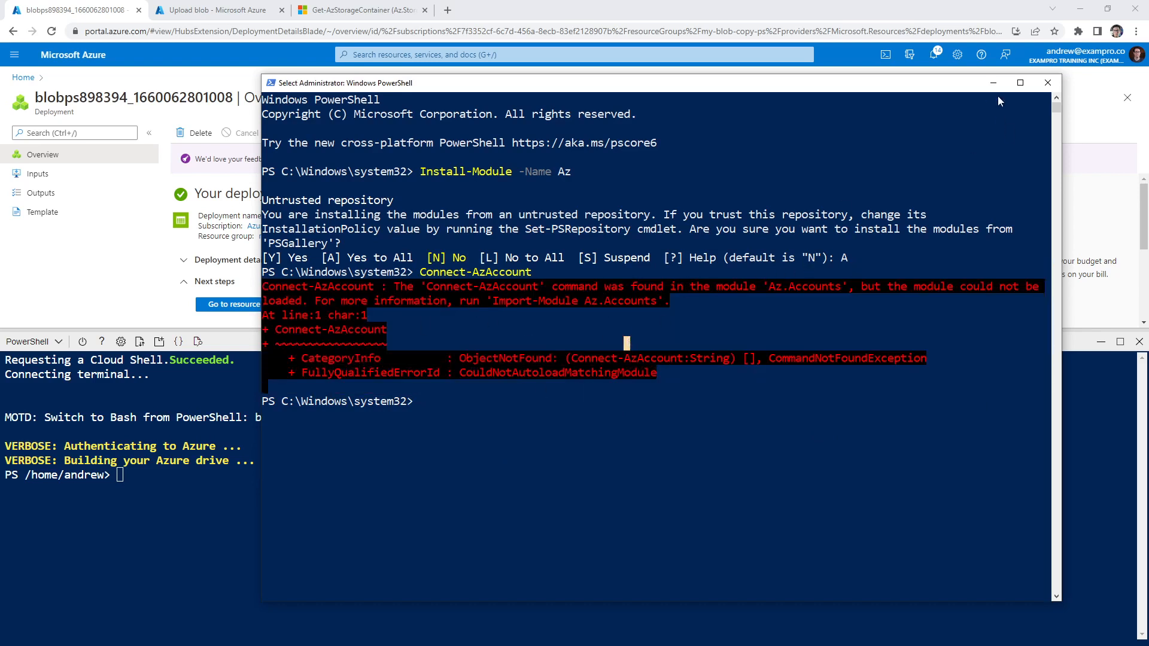
pyautogui.click(1047, 82)
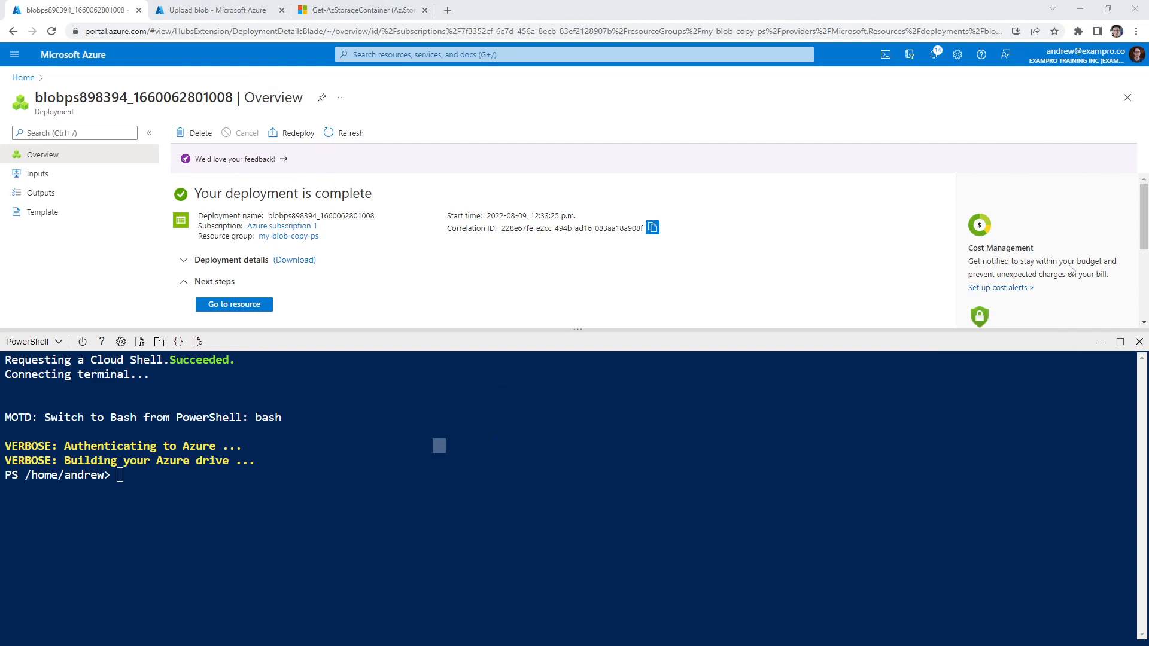
# Open the blobps898394 storage account and create the private container container1
pyautogui.click(215, 10)
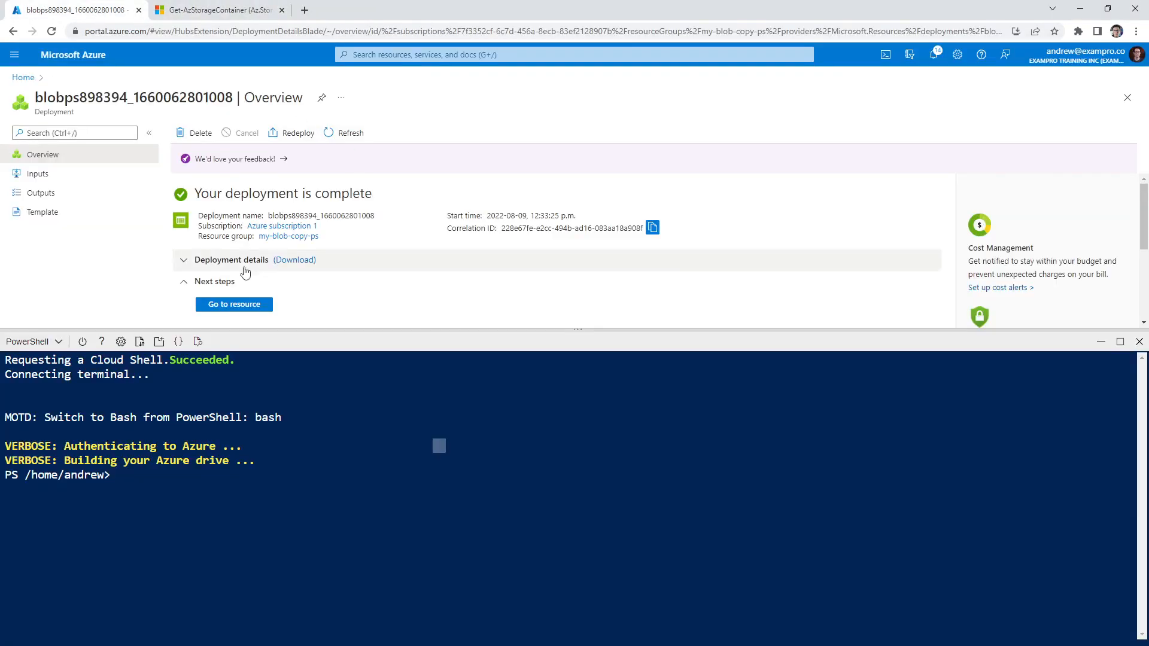
pyautogui.click(234, 304)
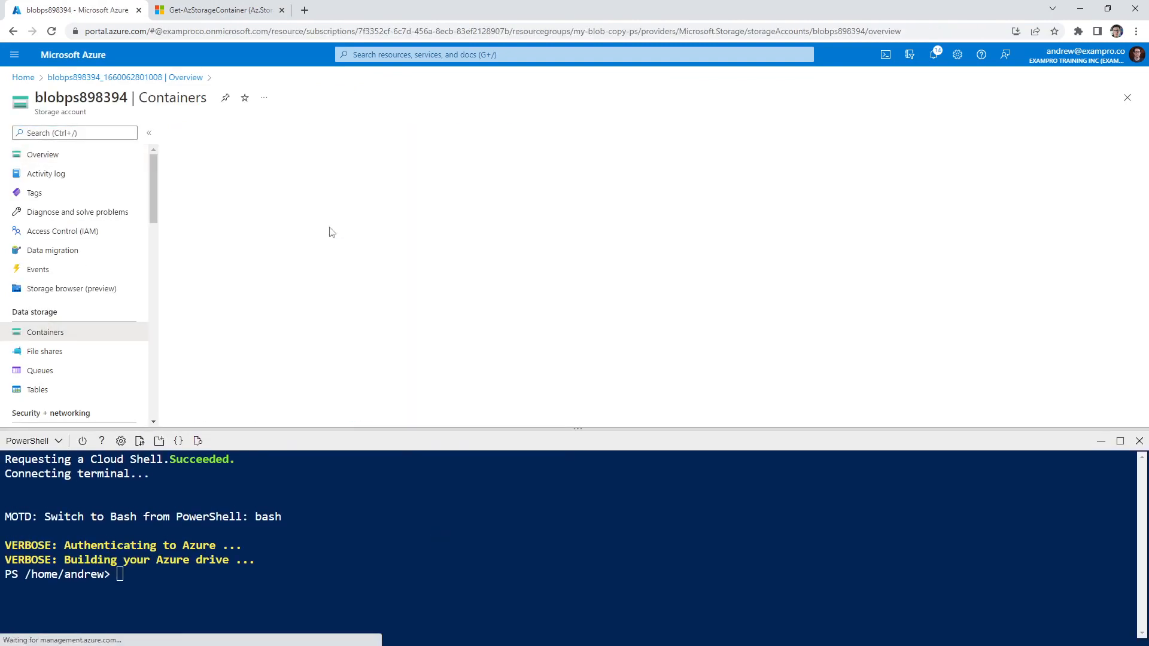
pyautogui.click(203, 133)
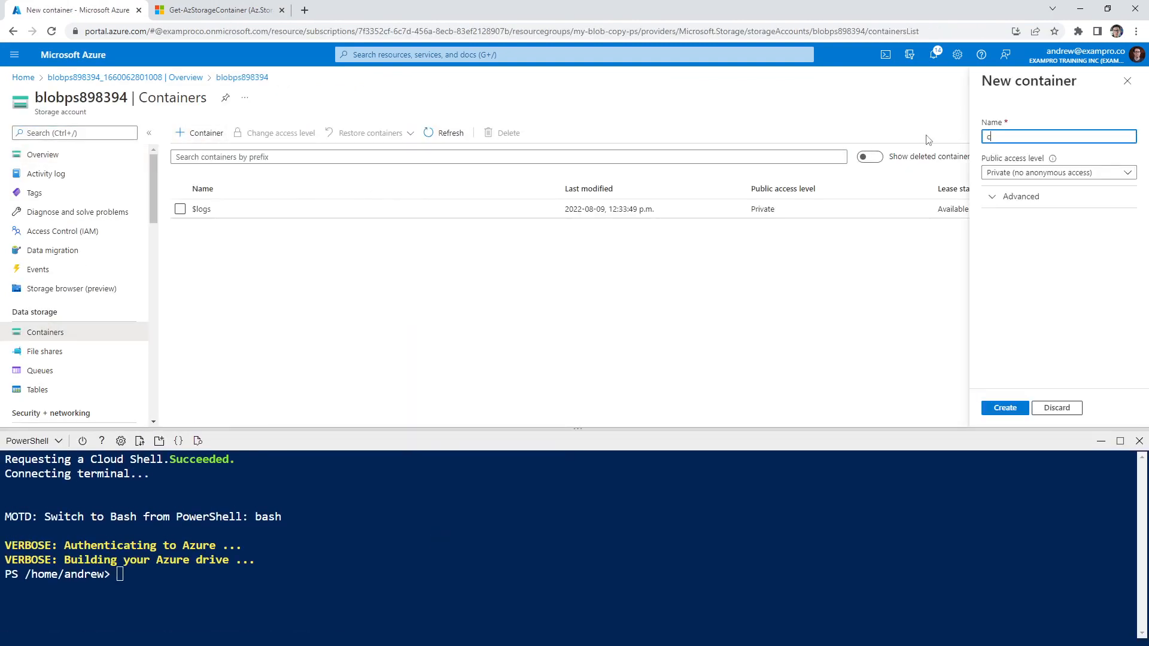
pyautogui.click(1005, 408)
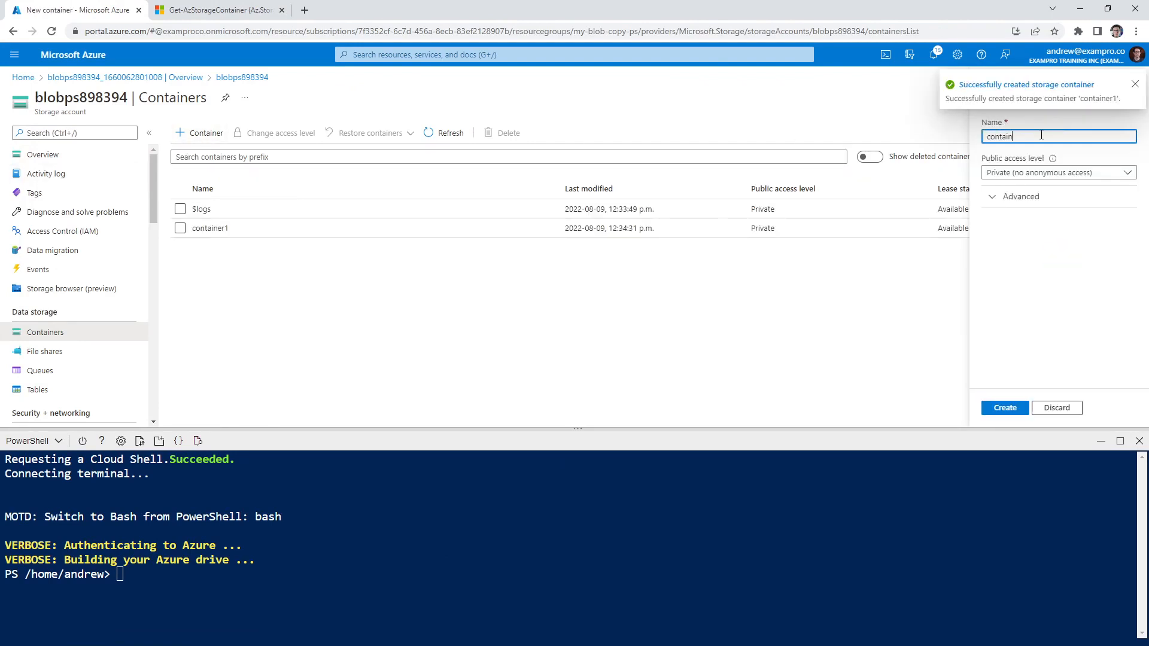
pyautogui.click(1003, 408)
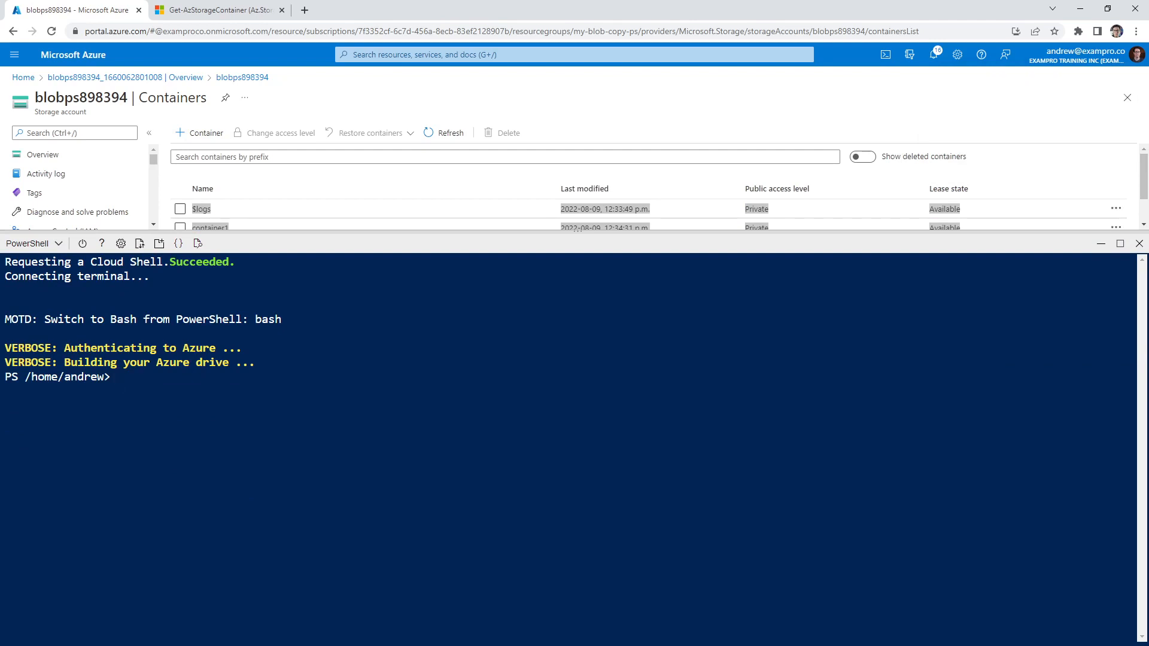
# Run Set-AzContext -Subscription "Azure subscription 1" in Cloud Shell and begin $ResourceGroup
pyautogui.write('Get-')
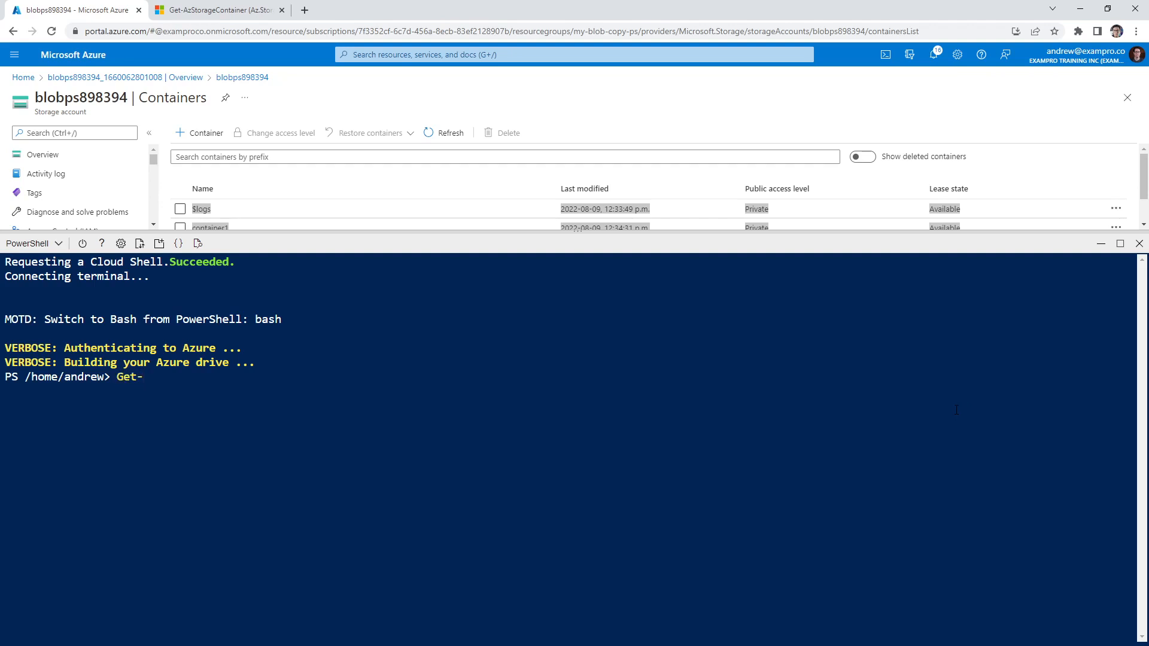
pyautogui.write('AzSubscription')
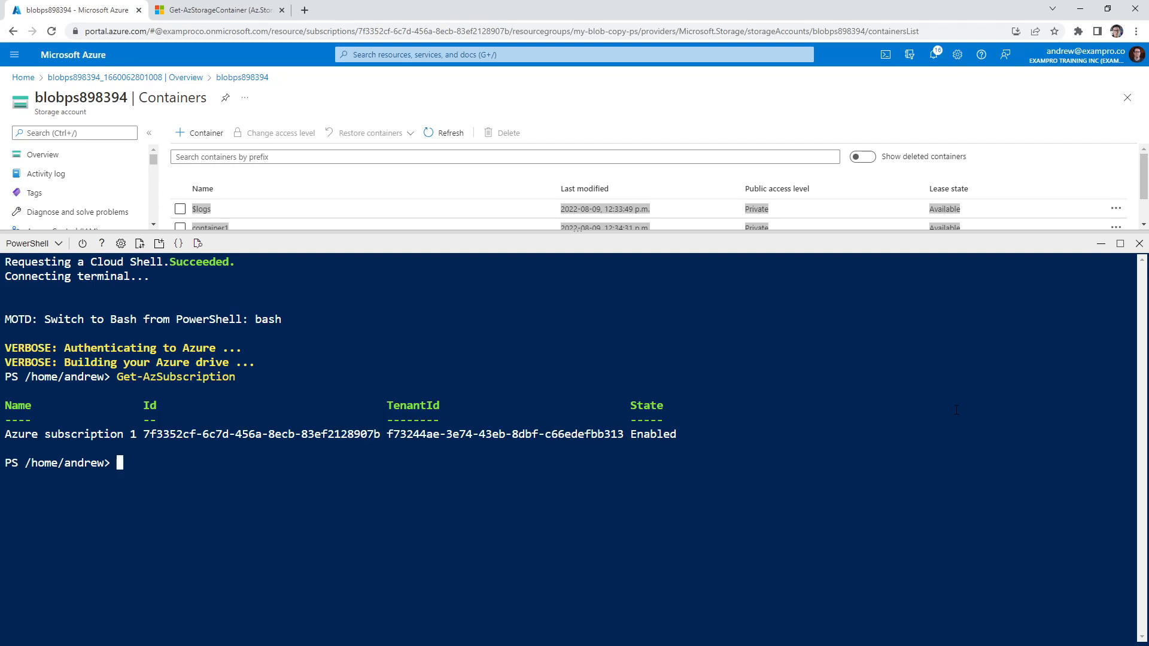
pyautogui.write('Set-AzContext -')
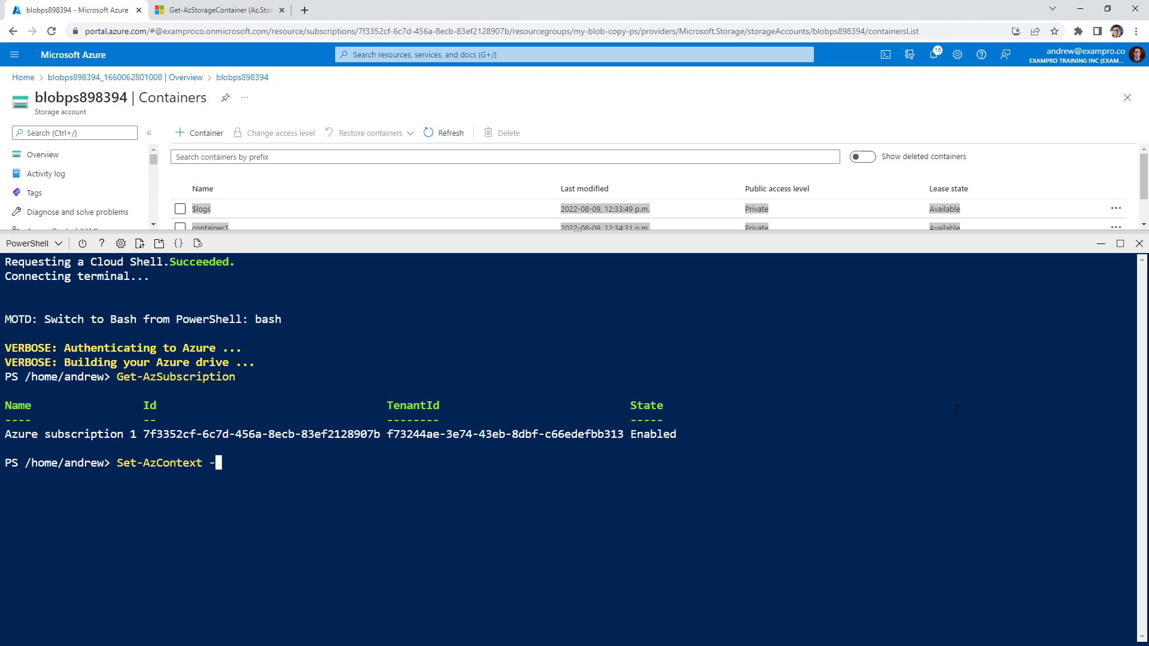
pyautogui.write('Subscription ""')
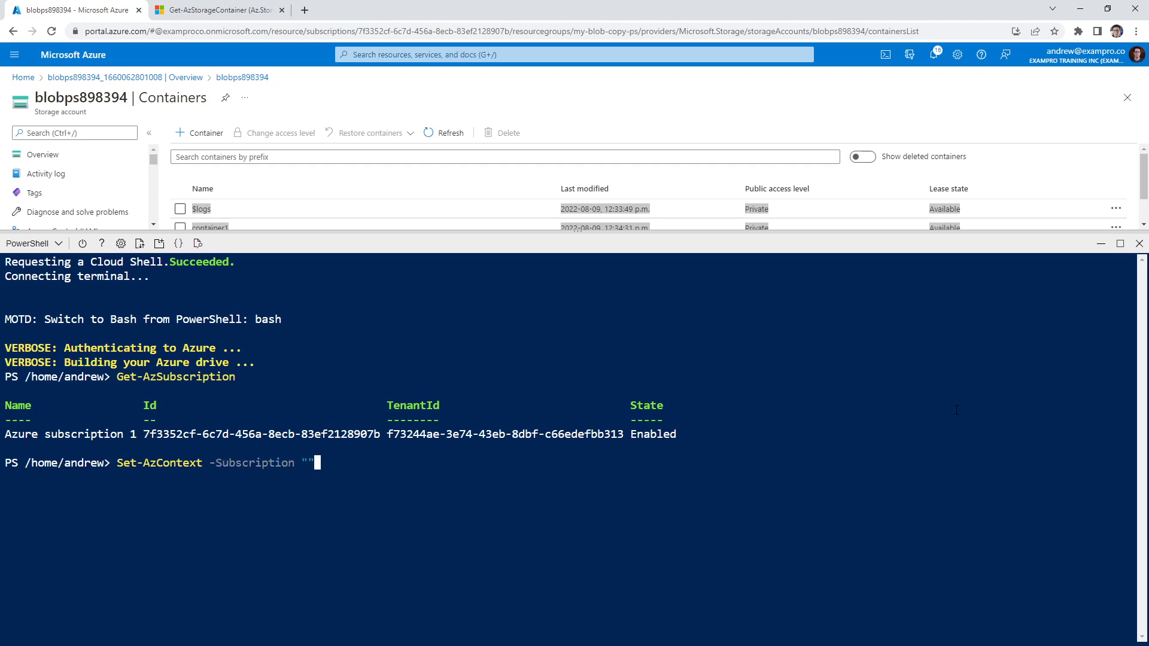
pyautogui.write('Azure subscription 1')
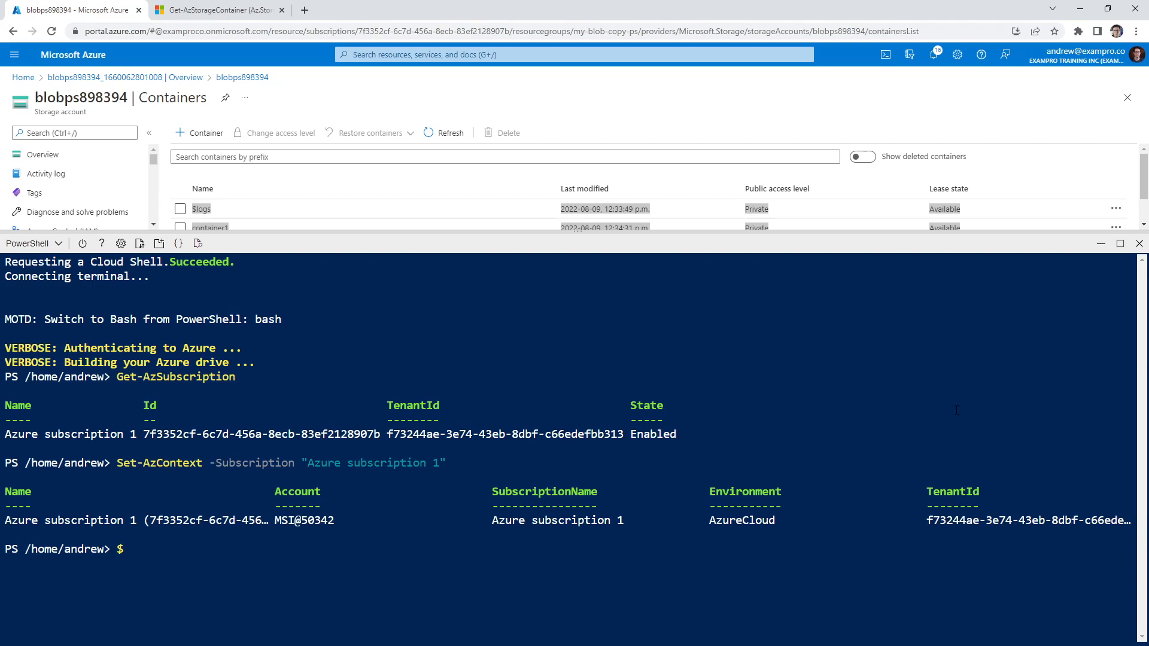
pyautogui.write('$ResourceGroup')
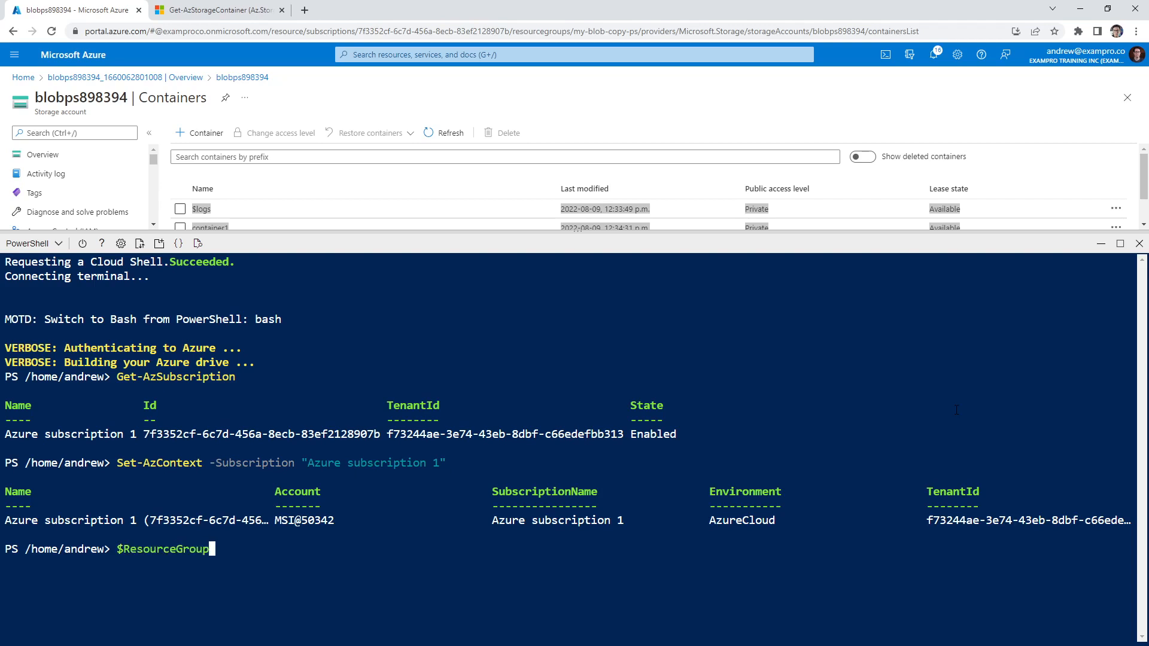
# Assign $ResourceGroup = "my-blob-copy-ps" in Cloud Shell
pyautogui.write('= ""')
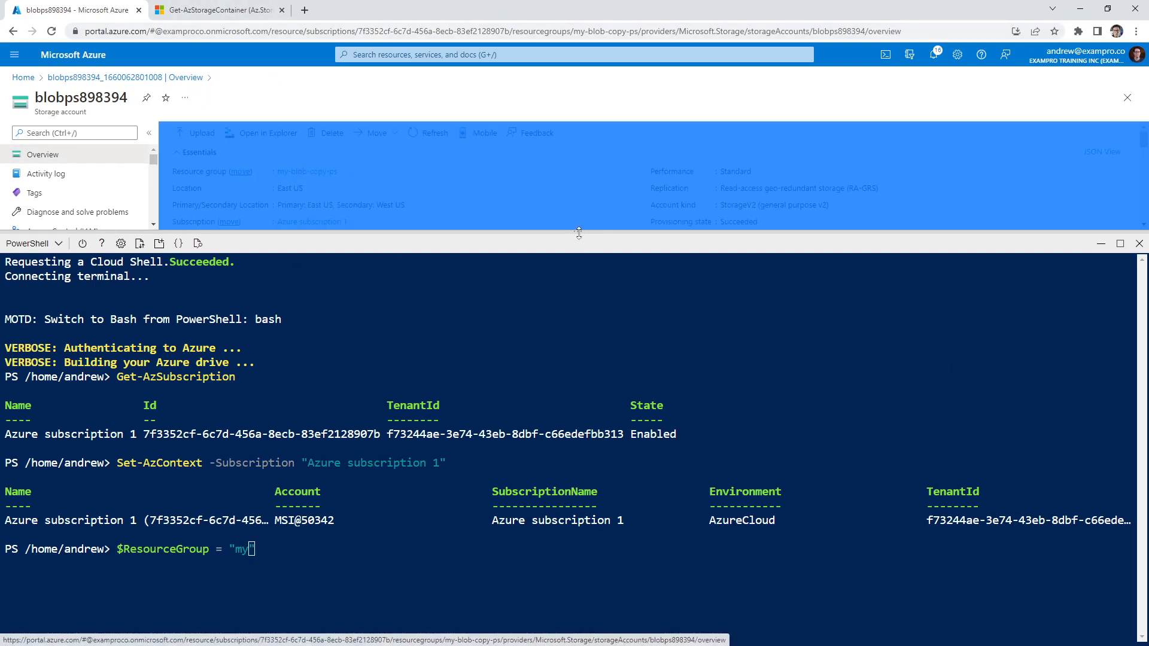
pyautogui.write('-')
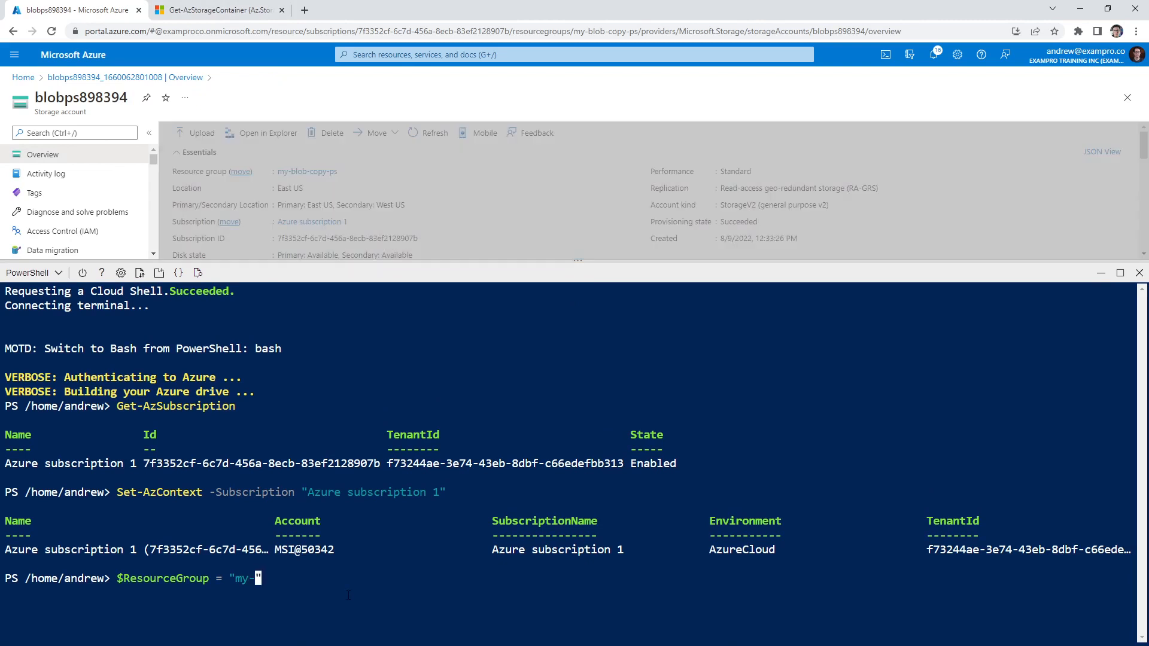
pyautogui.write('bl')
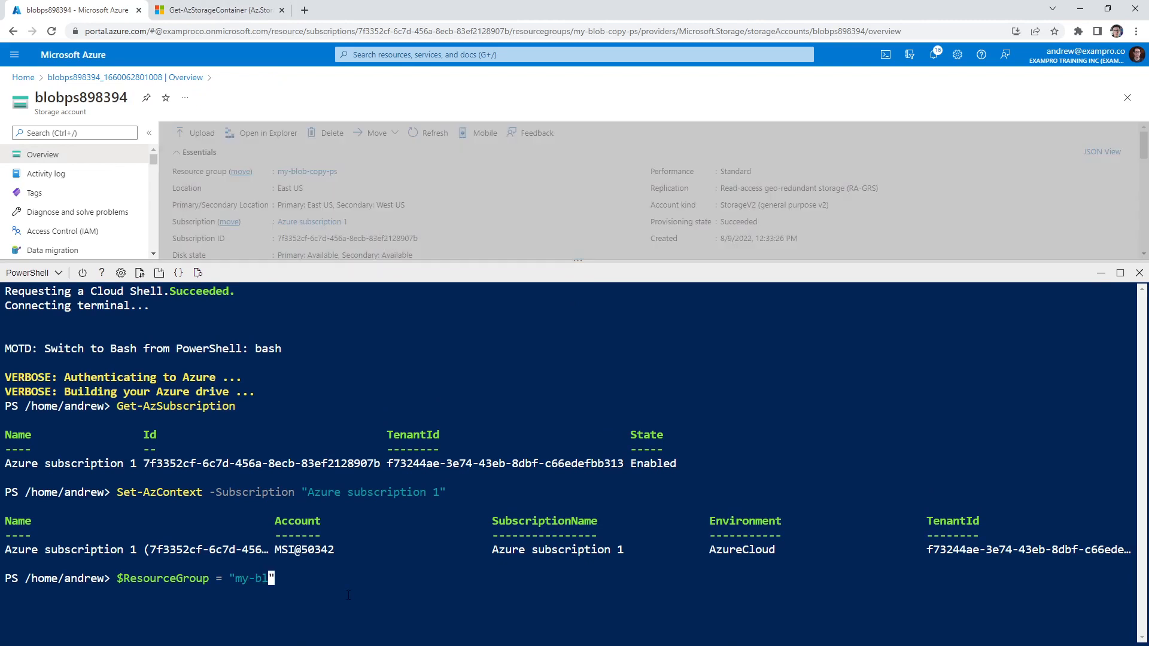
pyautogui.write('ob-copy-ps')
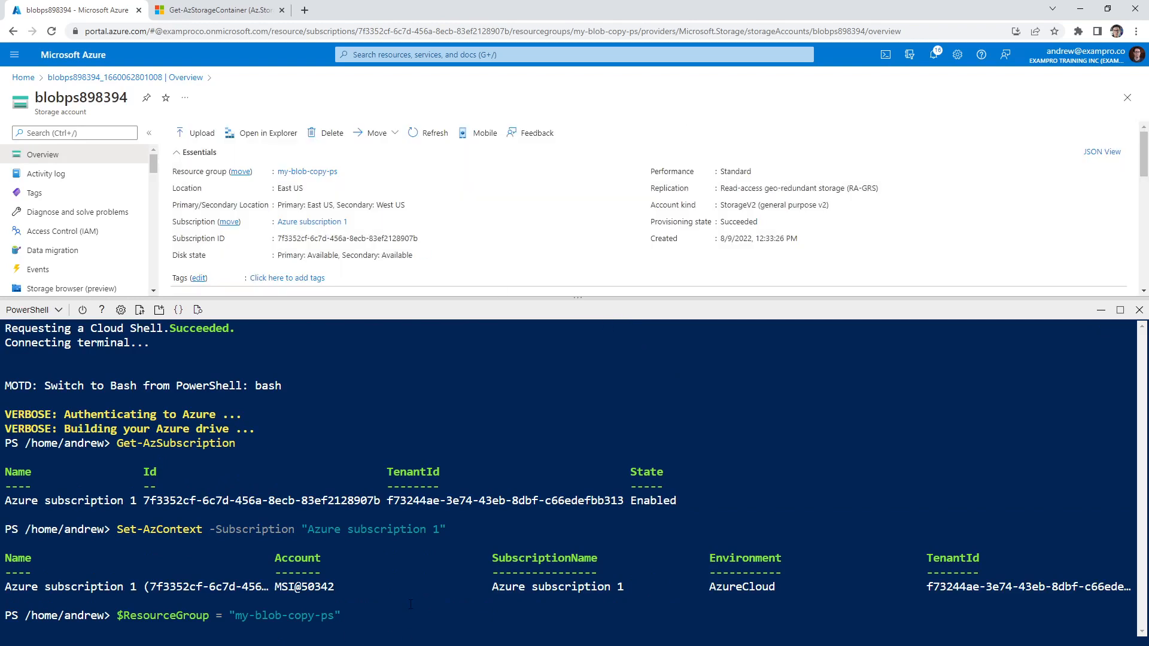
pyautogui.press('enter')
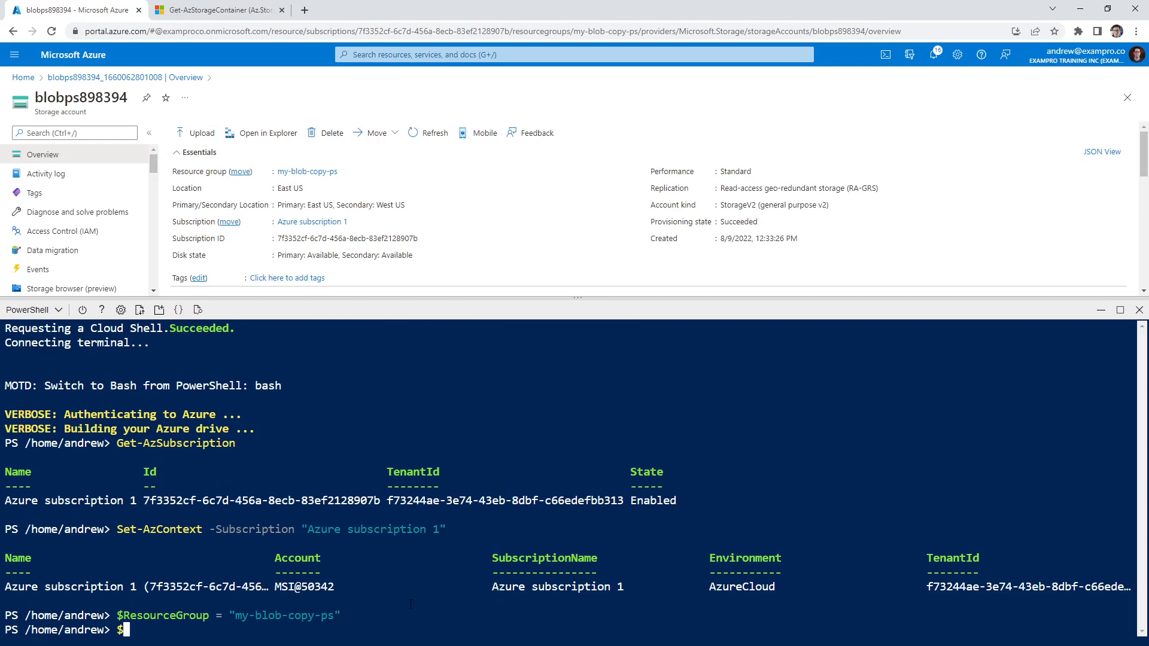
# Define $StorageAccount as "blobps898394", taking the name from the deployed storage account
pyautogui.write('$StorageA')
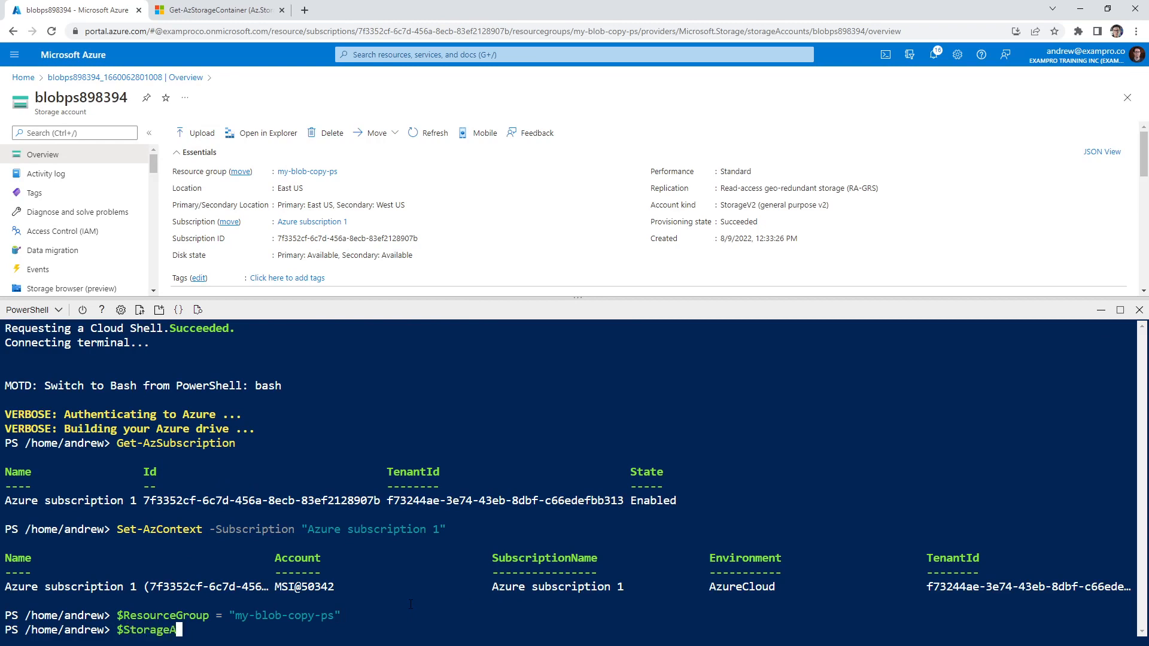
pyautogui.write('ccount = ""')
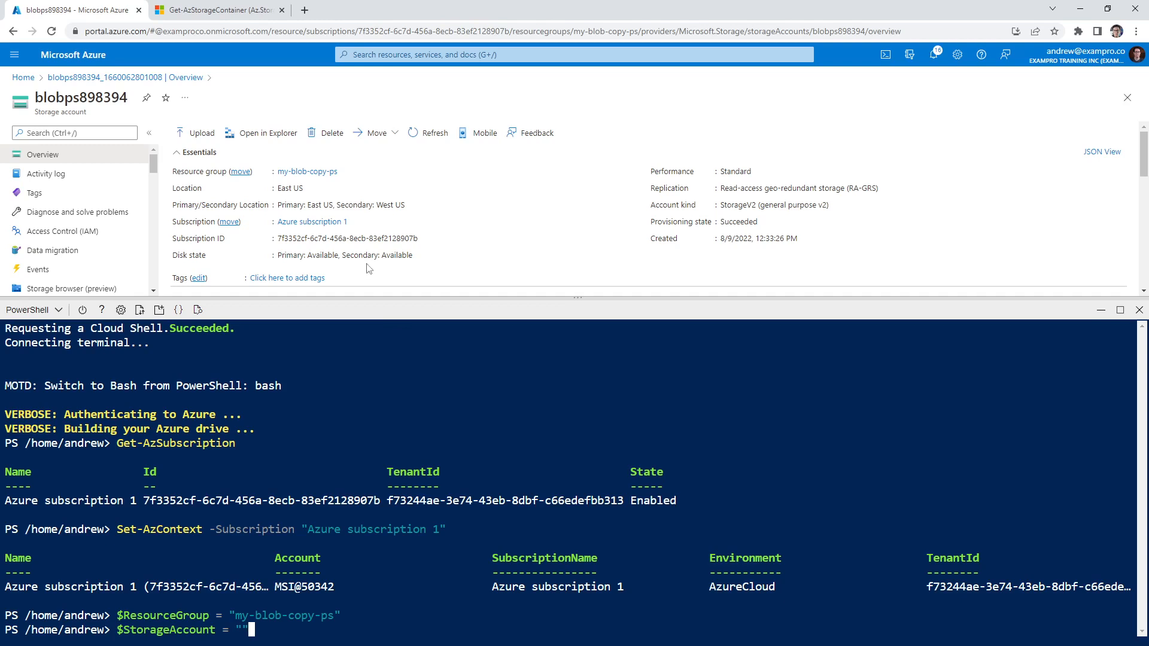
pyautogui.scroll(-3)
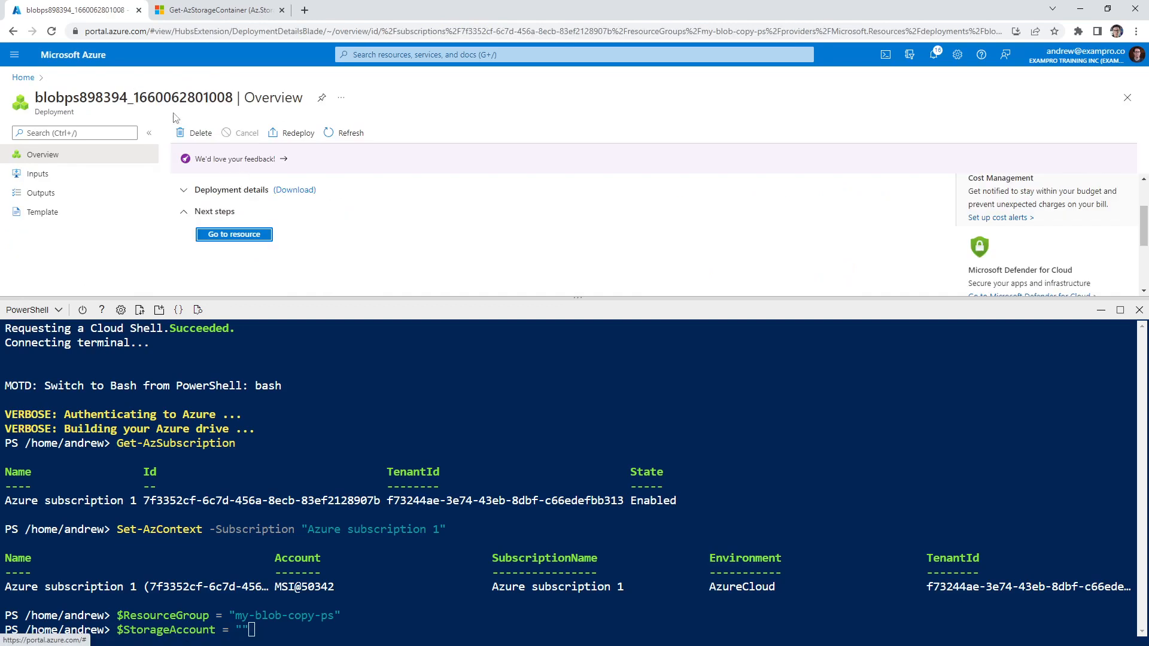
pyautogui.click(233, 234)
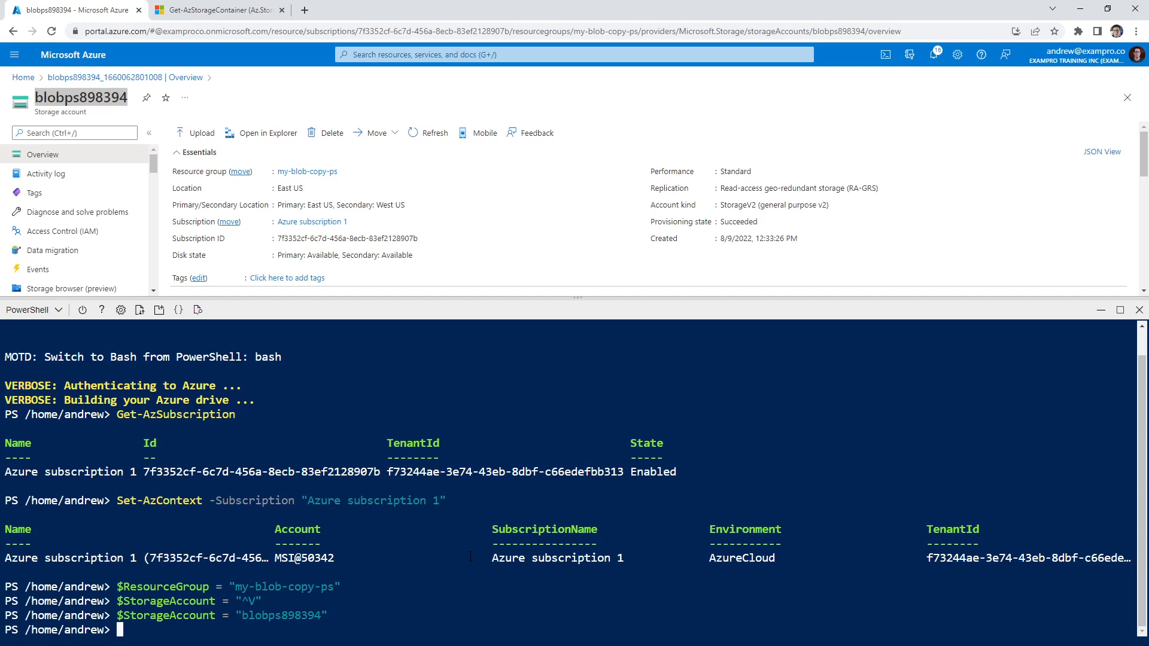
# Store blobps898394's keys from Get-AzStorageAccountKey in $StorageKey and display $StorageKey[0]
pyautogui.write('$StorageKey =')
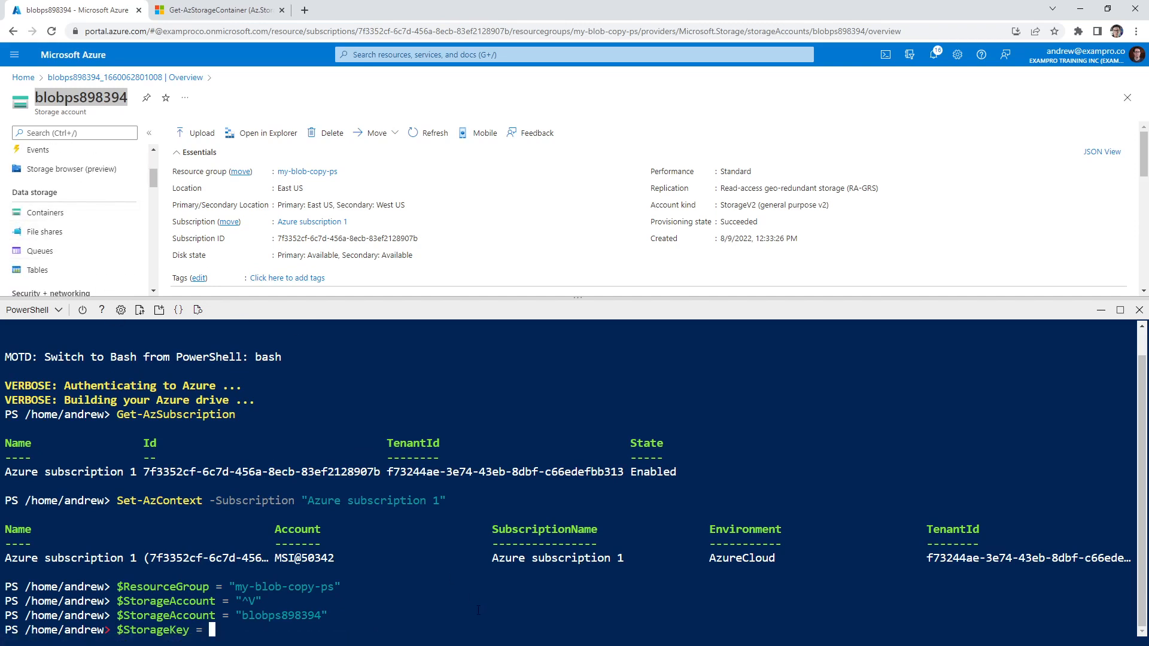
pyautogui.write('()')
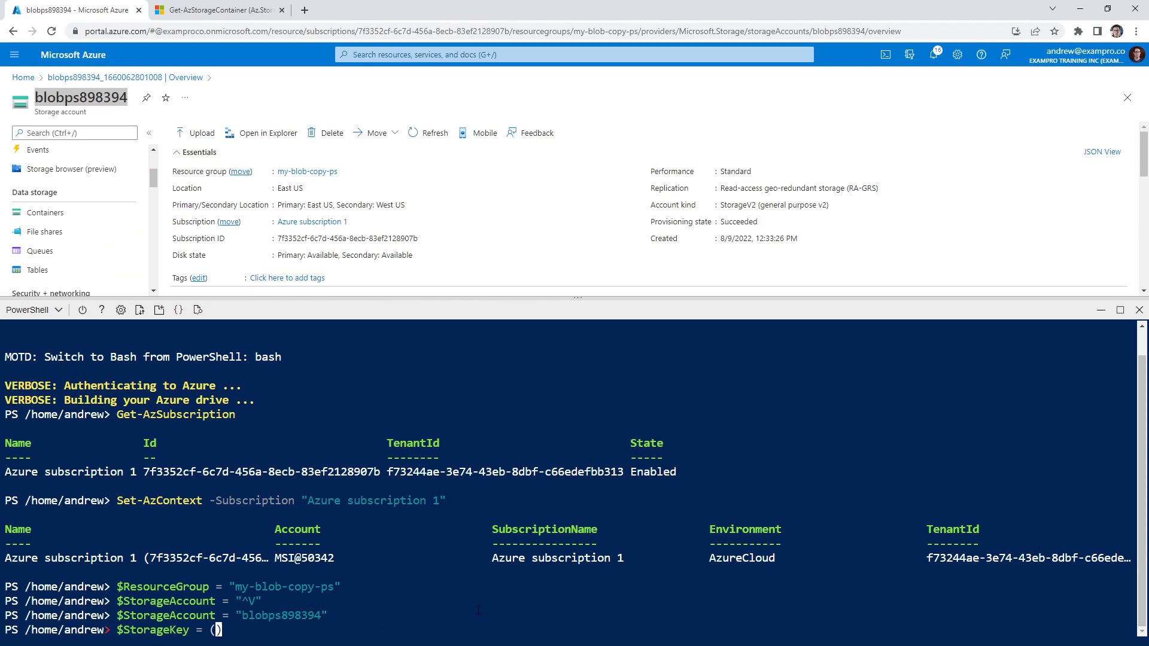
pyautogui.write('Get-Az')
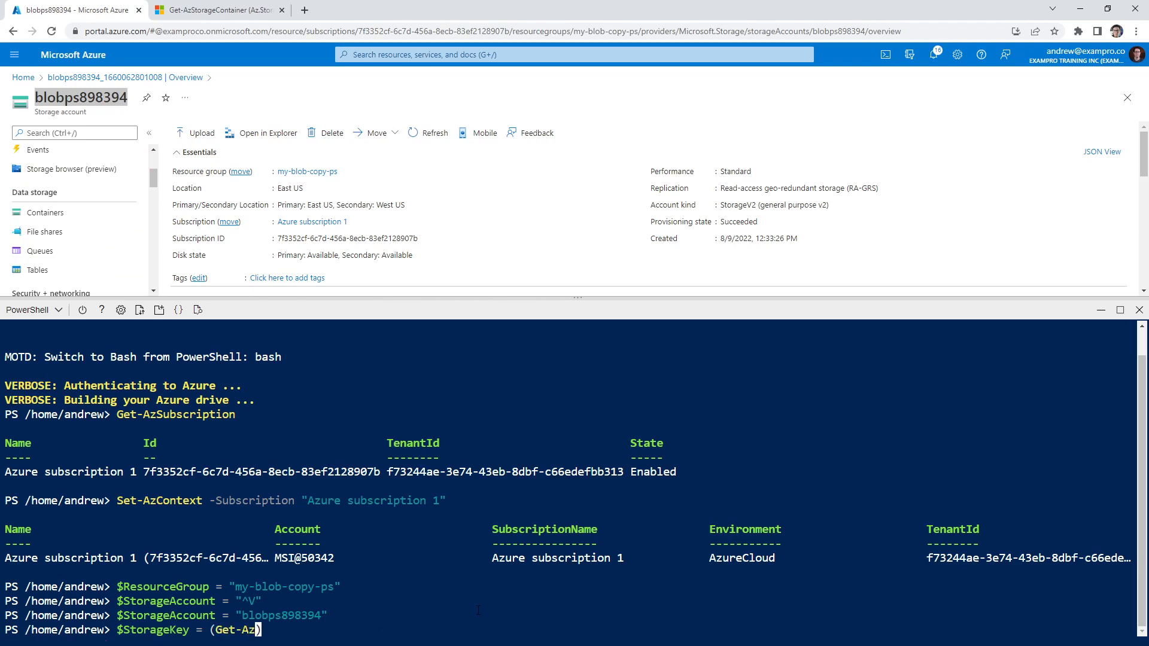
pyautogui.write('StorageAccountKey -ResourceGroupName $ResourceGroup -Name $StorageAccount')
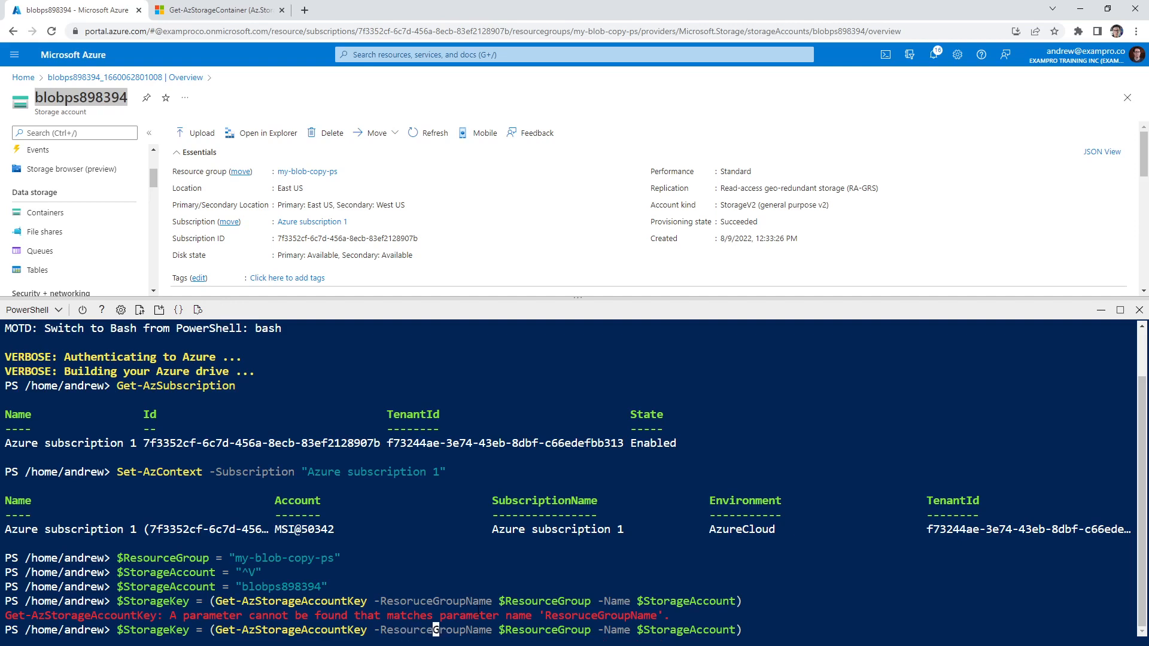
pyautogui.write('$StorageKey')
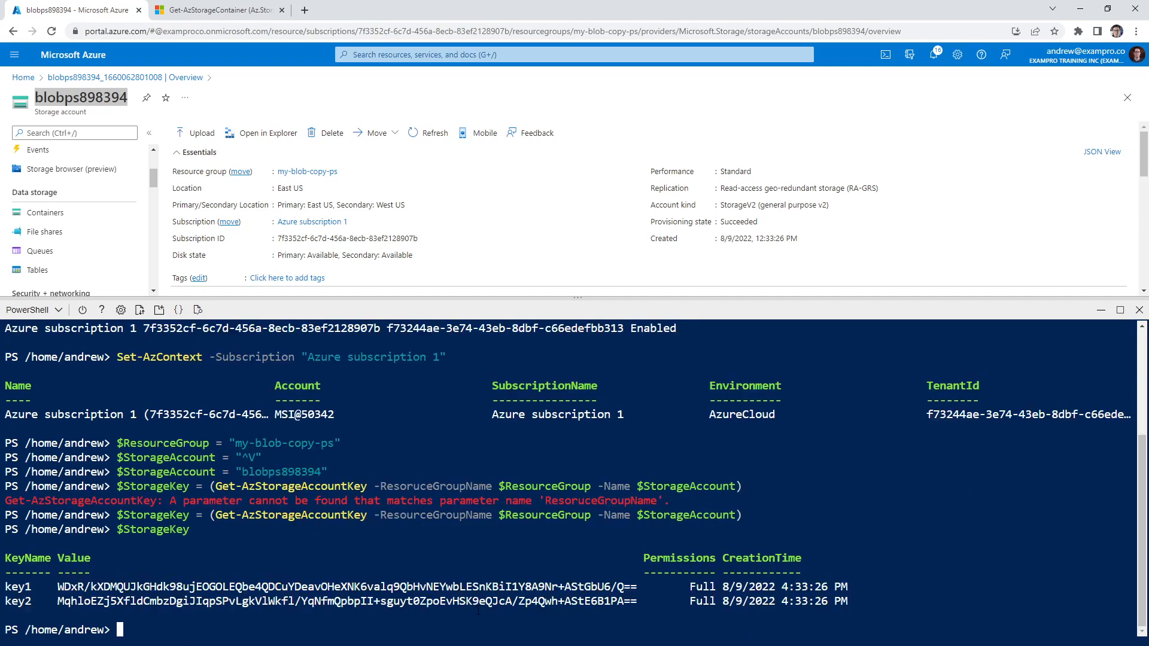
pyautogui.write('$StorageKey[0]')
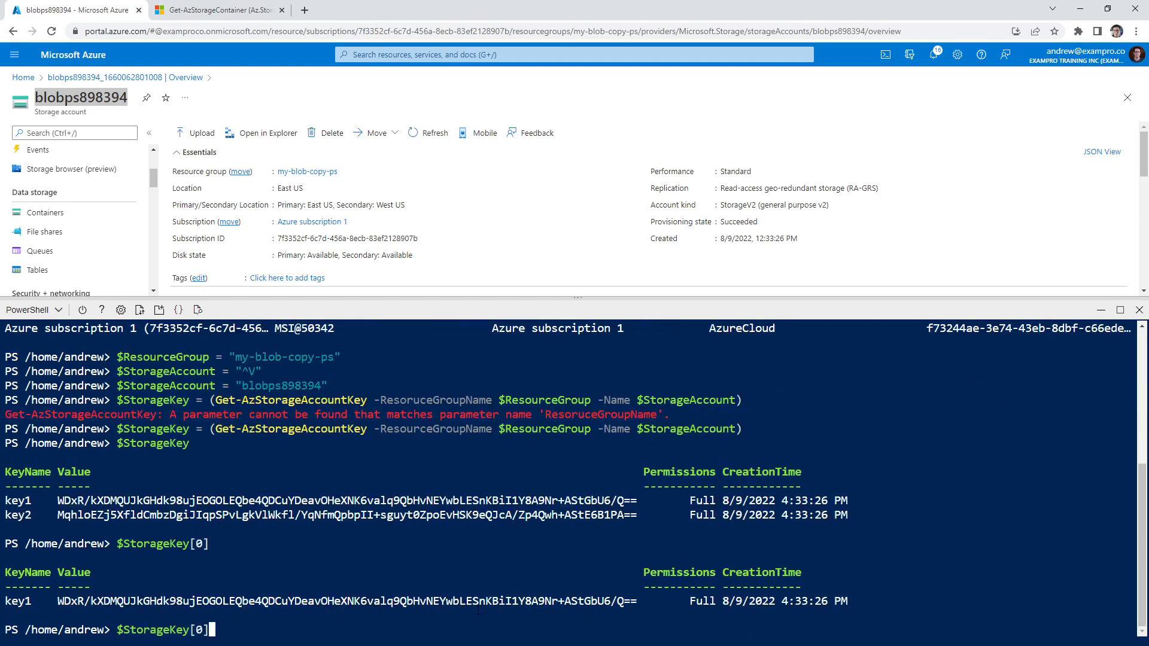
# Build $Context with New-AzStorageContext from $StorageAccount and $StorageKey[0].Value, then display it
pyautogui.write('.Value')
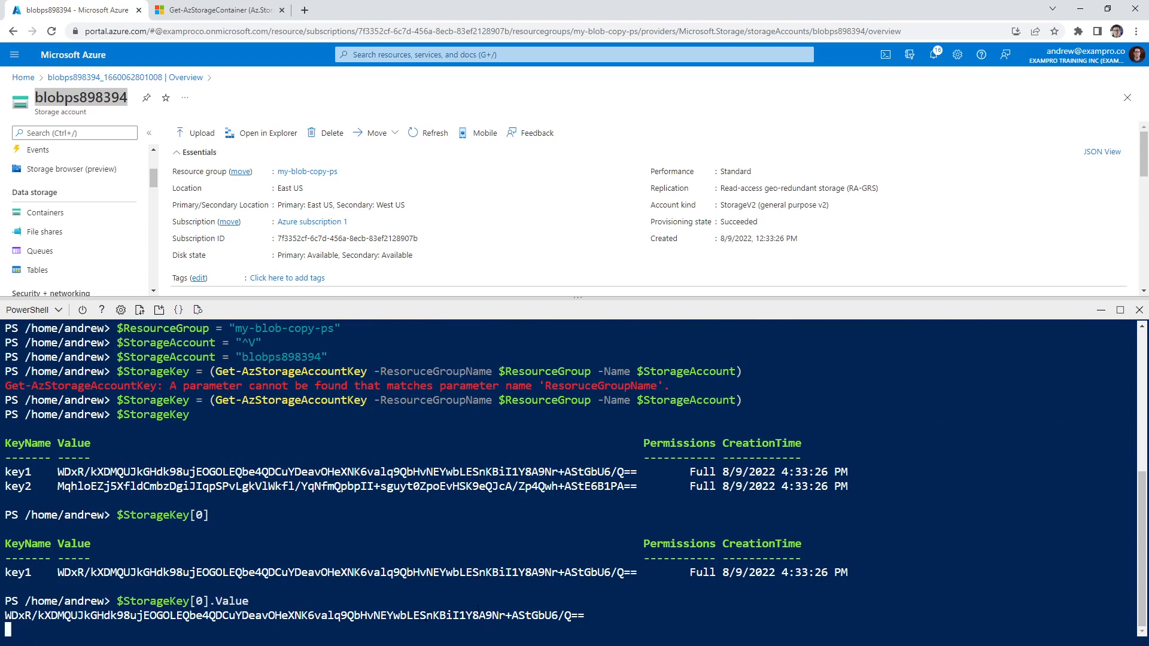
pyautogui.write('$Context = New')
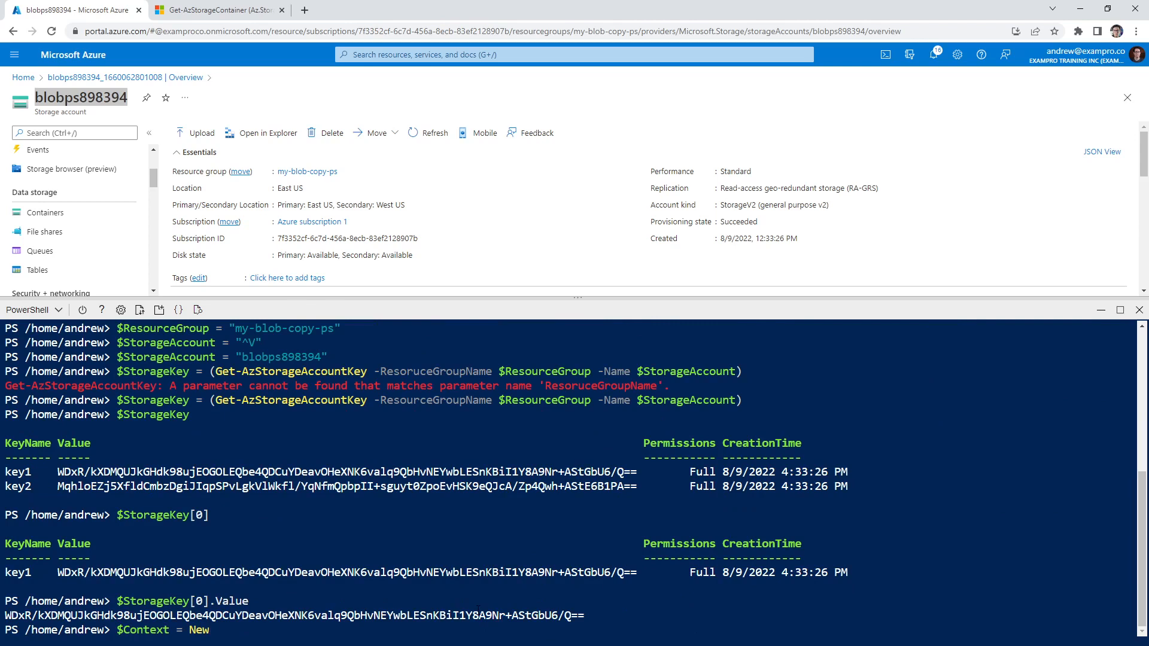
pyautogui.write('-AzSto')
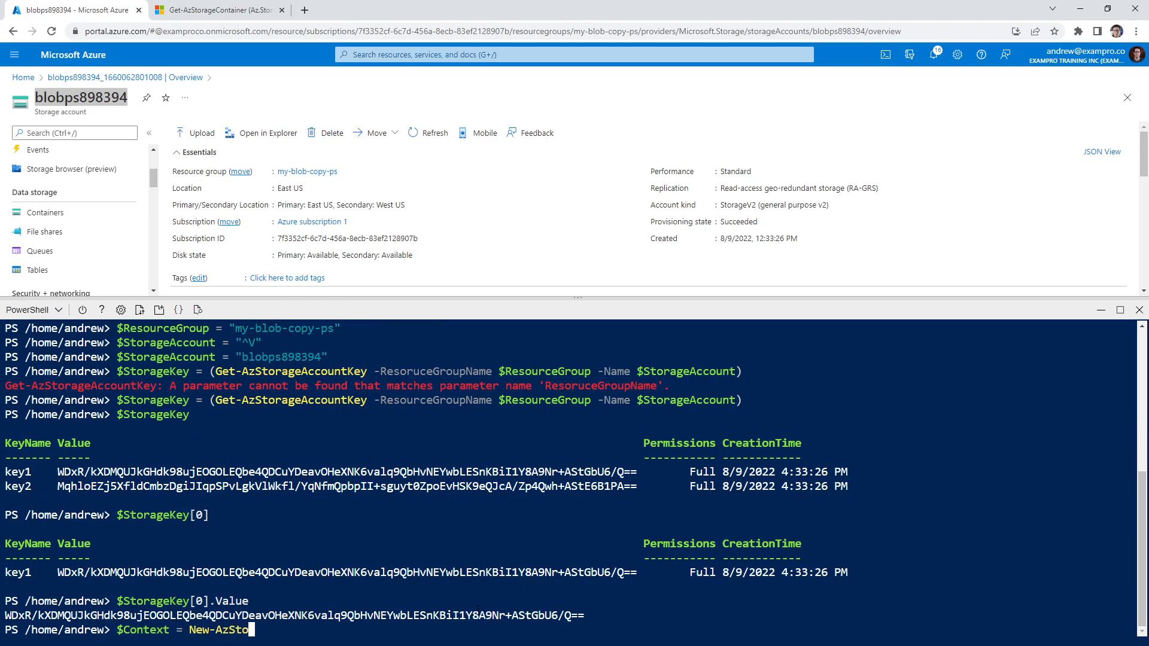
pyautogui.write('rageContext -ST')
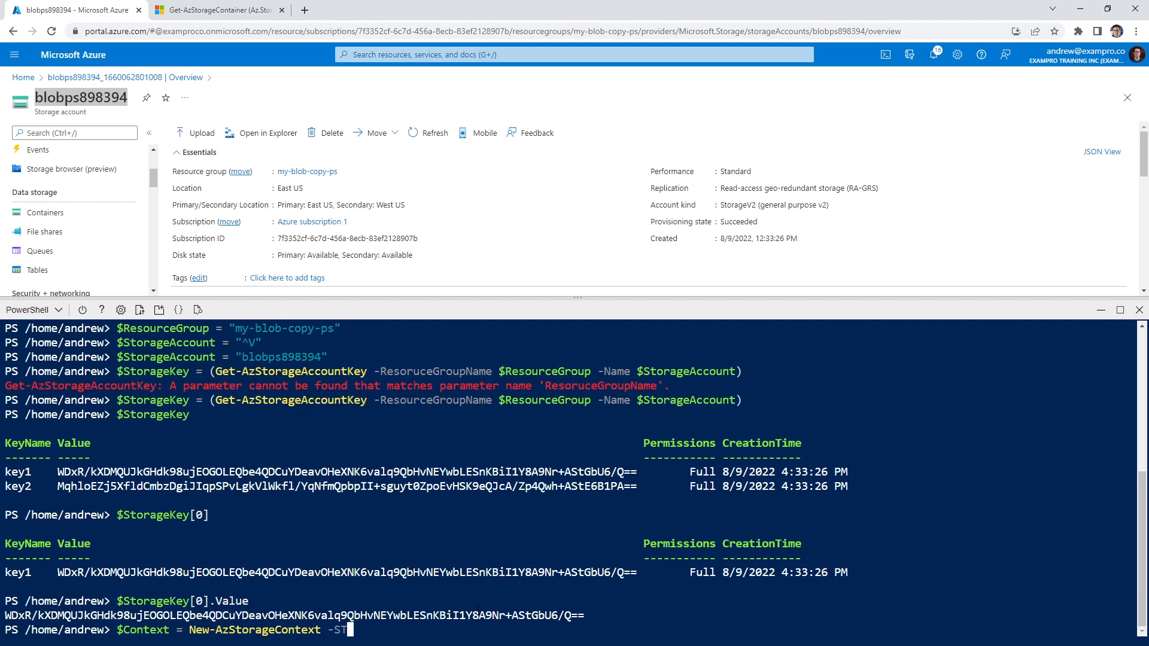
pyautogui.press('Backspace')
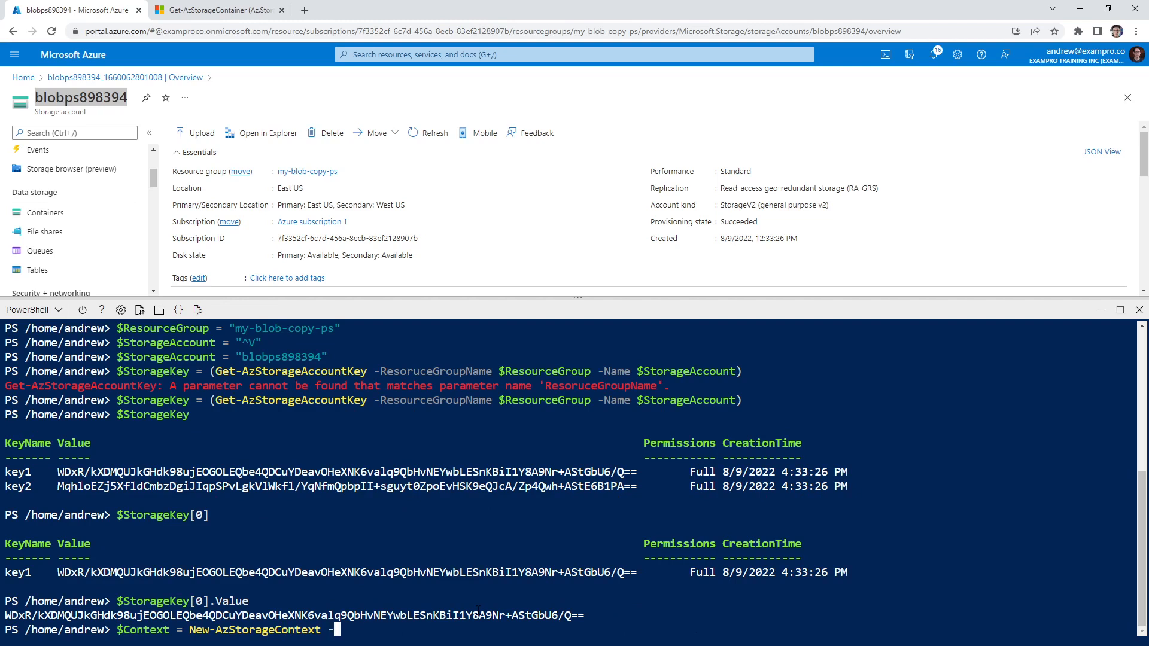
pyautogui.write('-StorageAccountName -')
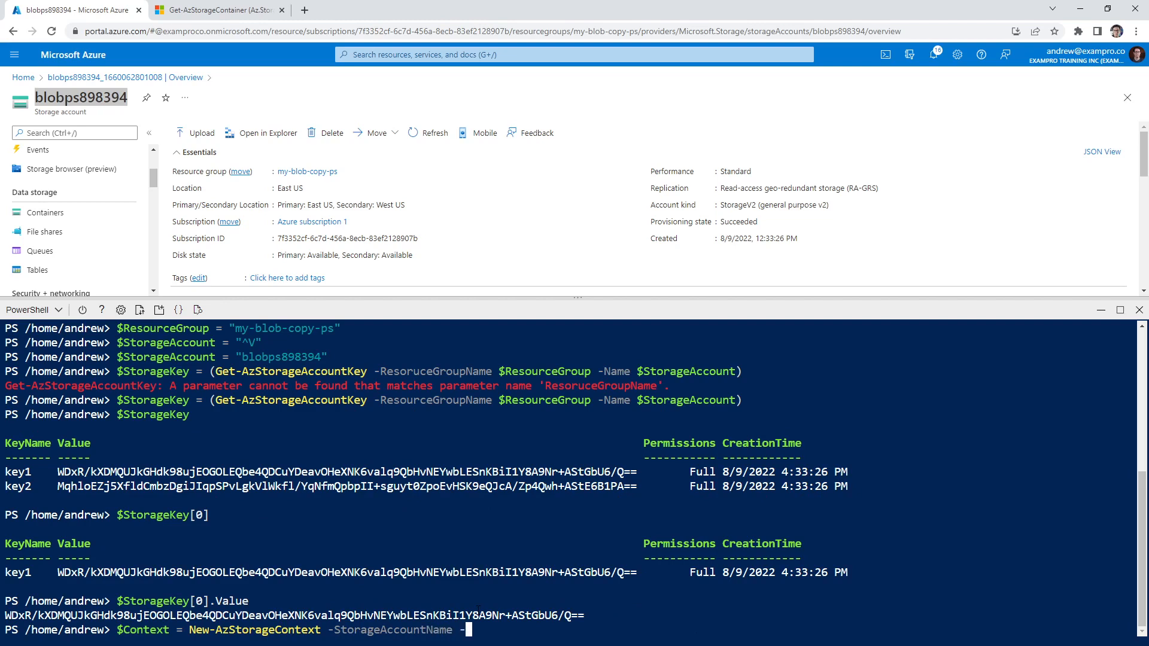
pyautogui.write('$StorageAccount')
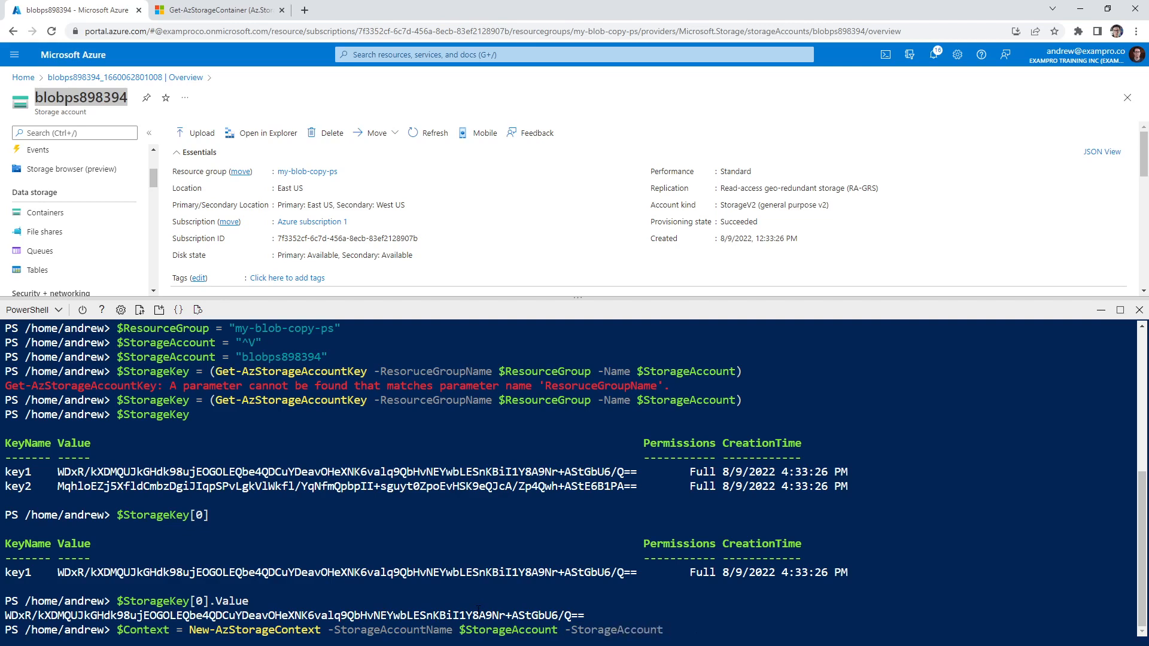
pyautogui.write('$So')
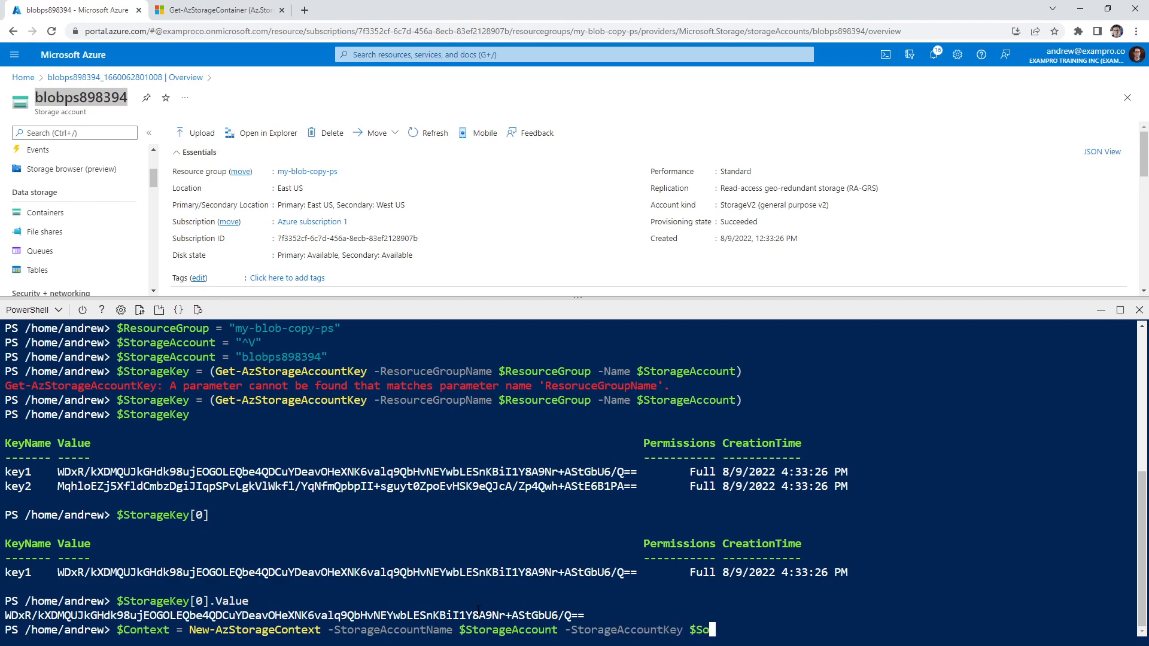
pyautogui.write('t')
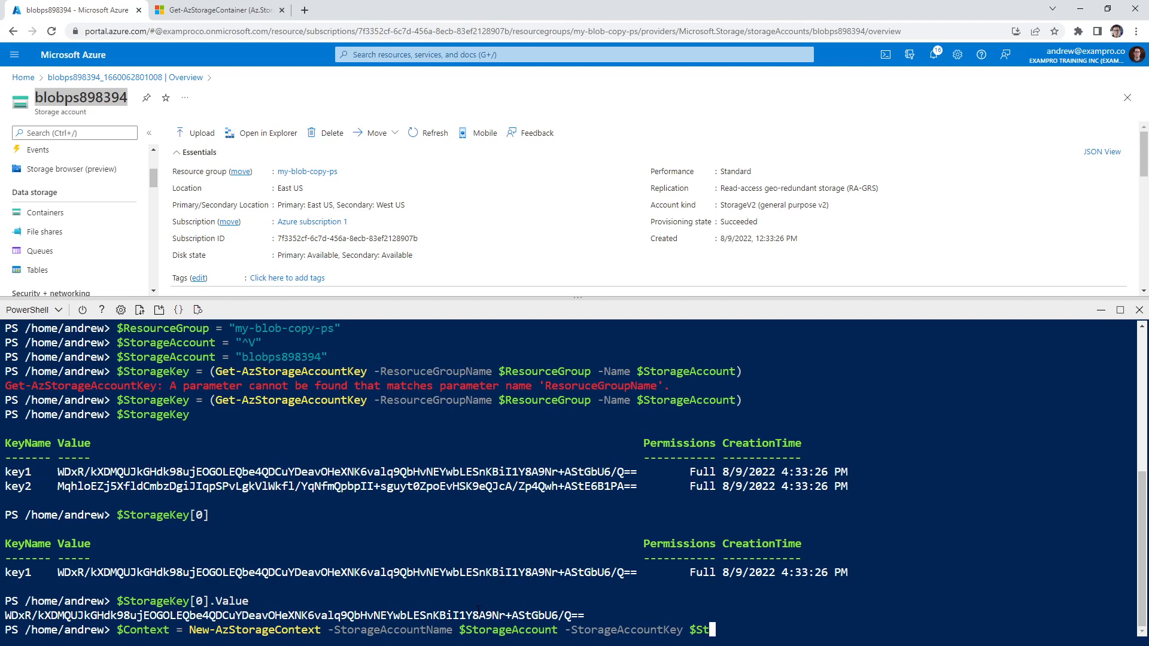
pyautogui.write('oar')
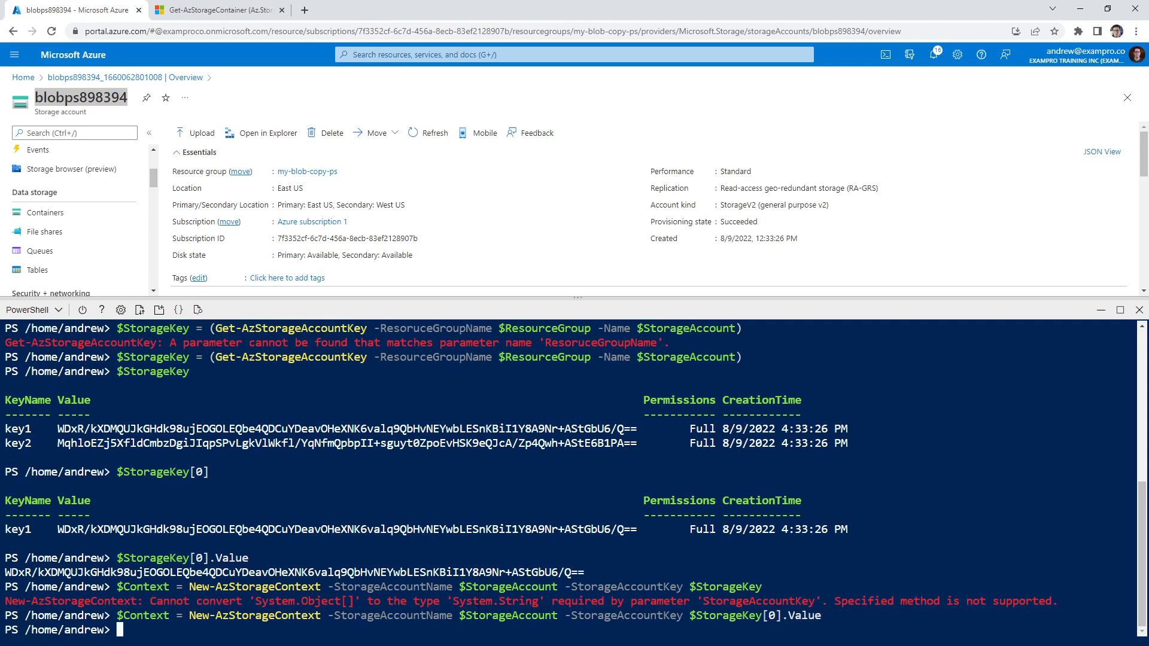
pyautogui.write('#Co')
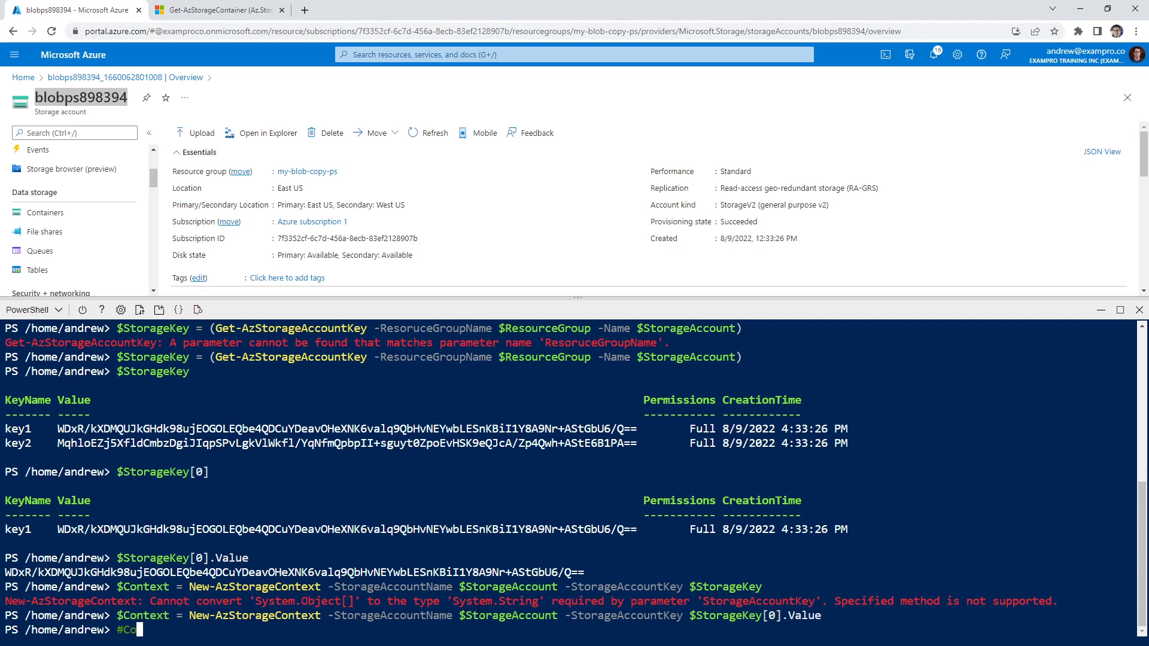
pyautogui.write('CO')
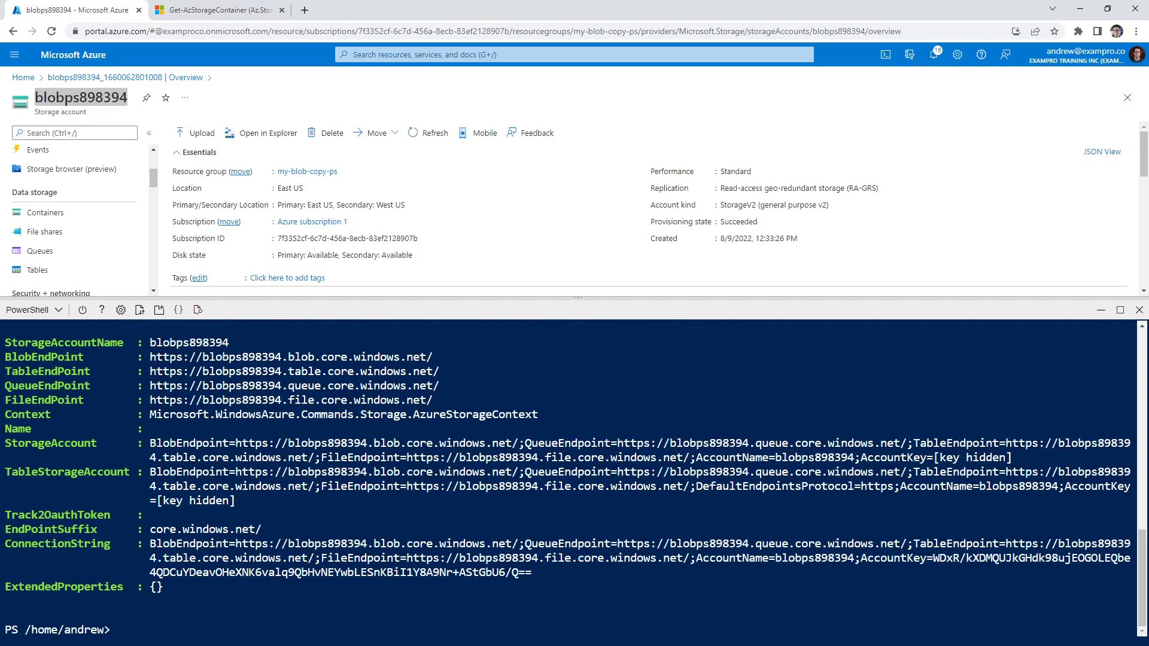
pyautogui.moveTo(1041, 526)
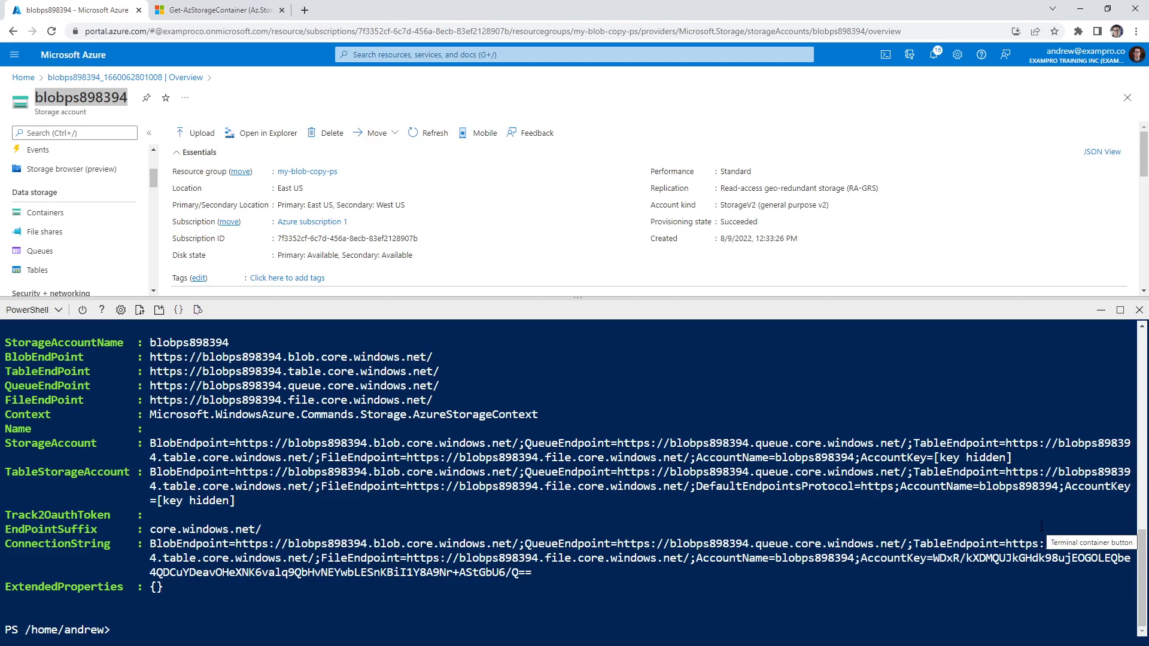
pyautogui.moveTo(697, 149)
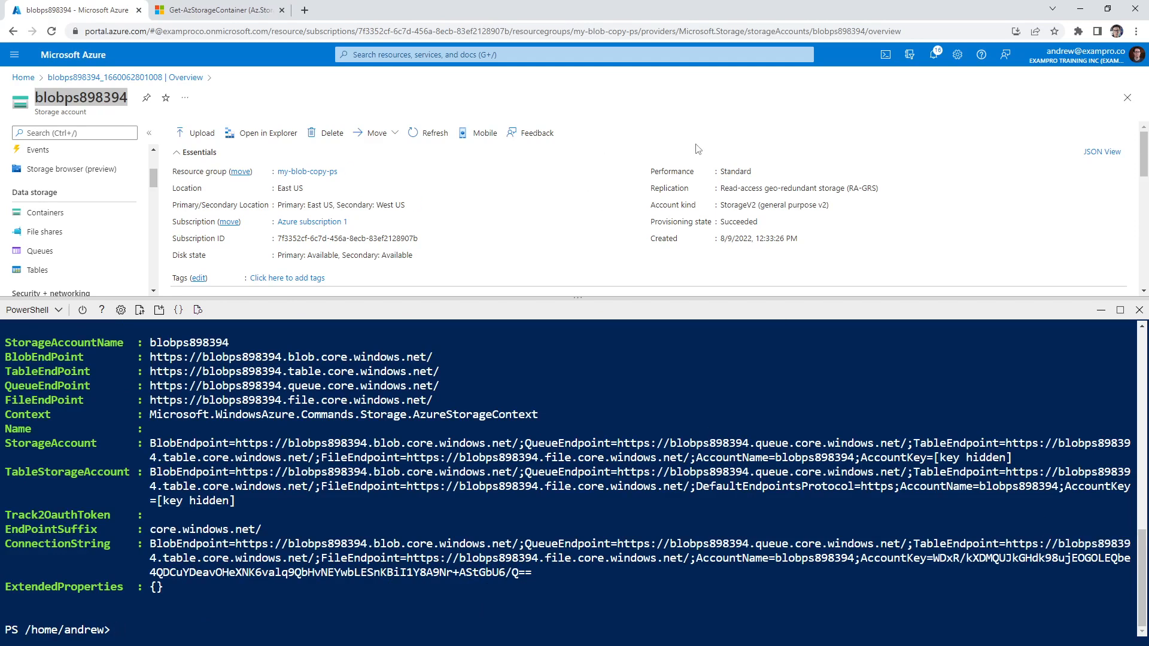
# Upload data-pipe.png from the Desktop into container1 as a block blob
pyautogui.click(216, 9)
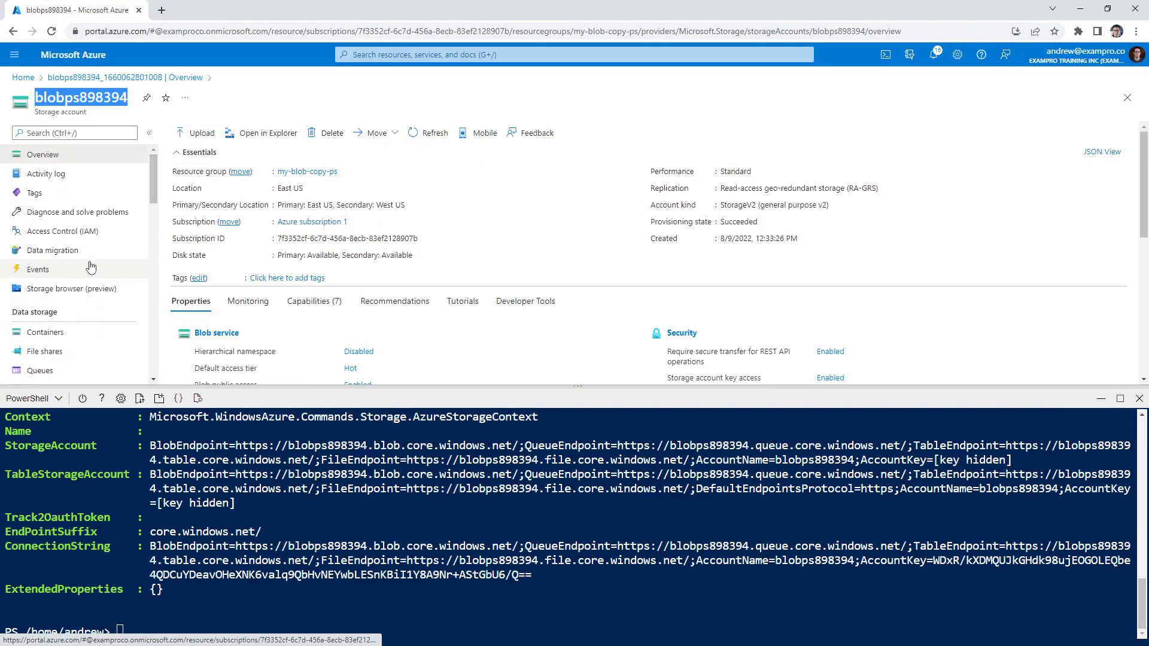
pyautogui.scroll(-3)
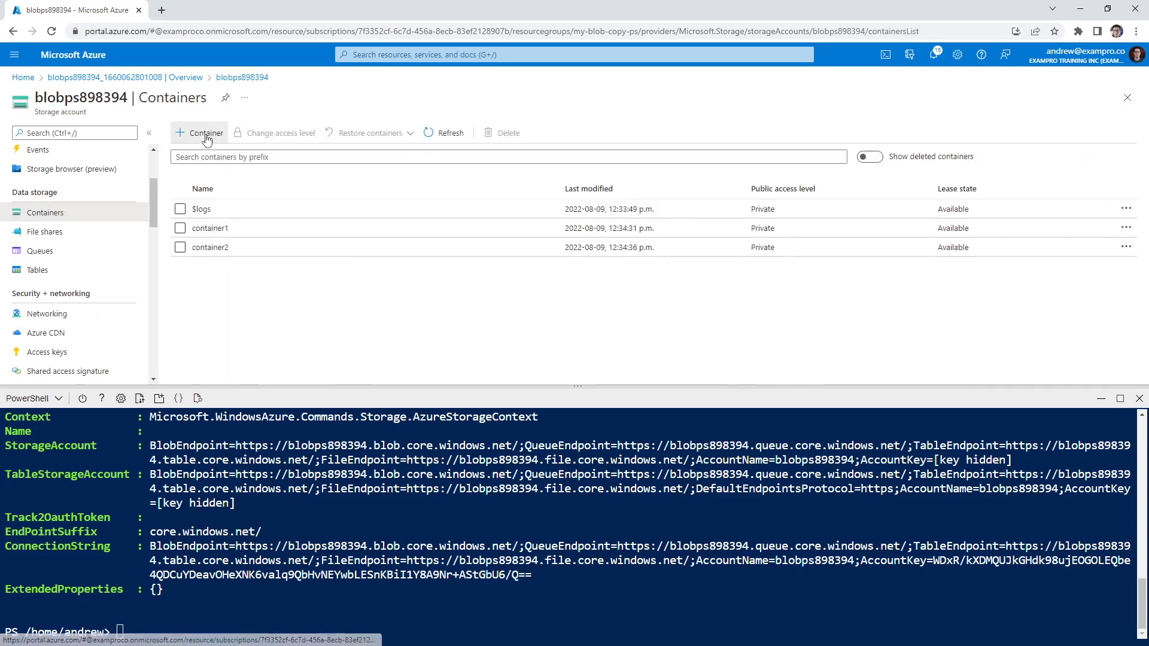
pyautogui.click(206, 132)
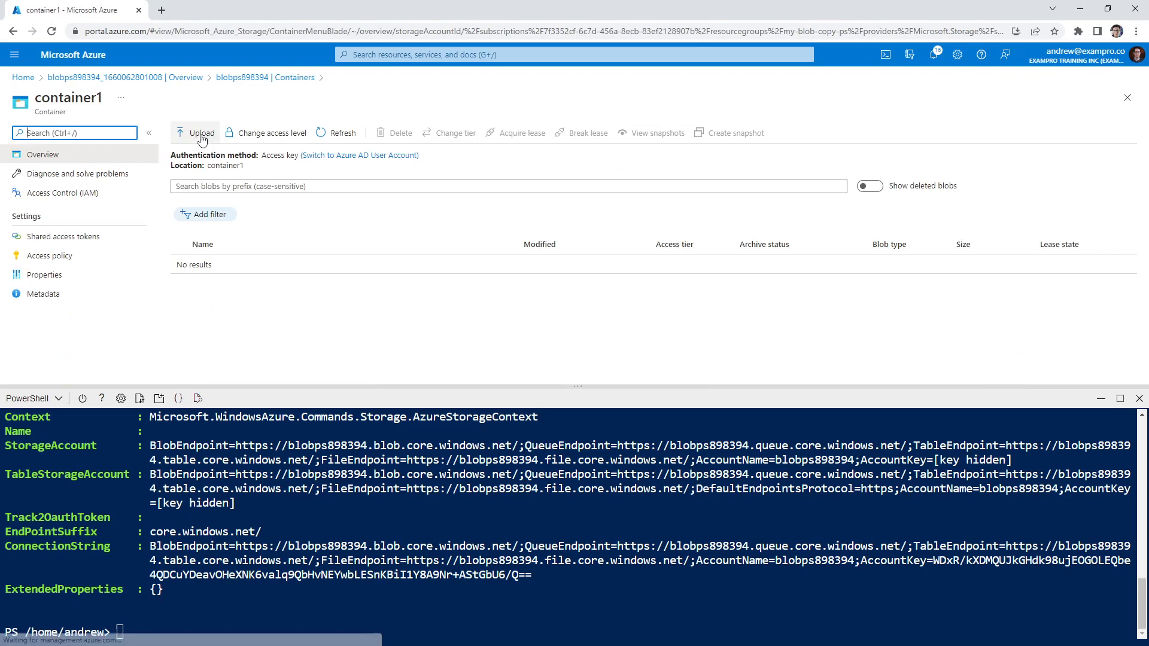
pyautogui.click(202, 133)
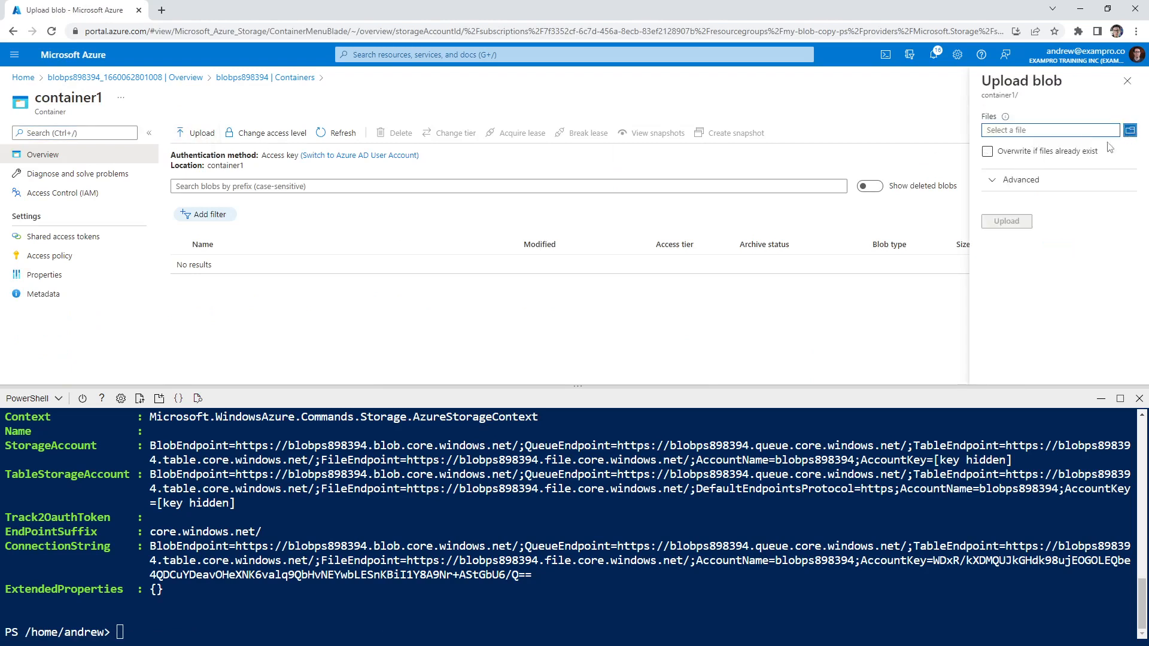
pyautogui.click(1129, 130)
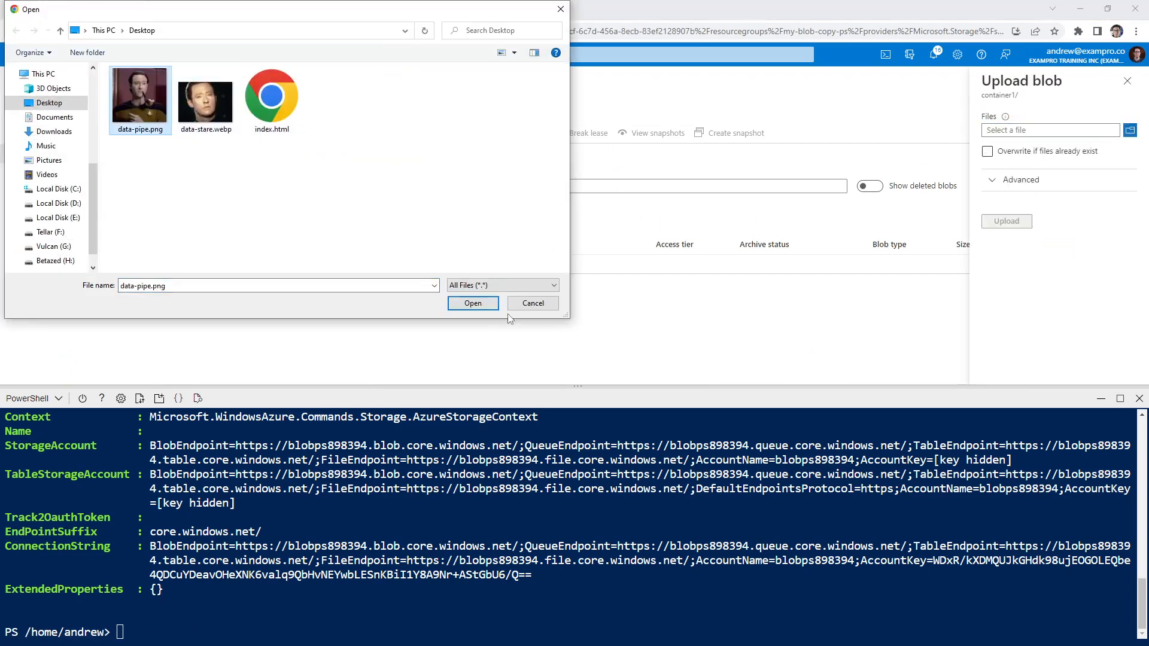
pyautogui.click(473, 303)
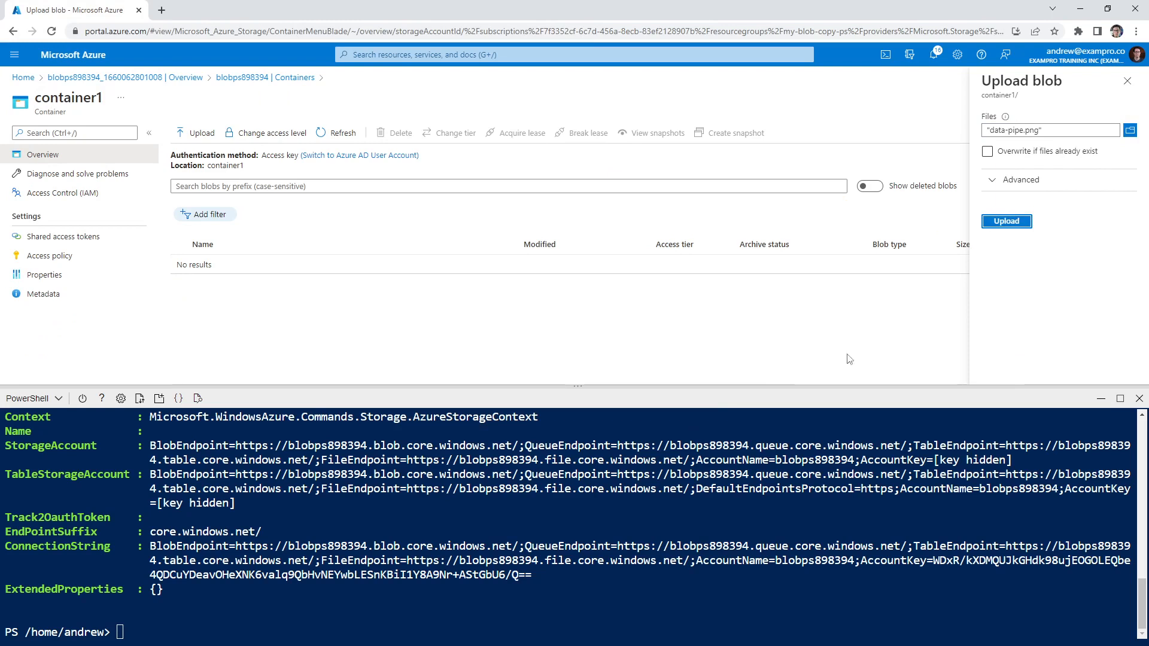
pyautogui.click(1006, 222)
pyautogui.write('Get-AzStorageBlob -Blob')
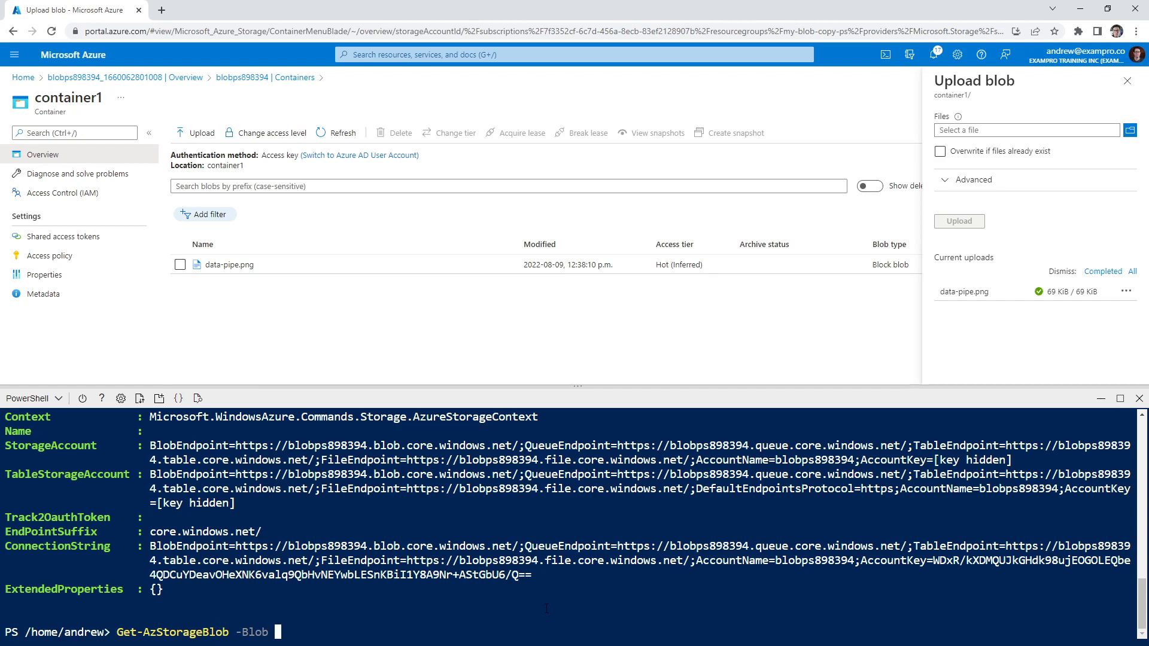
# Run Get-AzStorageBlob for data-pipe.png in container1 with $Context, fixing the filename typo
pyautogui.write('data-pie.p')
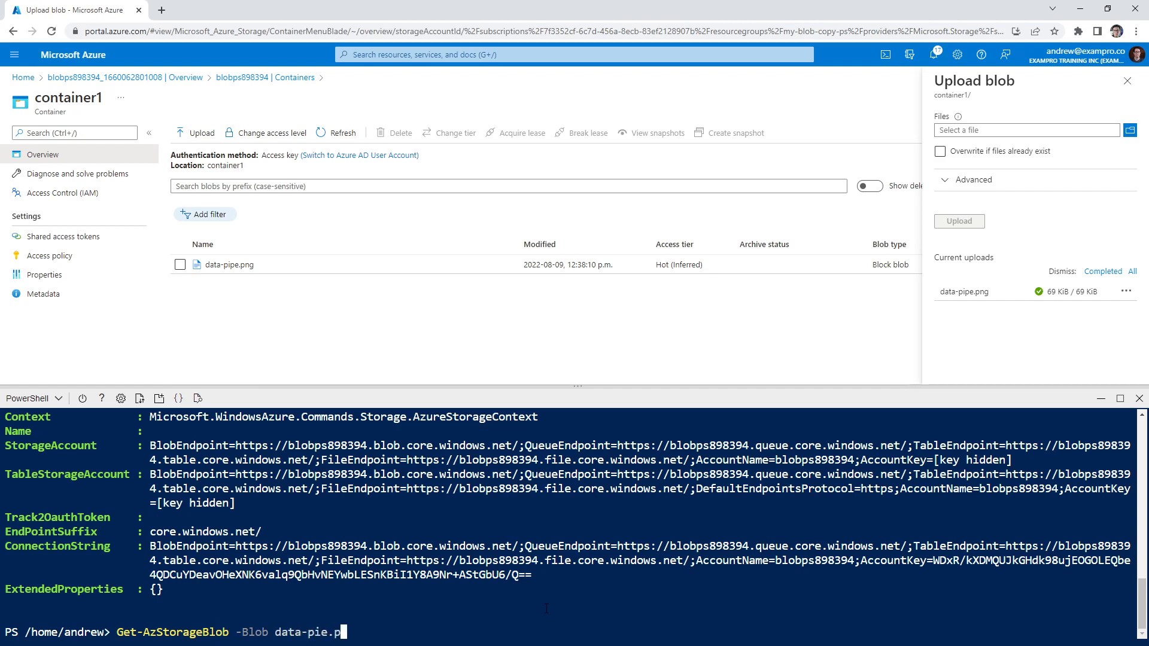
pyautogui.write('ng')
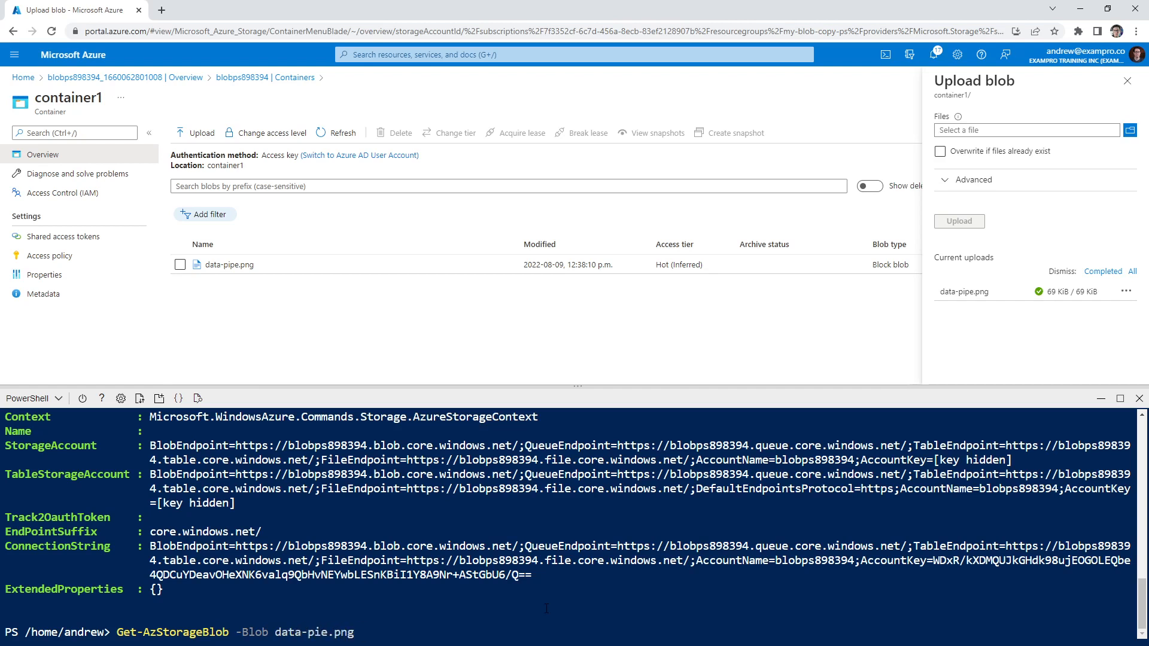
pyautogui.write('Container container1')
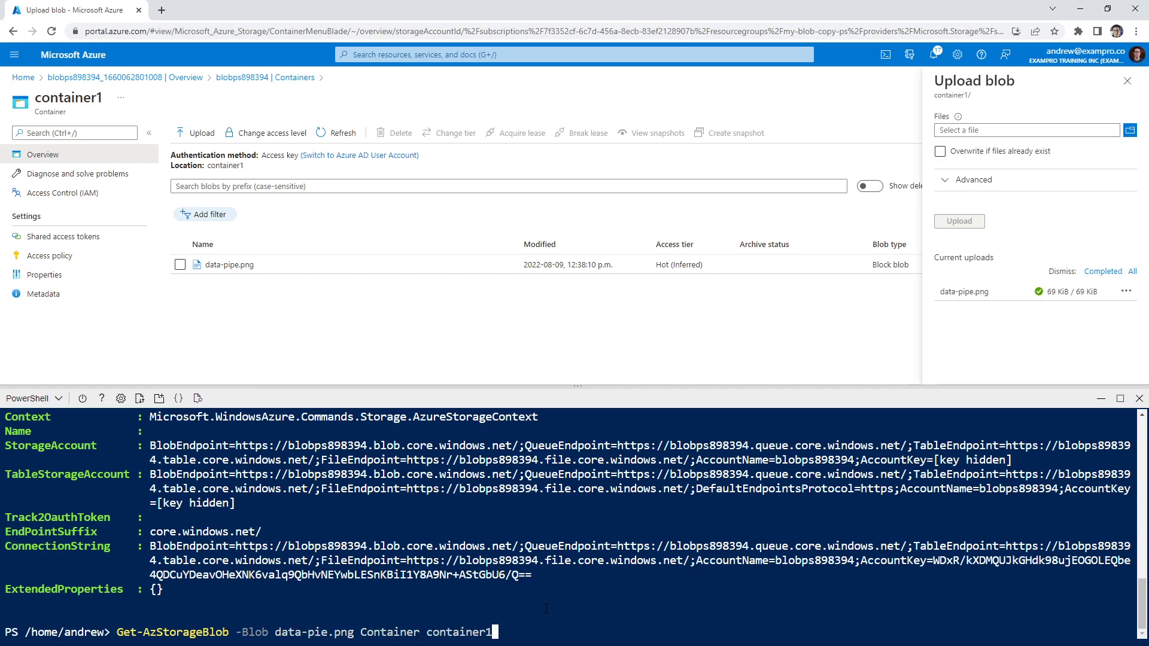
pyautogui.write('-Context')
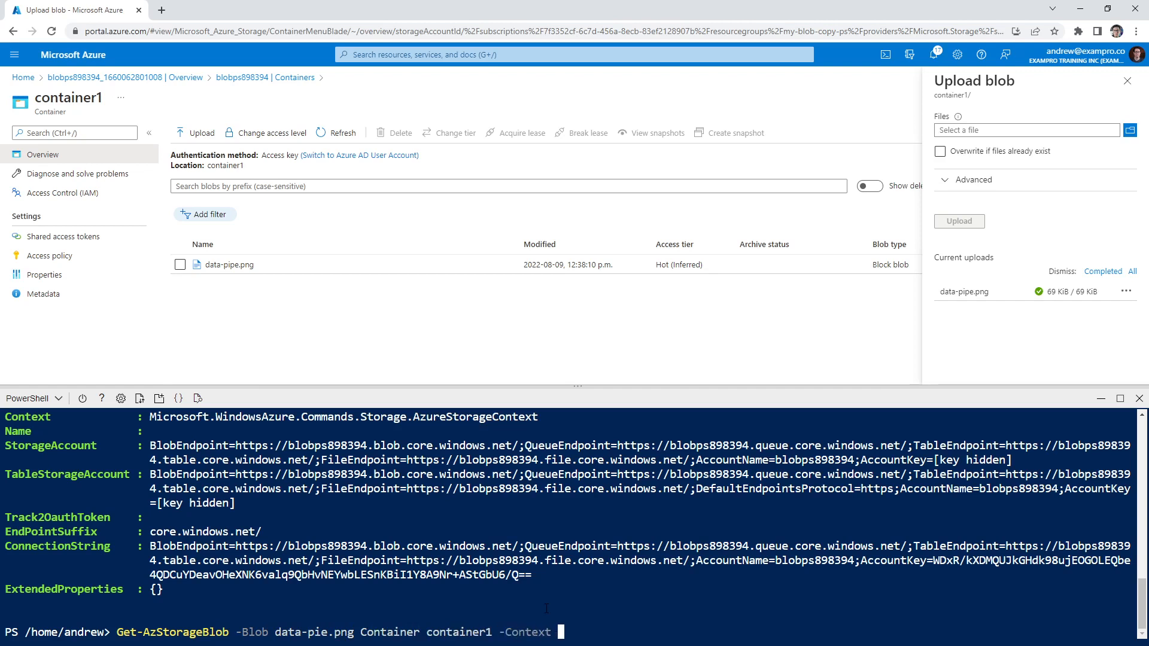
pyautogui.write('$Context')
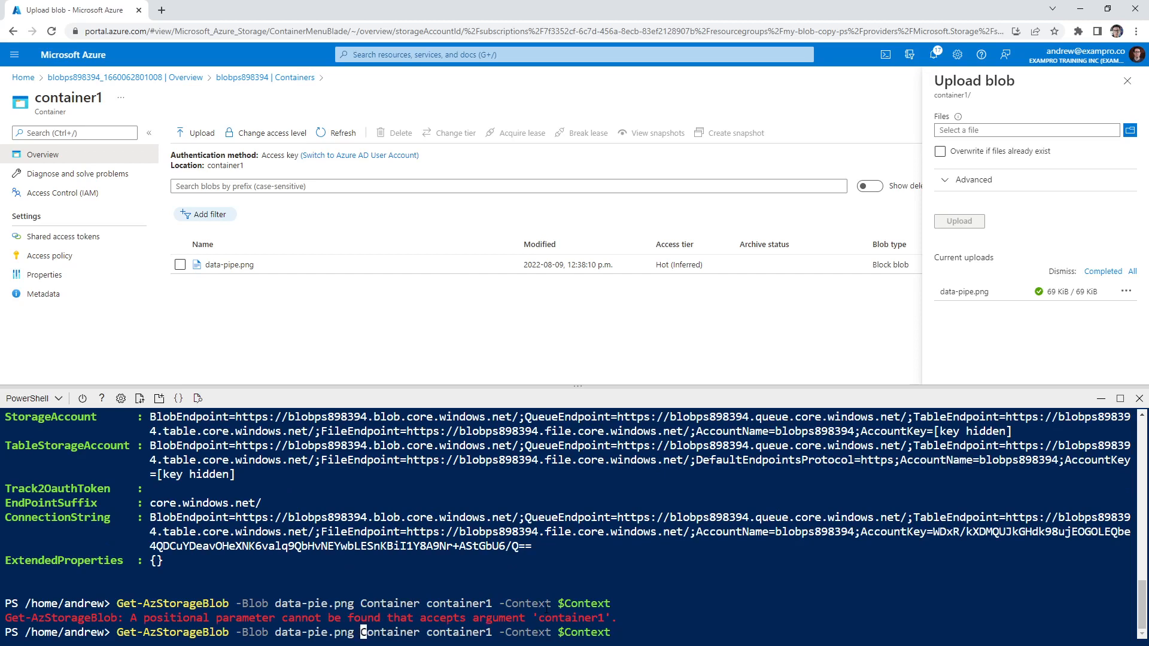
pyautogui.write('-')
pyautogui.press('Enter')
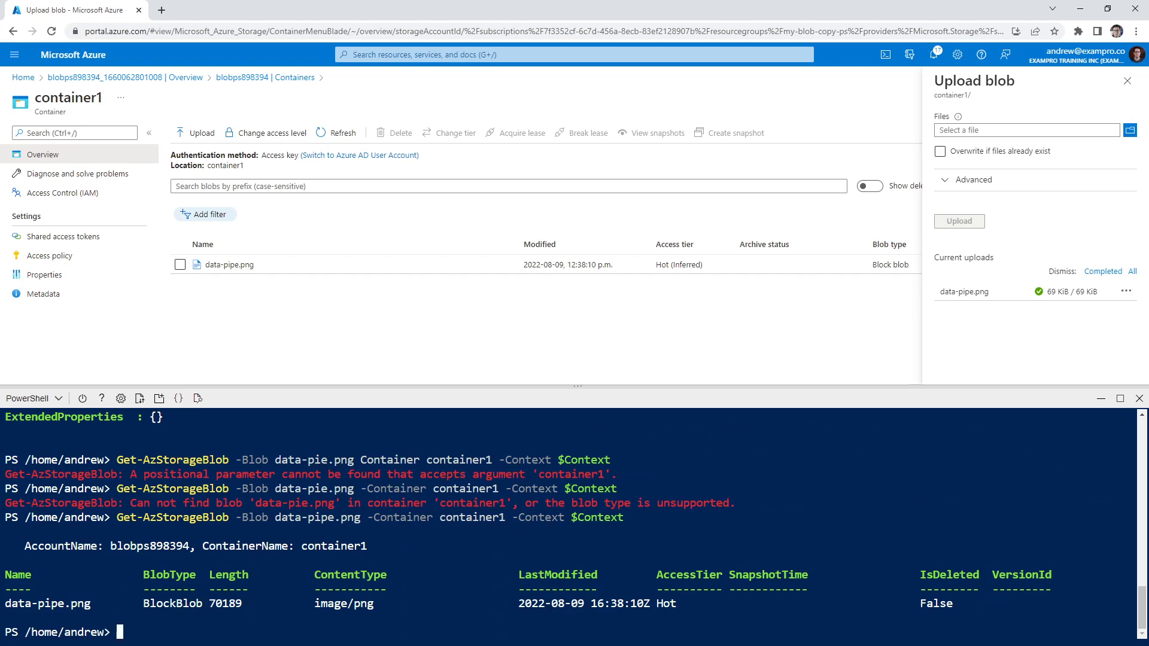
pyautogui.moveTo(849, 520)
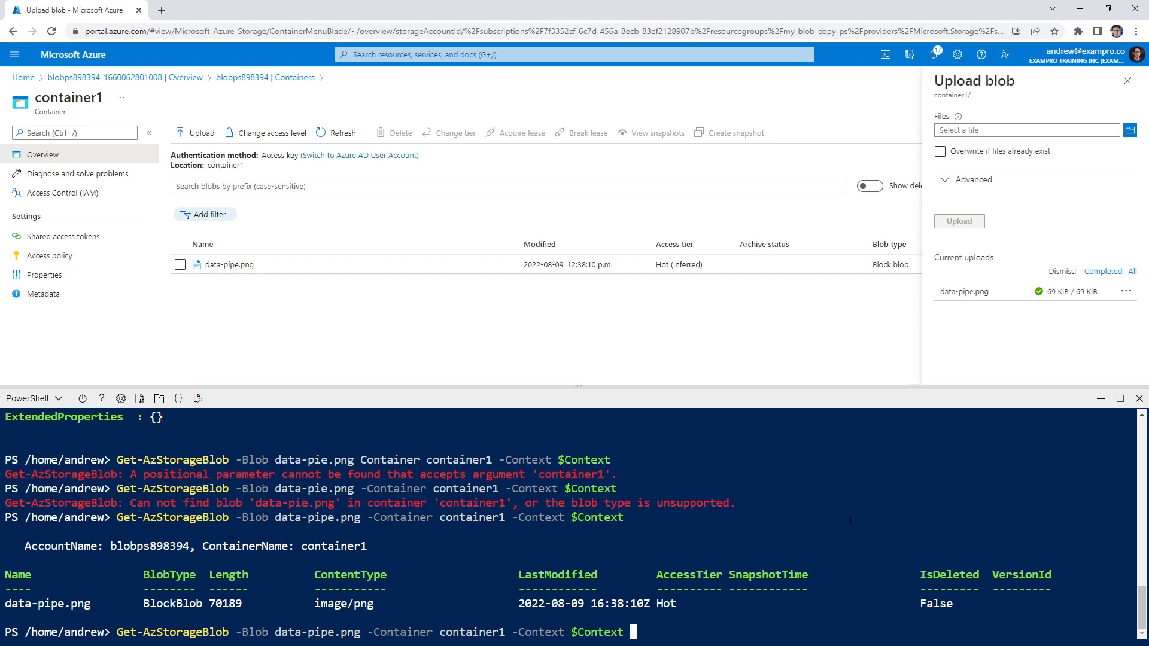
# Rework the command to download data-pipe.png from container1 with a -Destination parameter
pyautogui.write('-')
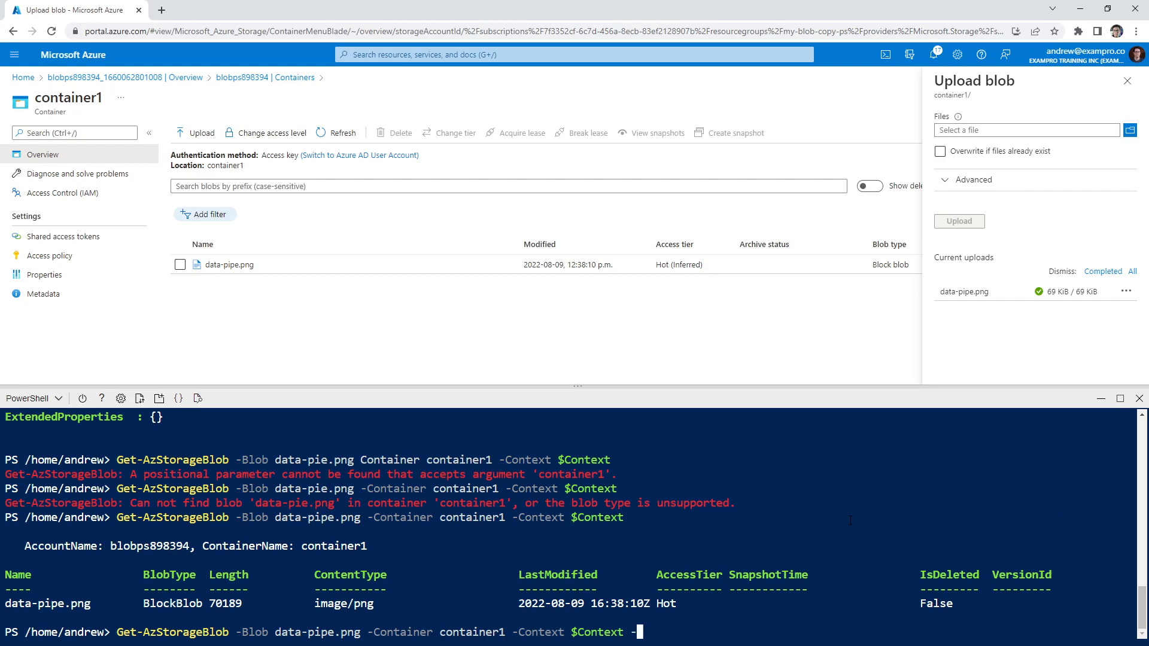
pyautogui.write('-Destination .')
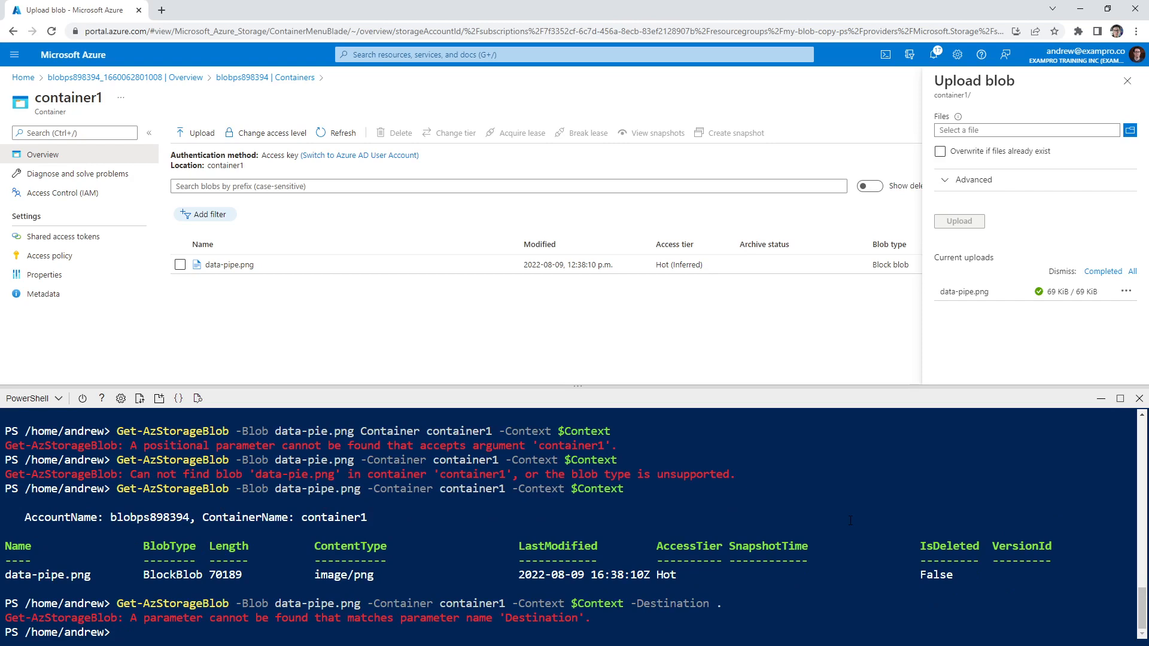
pyautogui.write('Get-AzStorageBlob -Blob data-pipe.png -Container container1 -Context $Context -Destination .')
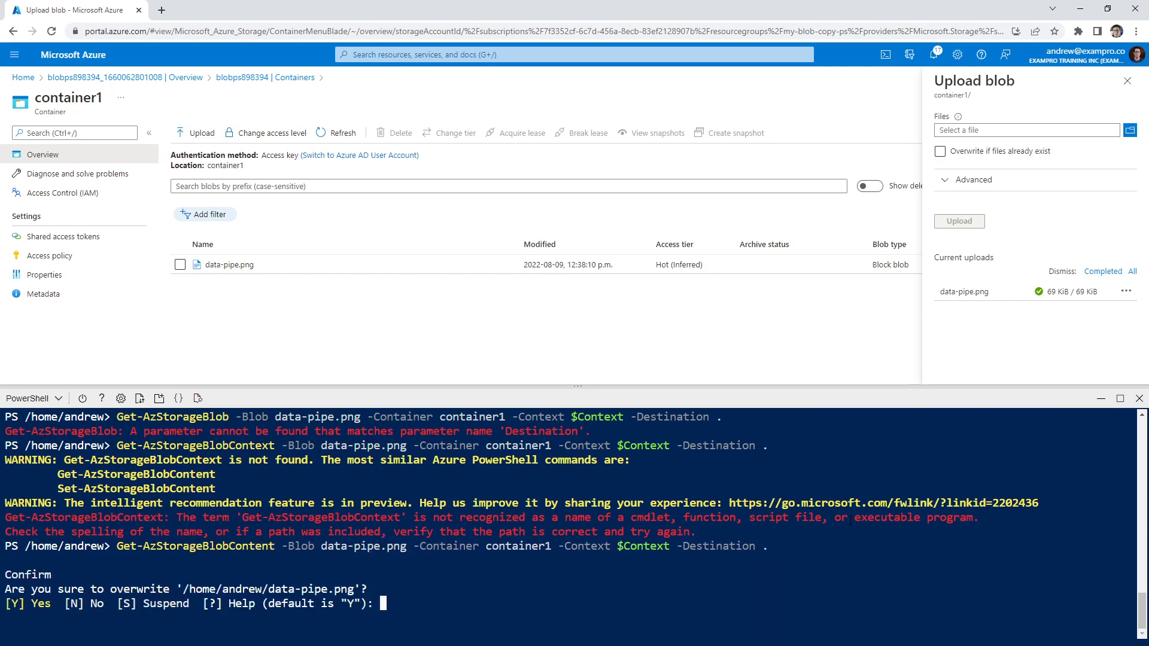
# Confirm overwriting /home/andrew/data-pipe.png with y, then remove test.py from the home folder
pyautogui.write('y')
pyautogui.write('ls')
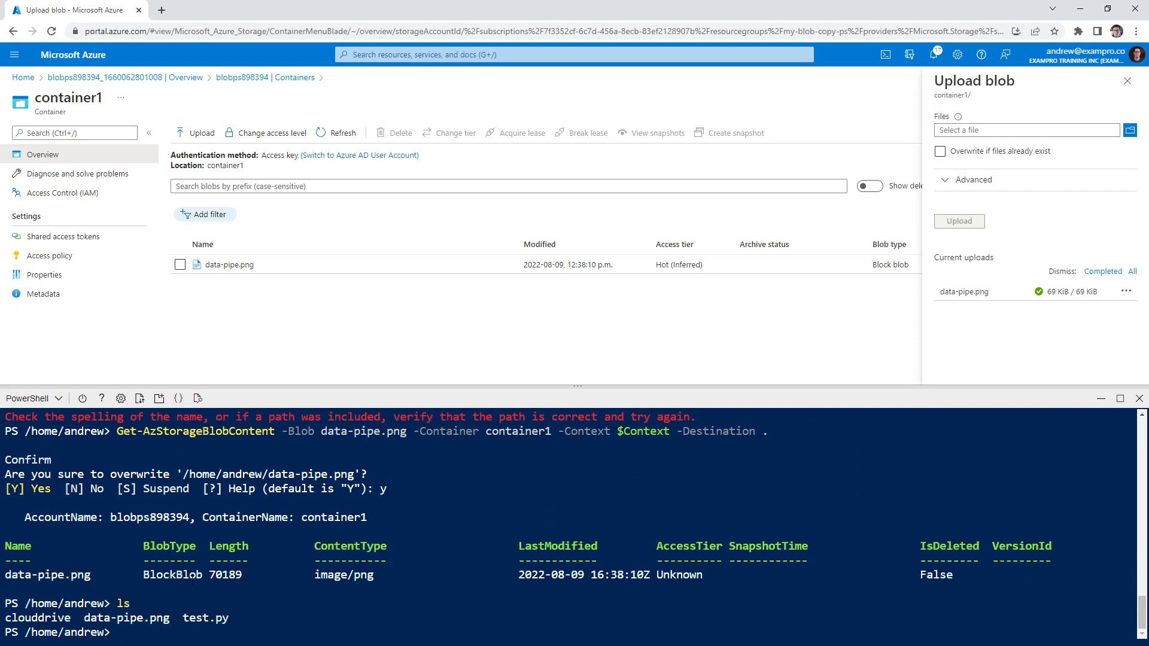
pyautogui.write('rm')
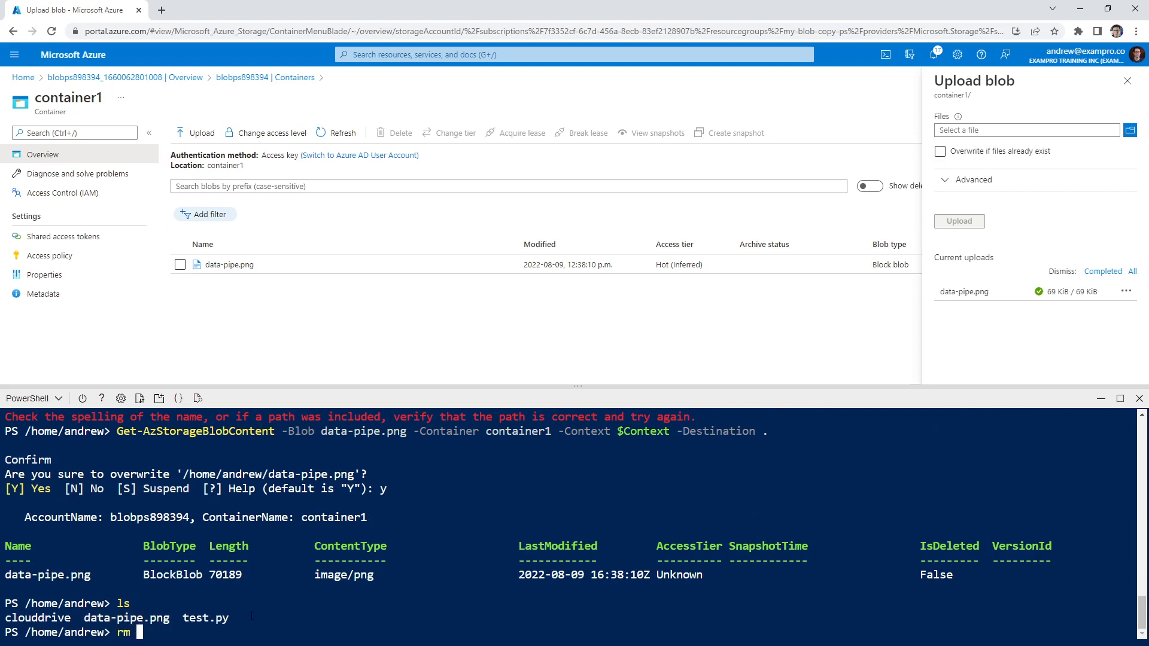
pyautogui.write('test.py')
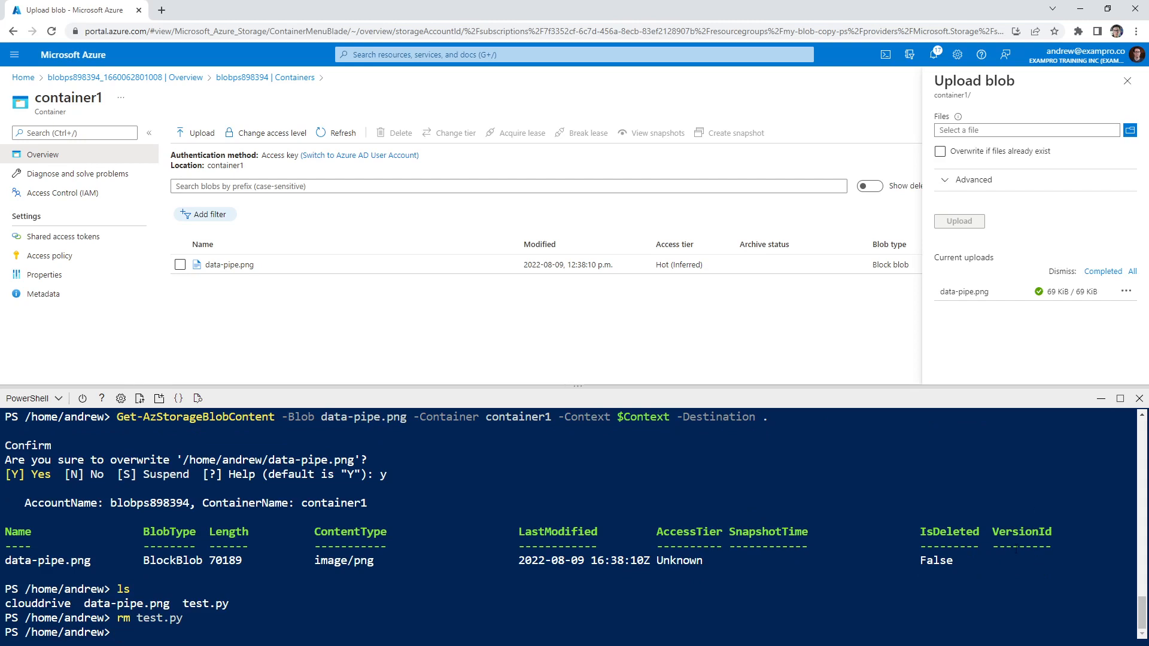
# Run Set-AzStorageBlobContent uploading ./data-pipe.png to container2 with ContentType image/png
pyautogui.write('Set')
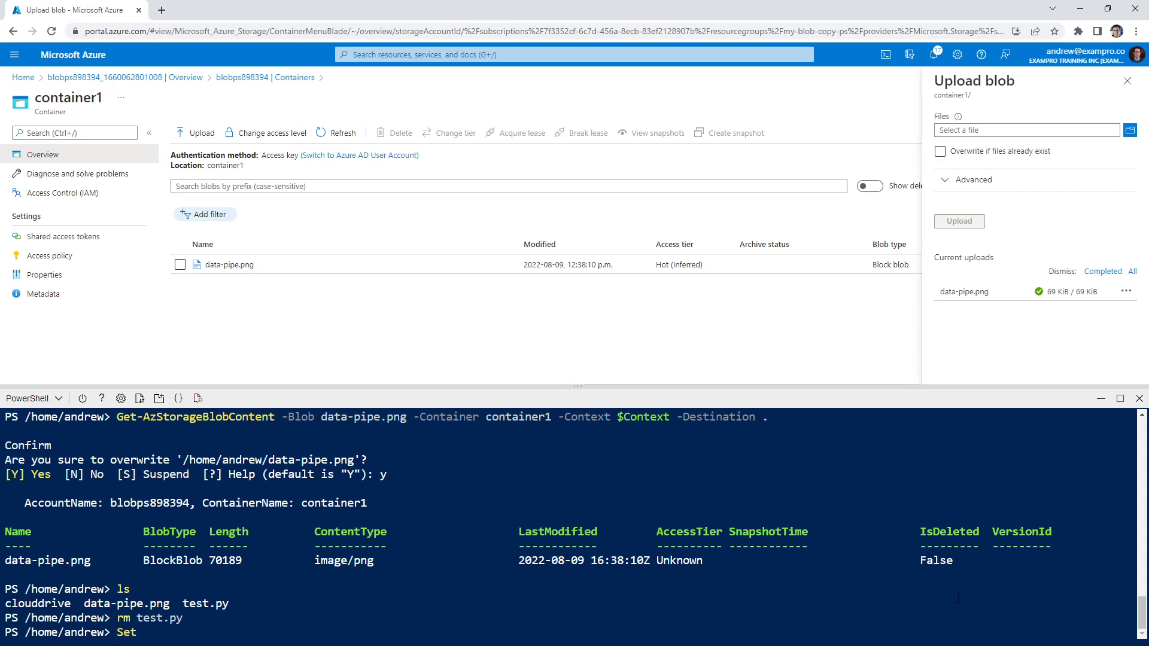
pyautogui.write('StorageBlobContext -File')
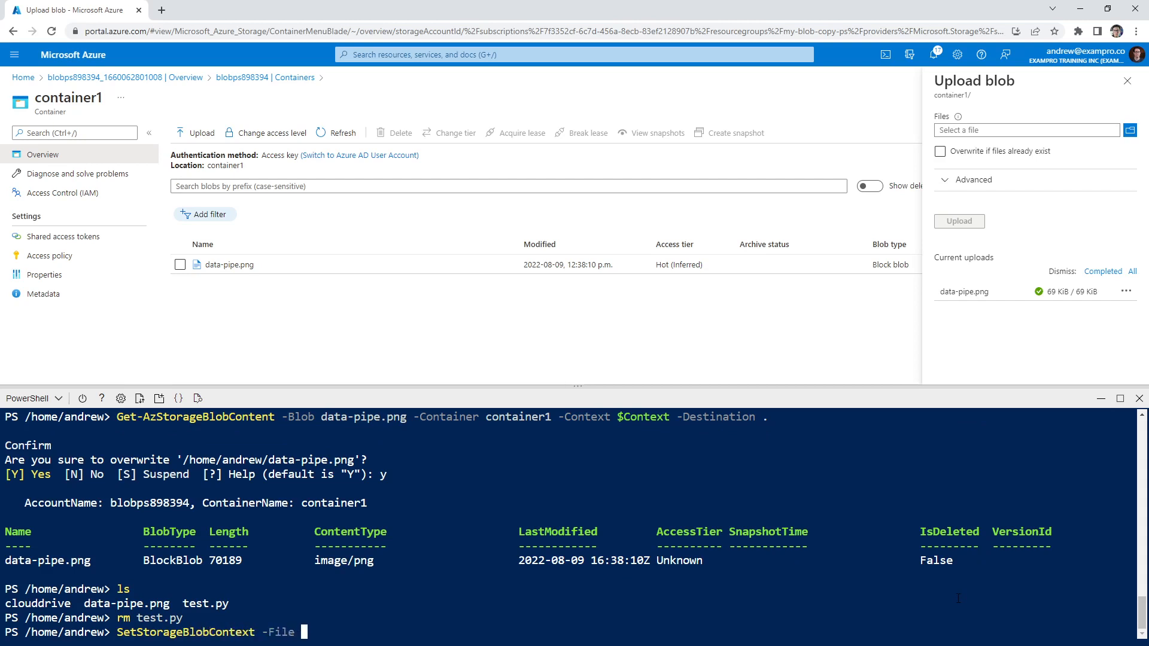
pyautogui.write('./data-pipe.png')
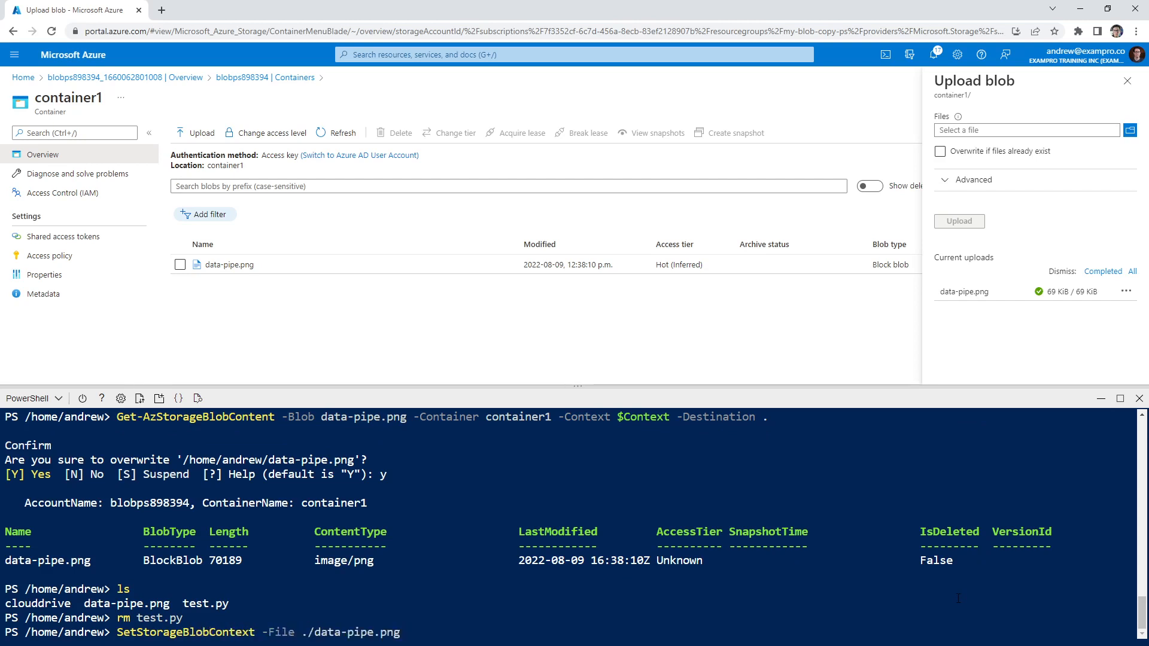
pyautogui.write('-Container container2 -Context $Context -Properties')
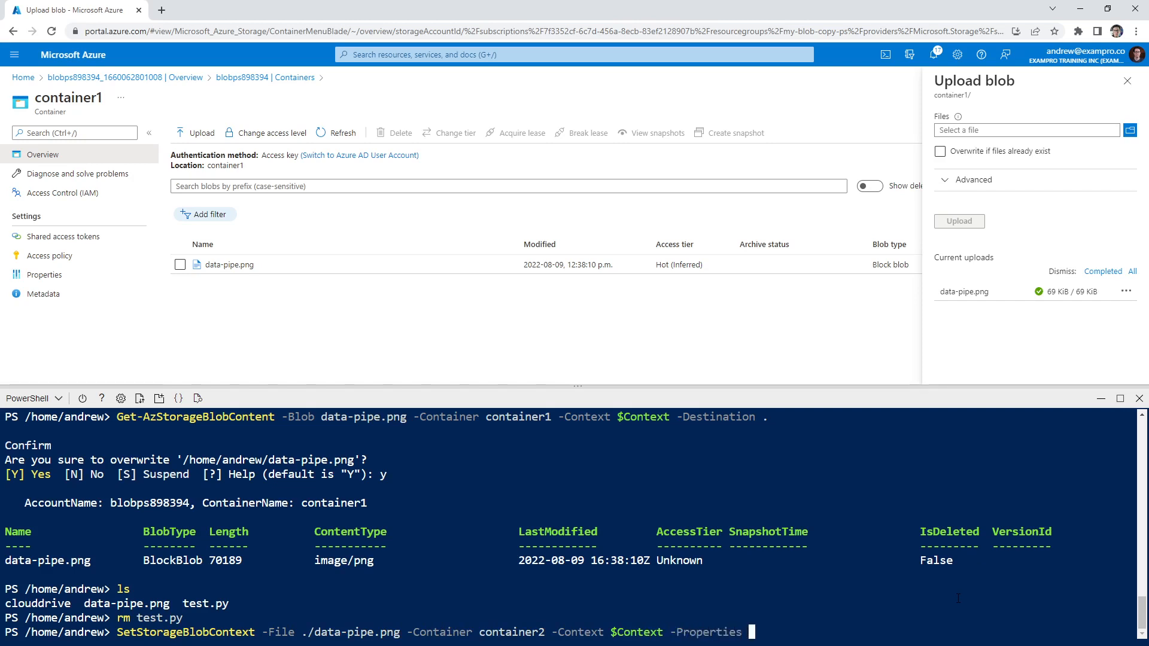
pyautogui.write('@{::}')
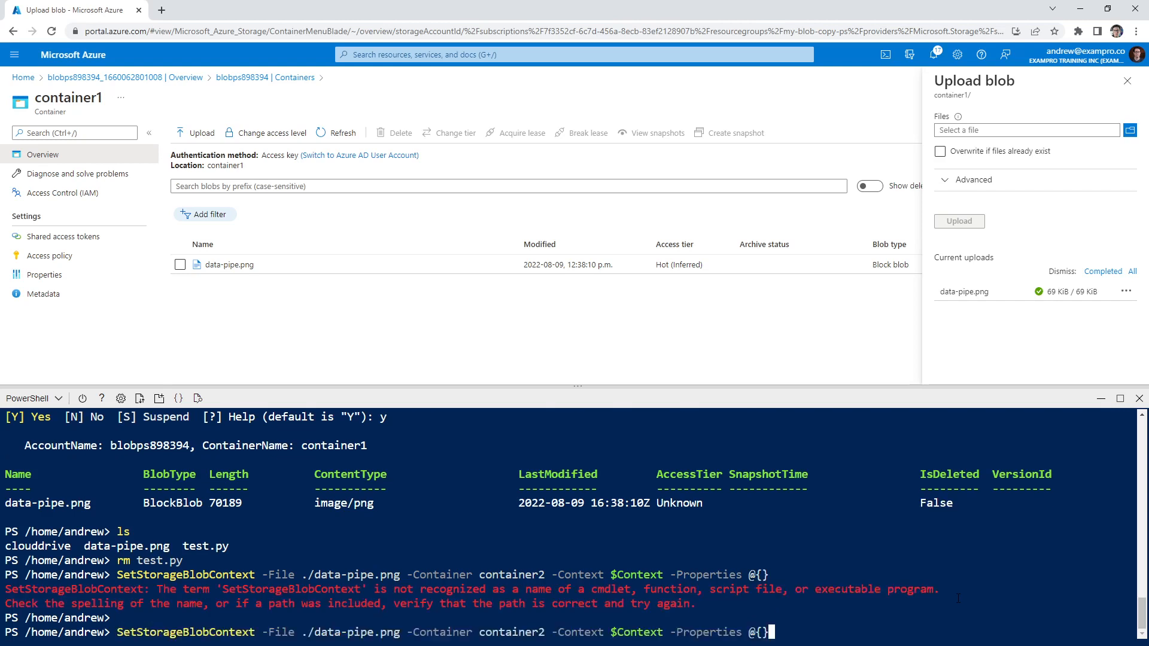
pyautogui.write('"Content')
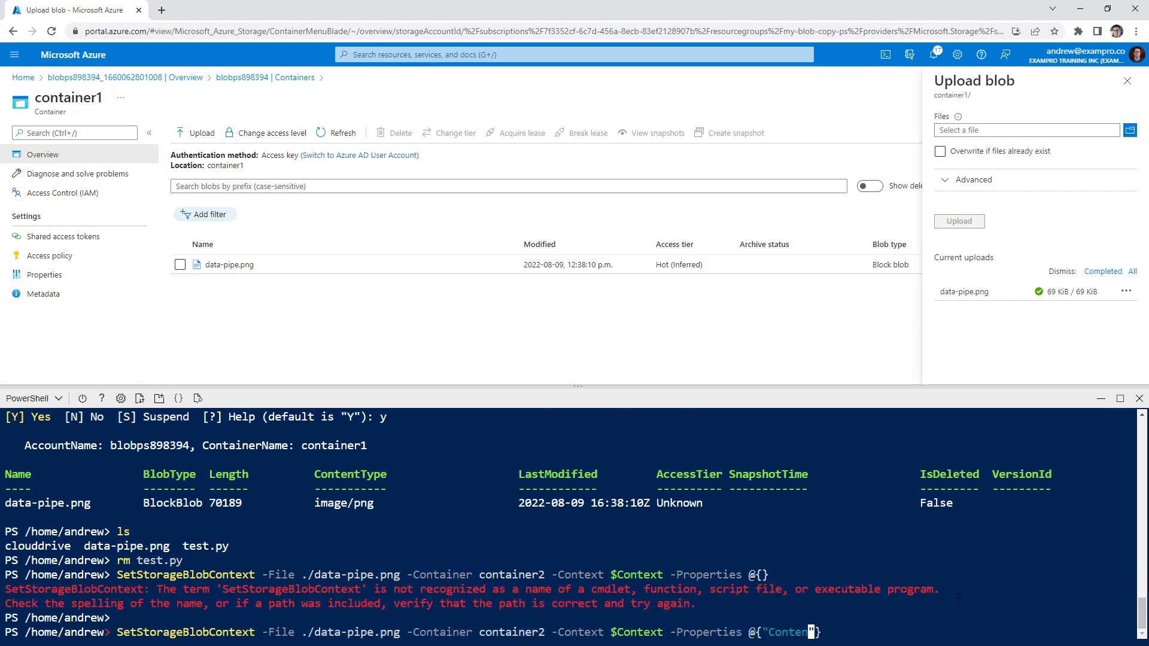
pyautogui.write("enetType'}")
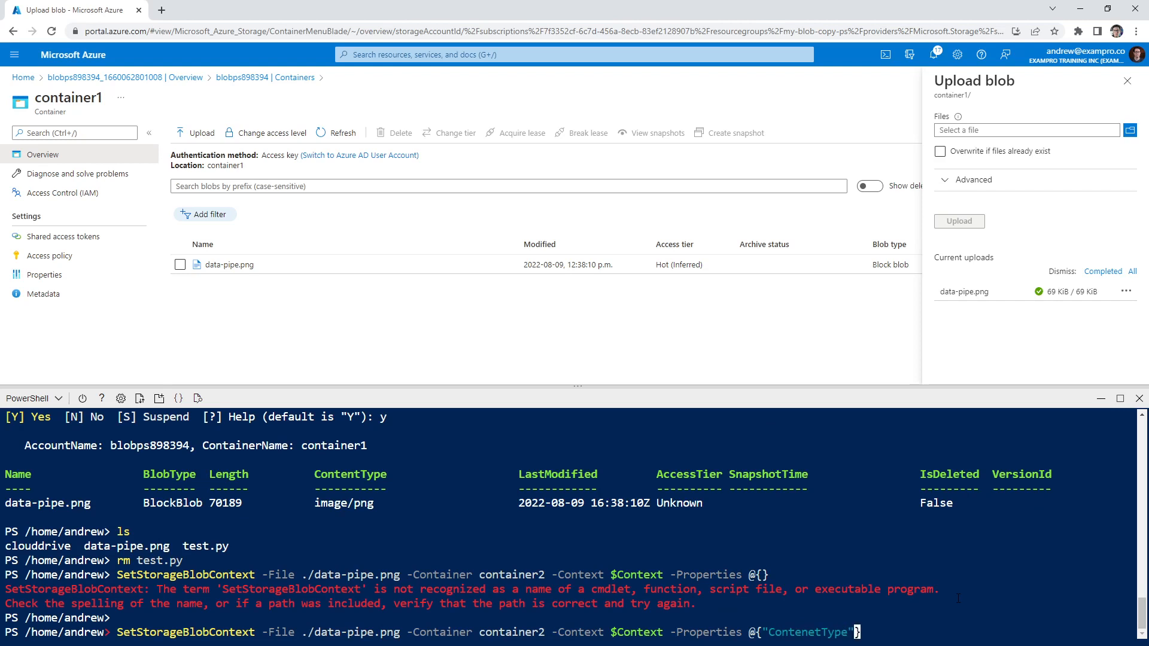
pyautogui.write('= ""')
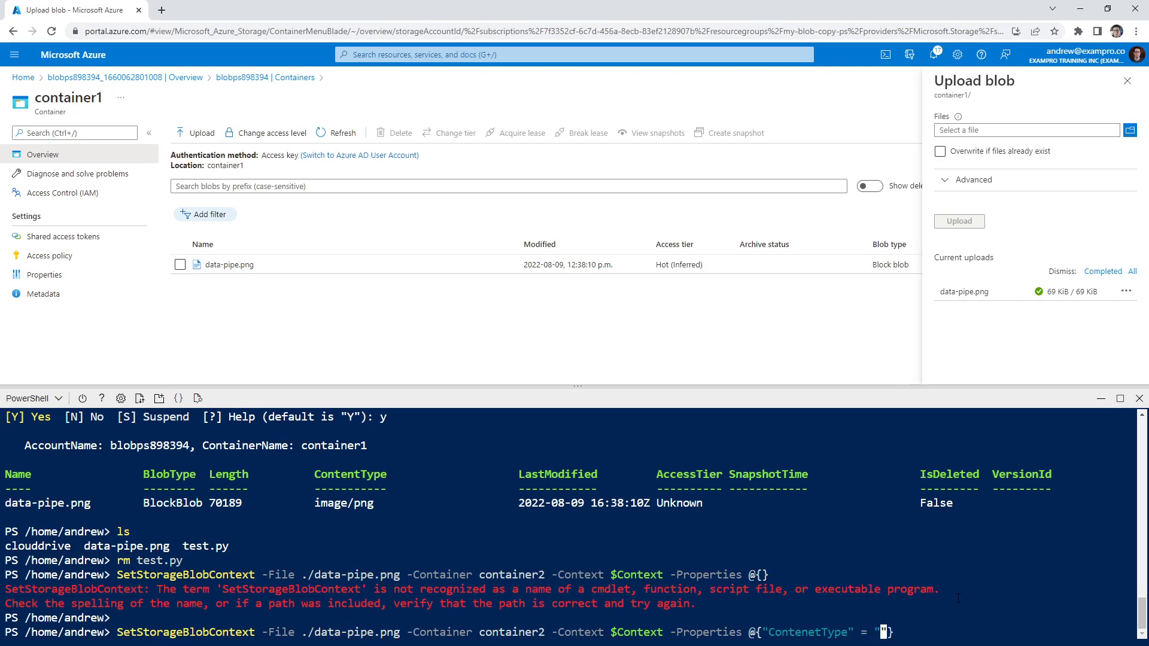
pyautogui.write('image/png')
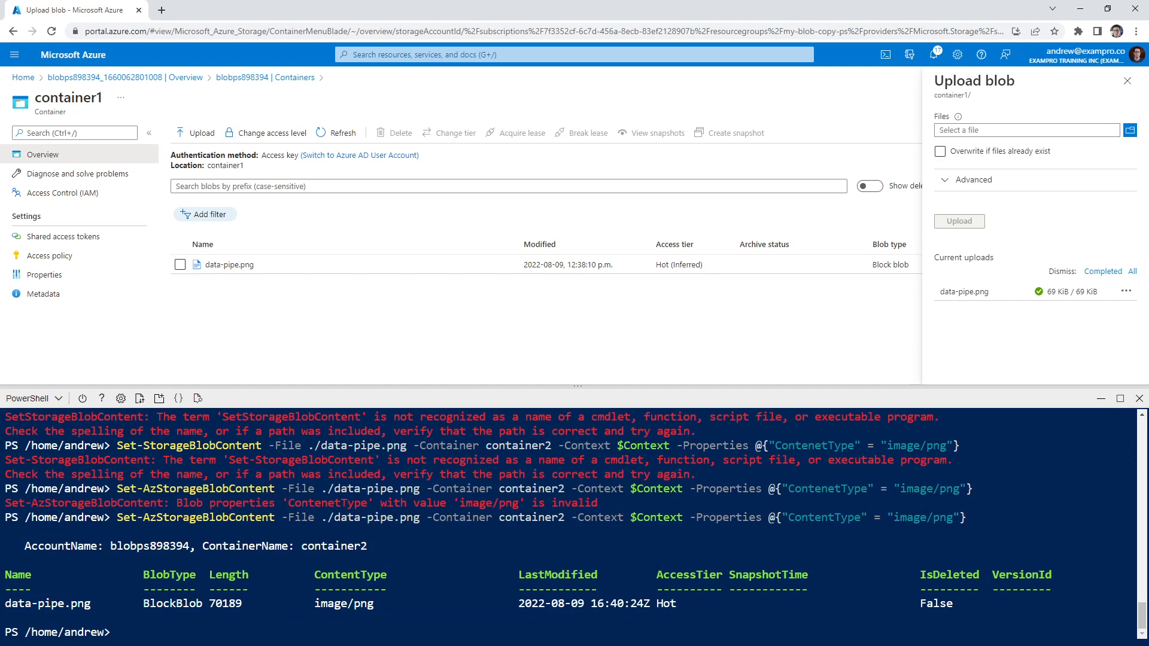
pyautogui.write('Get-AzStorageBlob -Blob')
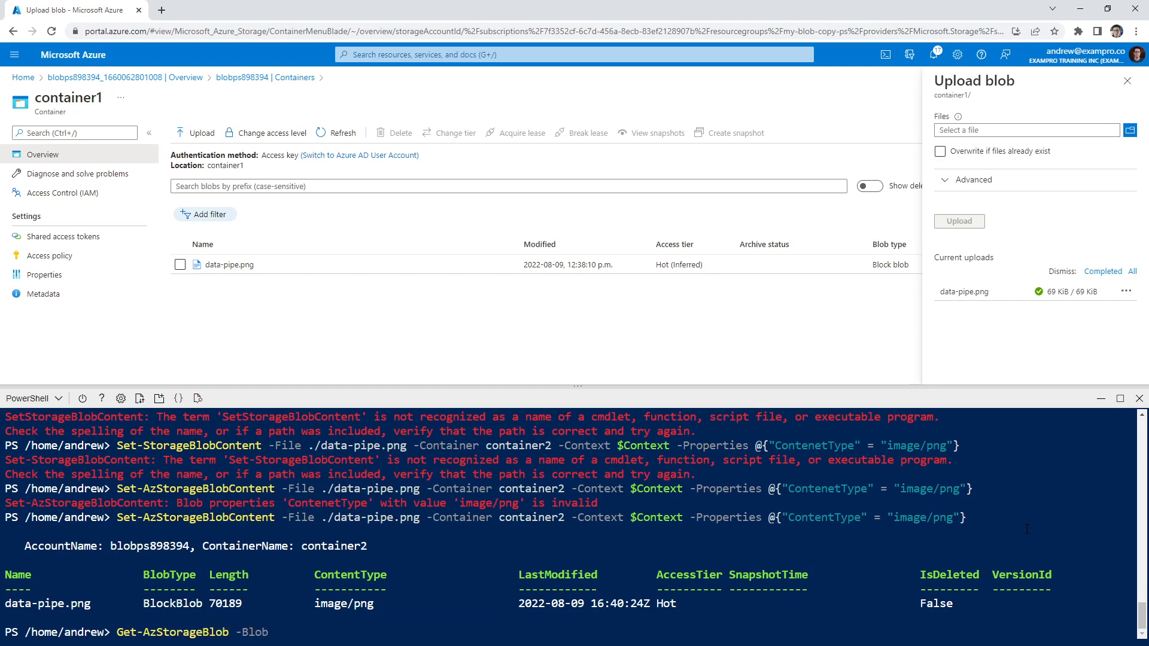
# Run Get-AzStorageBlob for ./data-pipe.png in container2 using $Context
pyautogui.write('./data-pipe.png')
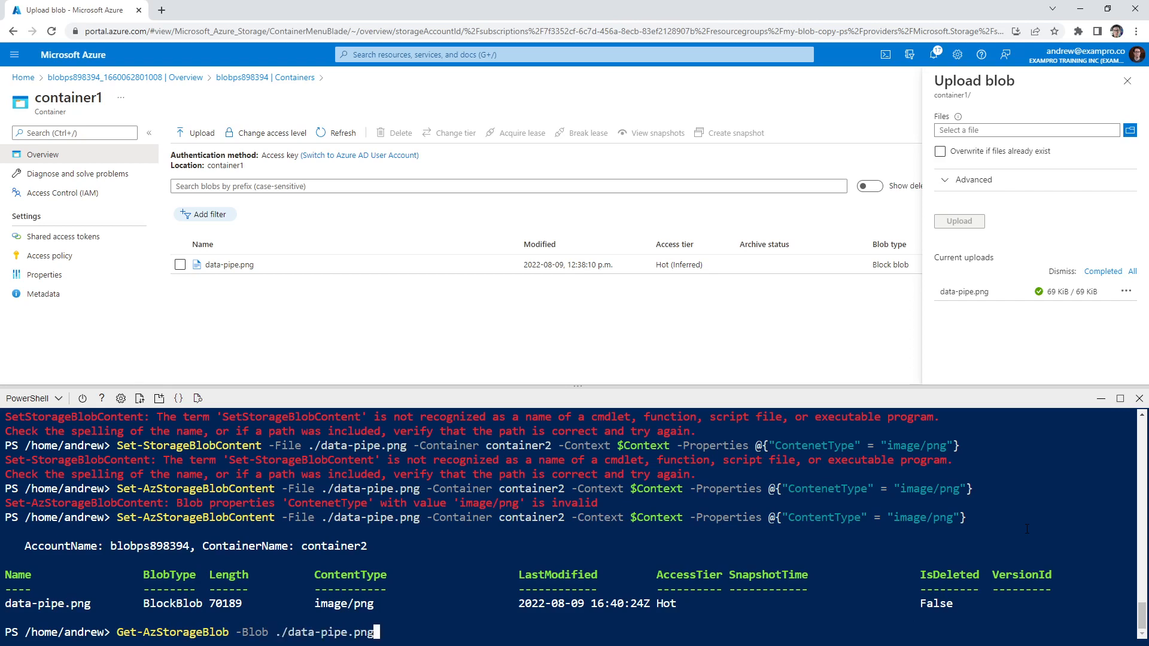
pyautogui.write('-Container container2')
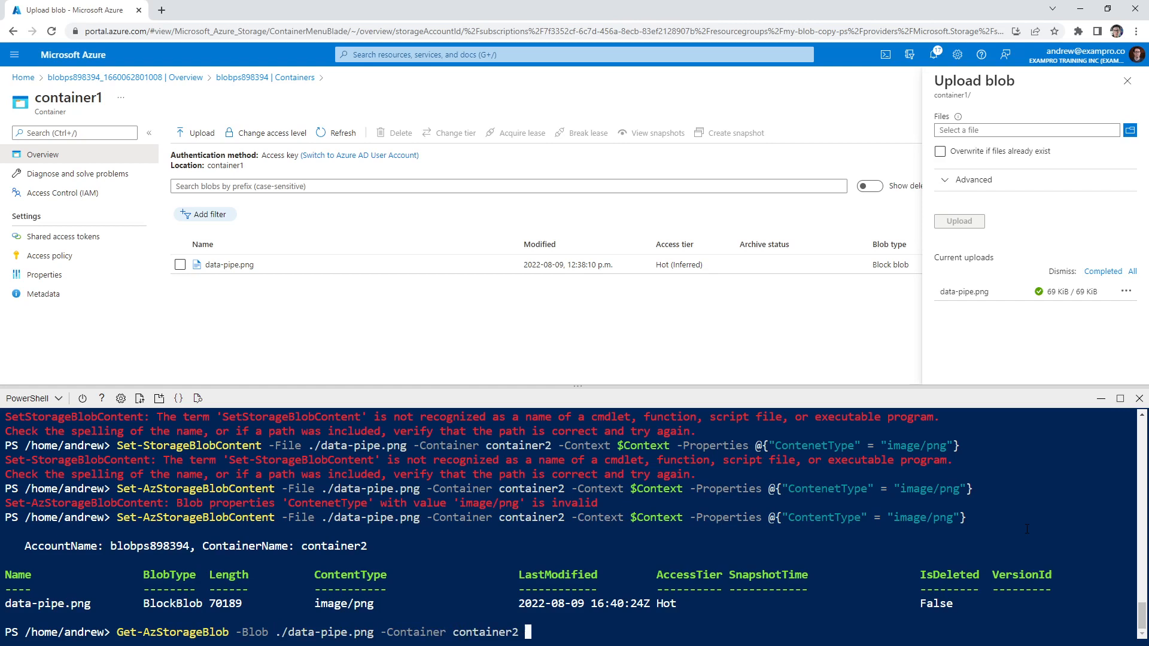
pyautogui.write('-Context $')
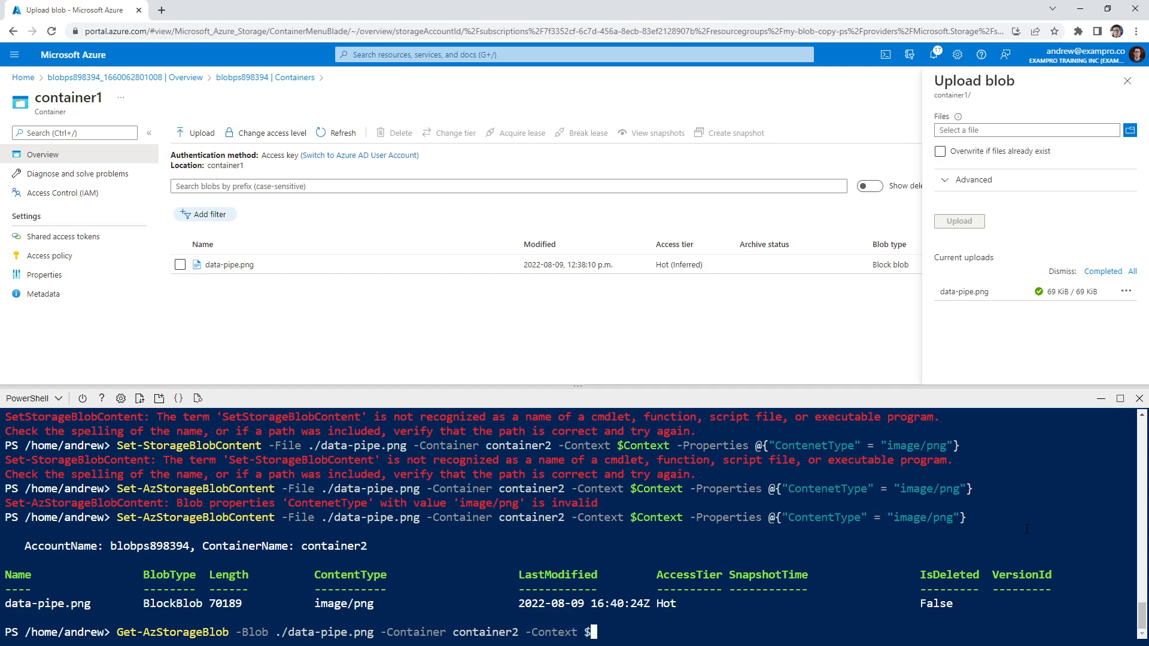
pyautogui.press('Enter')
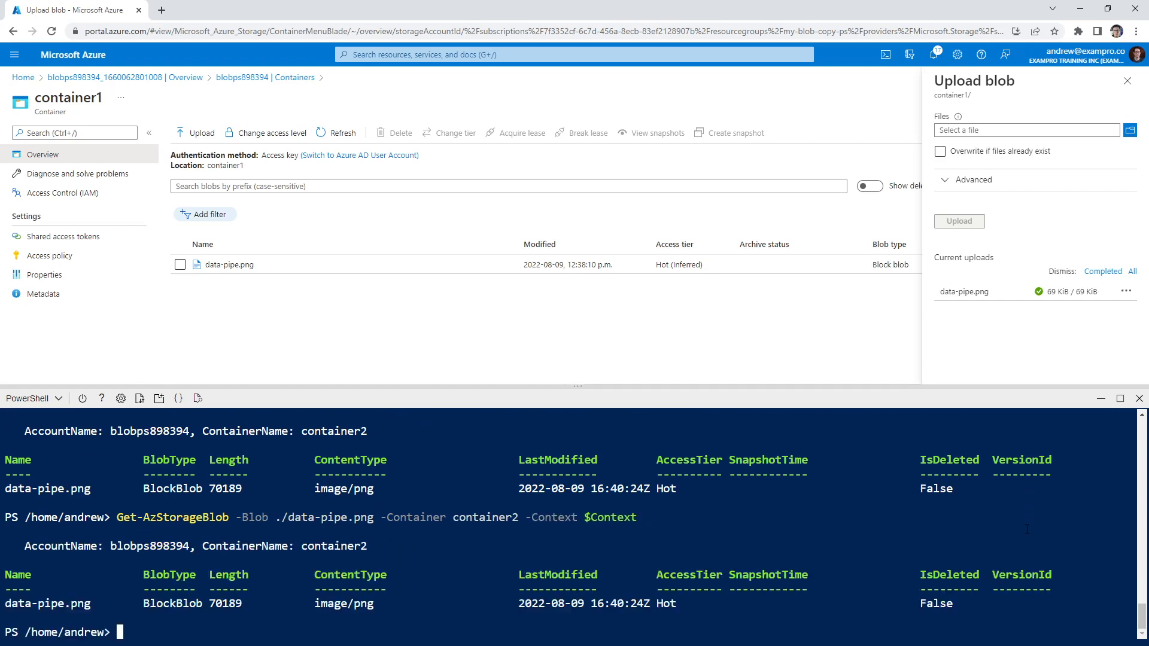
pyautogui.moveTo(253, 264)
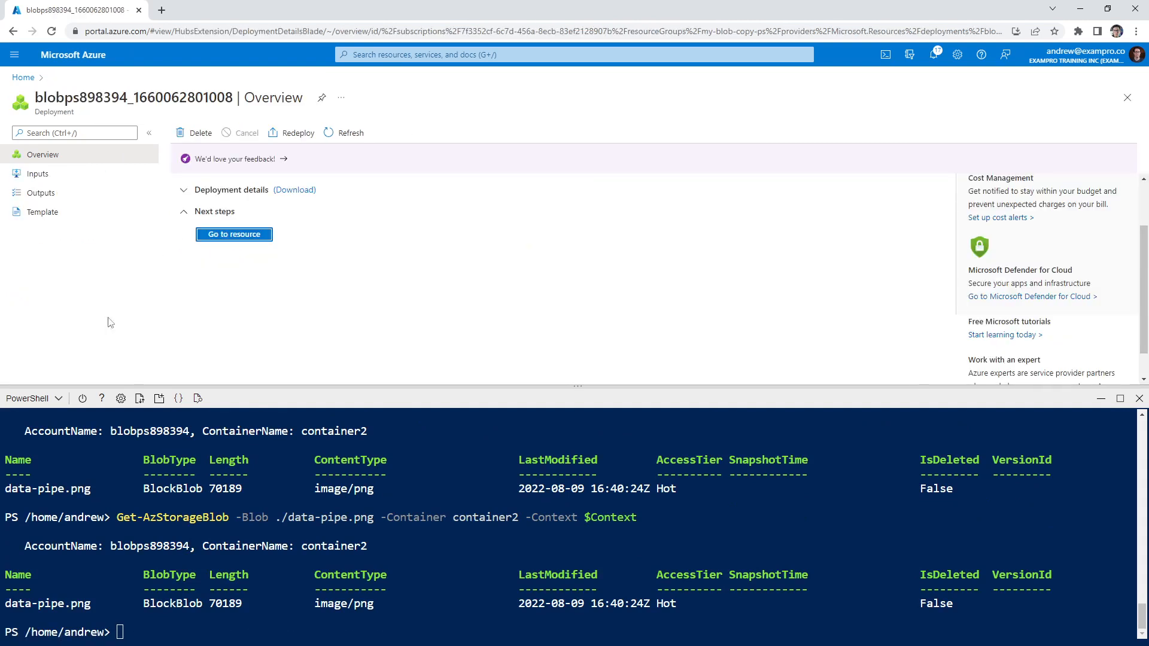
# Open the storage account's container2 to view data-pipe.png, then go to Resource groups
pyautogui.click(234, 235)
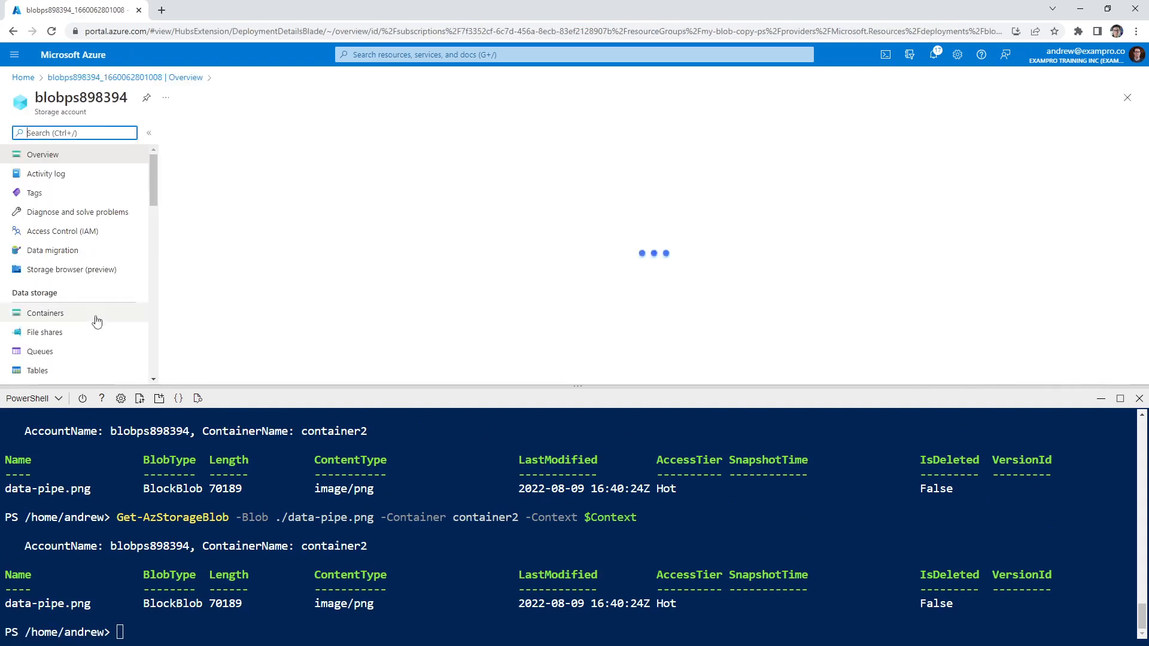
pyautogui.click(44, 313)
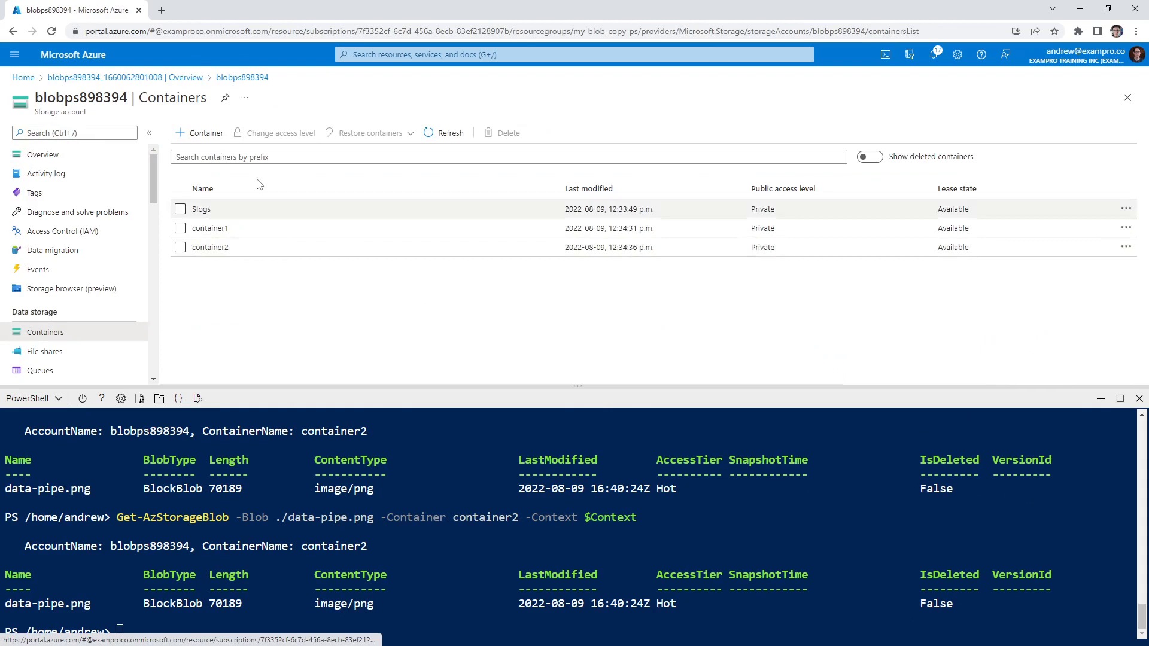
pyautogui.click(210, 247)
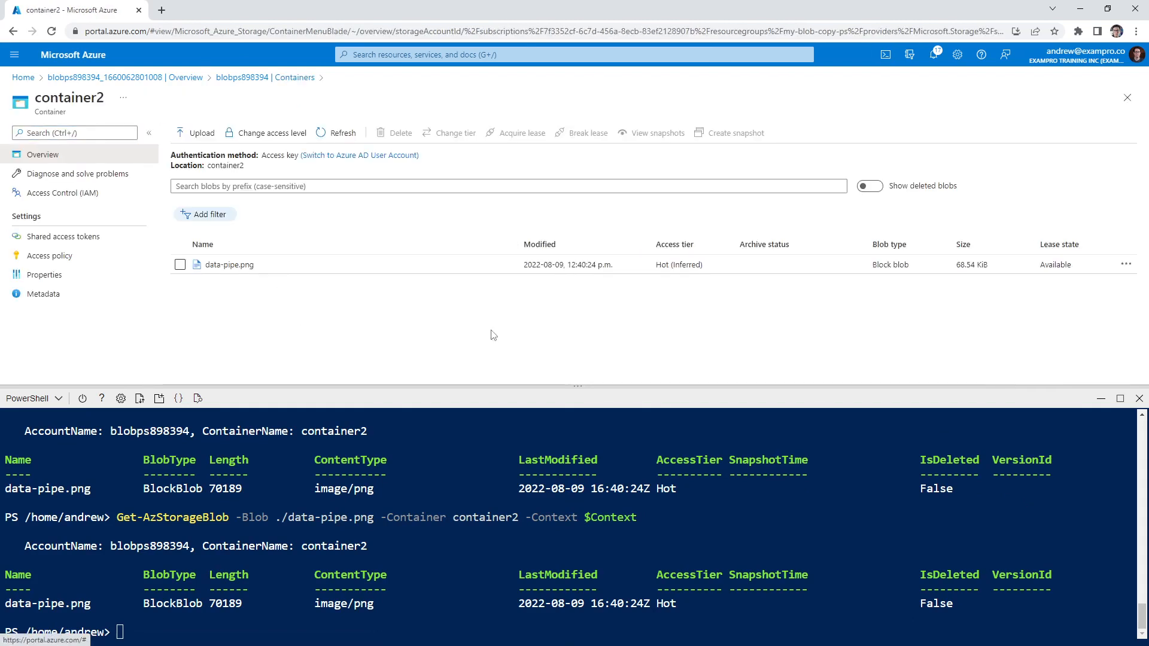
pyautogui.click(572, 54)
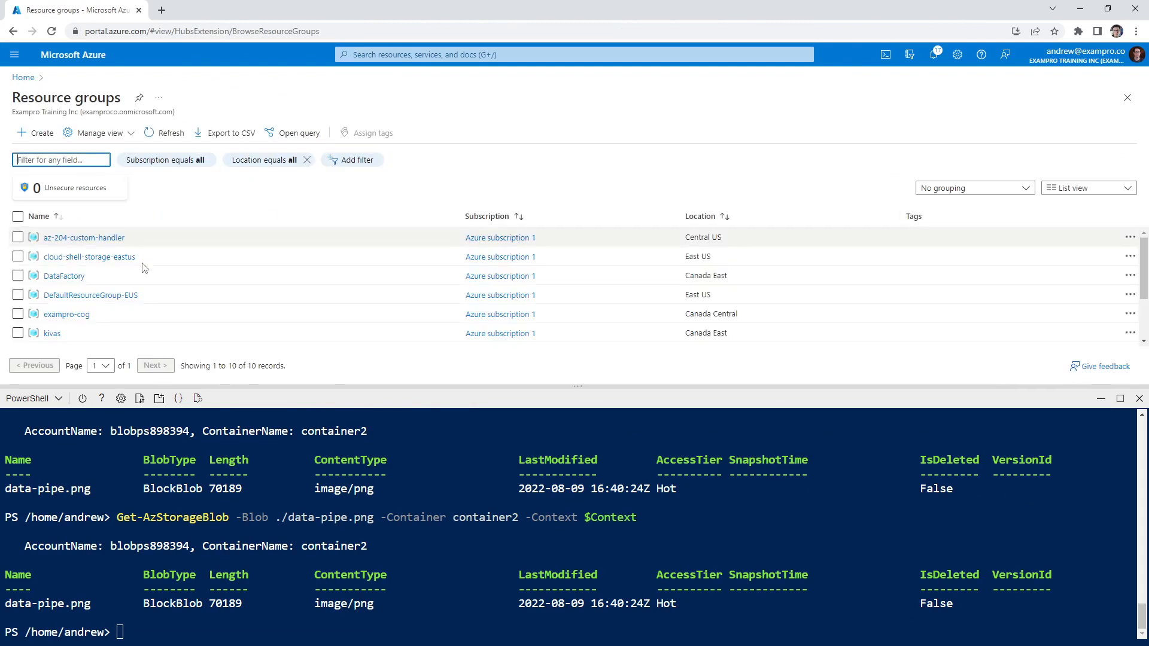
# Search 'storage' to open Storage accounts and echo $ResourceGroup in Cloud Shell
pyautogui.scroll(-3)
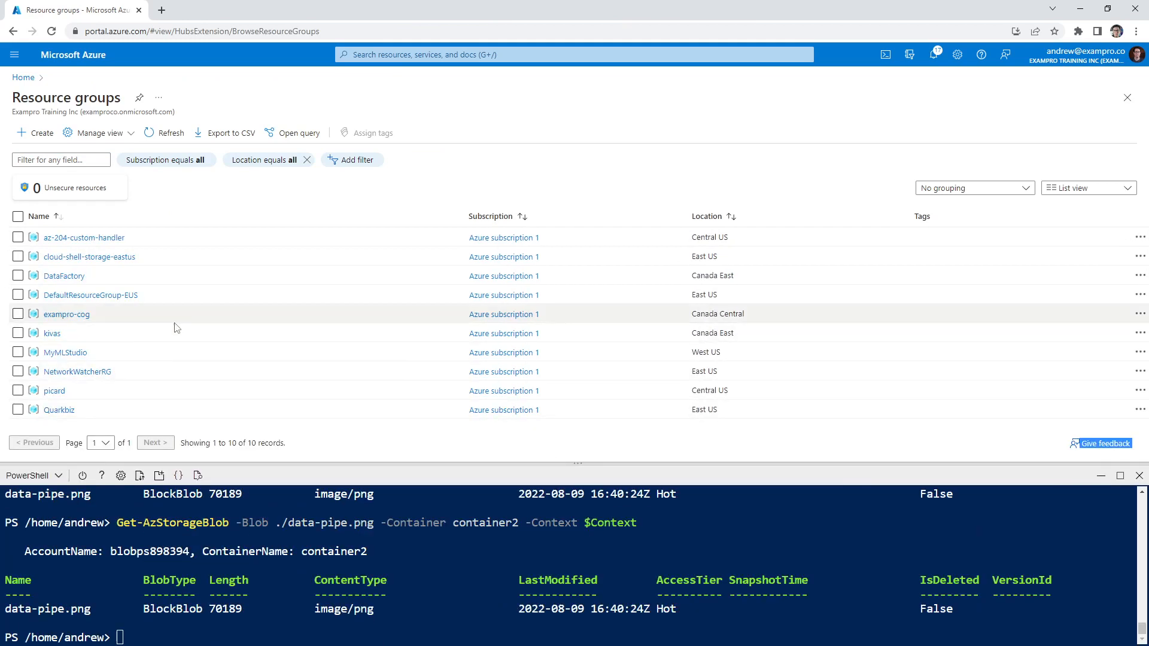
pyautogui.moveTo(184, 283)
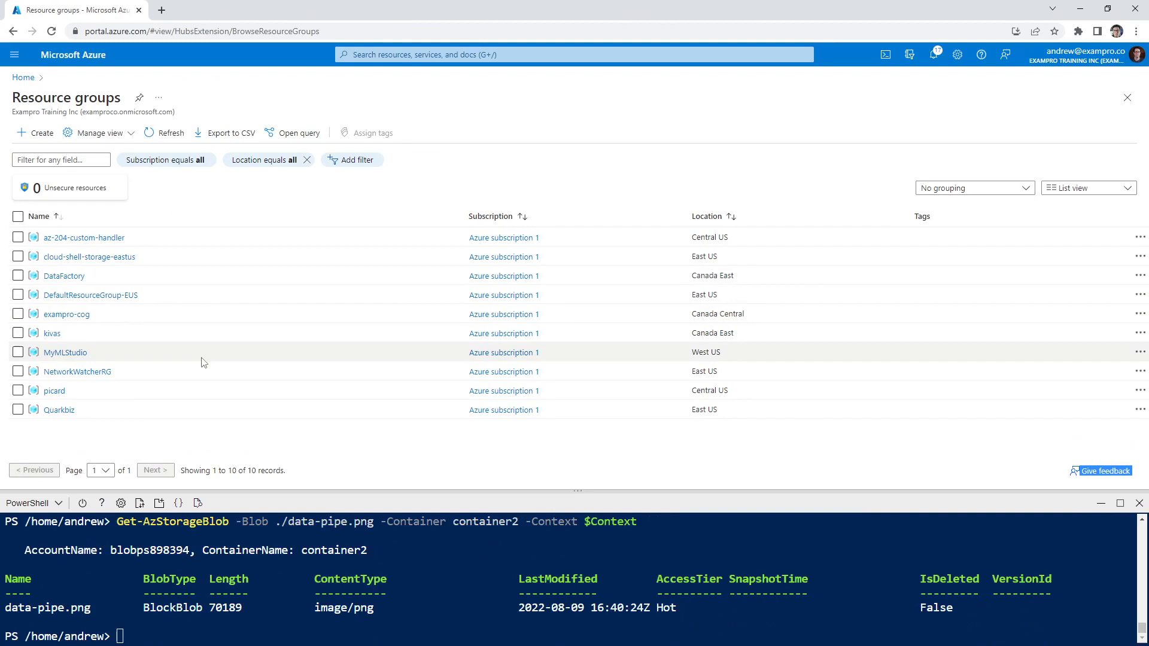
pyautogui.moveTo(161, 333)
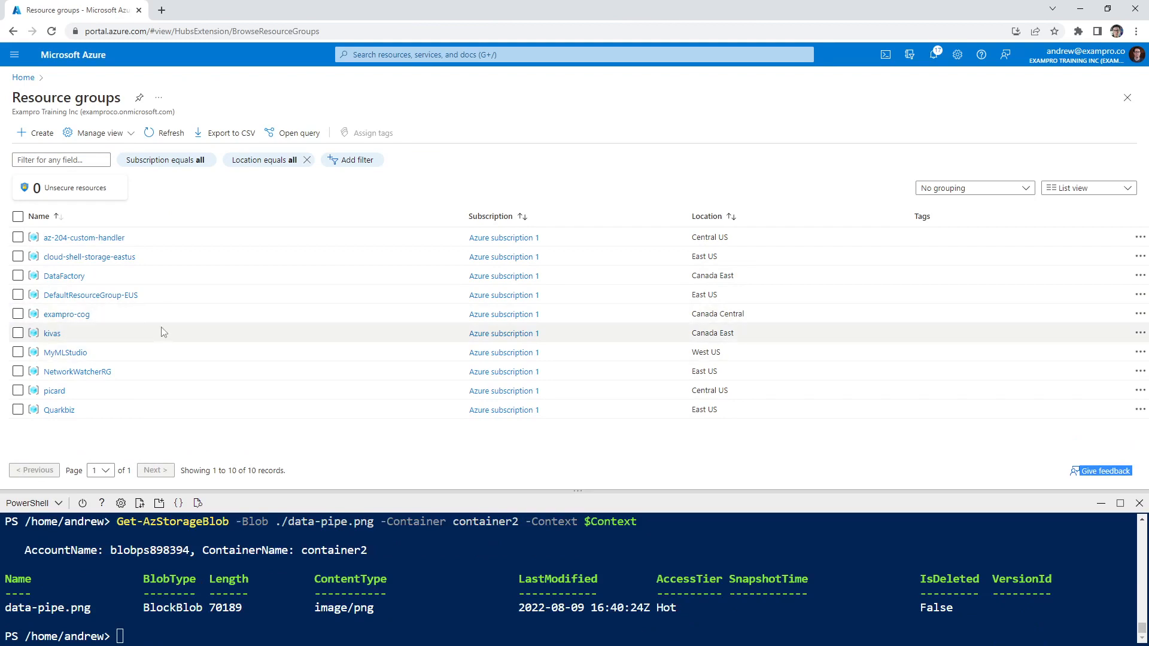
pyautogui.moveTo(125, 287)
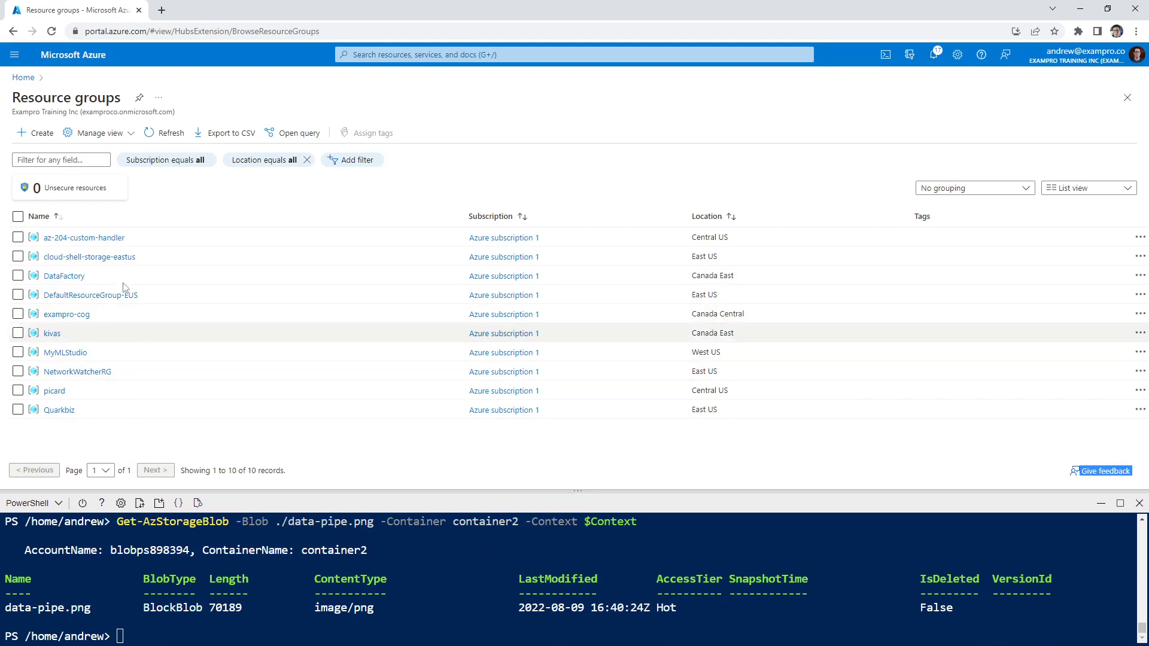
pyautogui.click(170, 133)
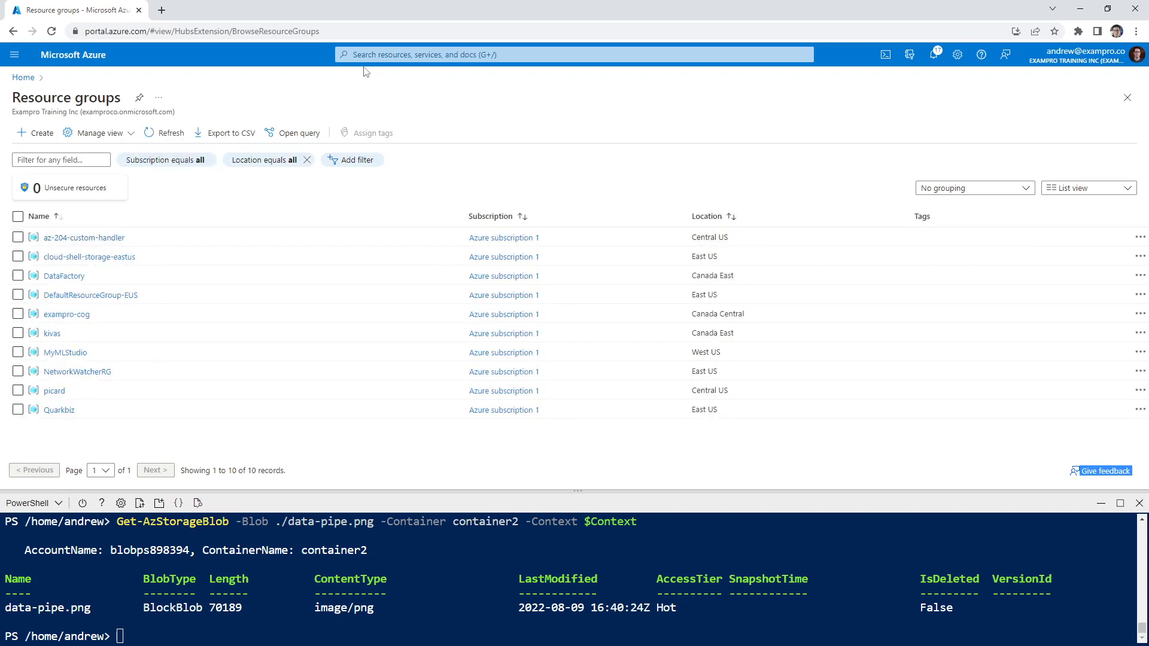
pyautogui.write('storage')
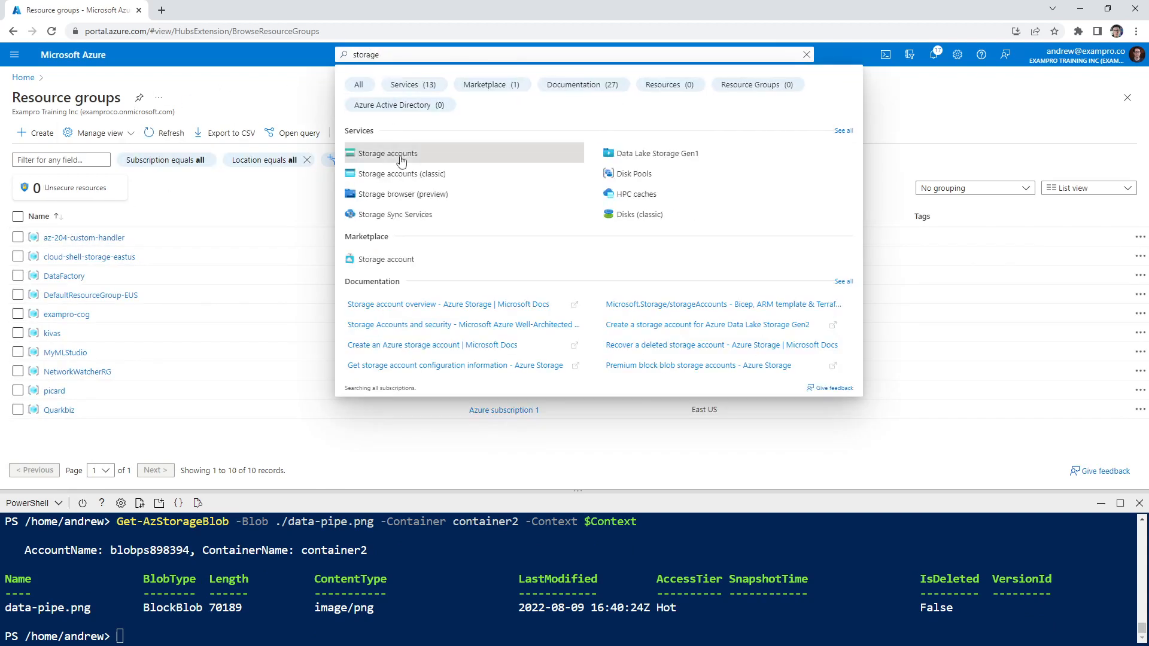
pyautogui.click(385, 154)
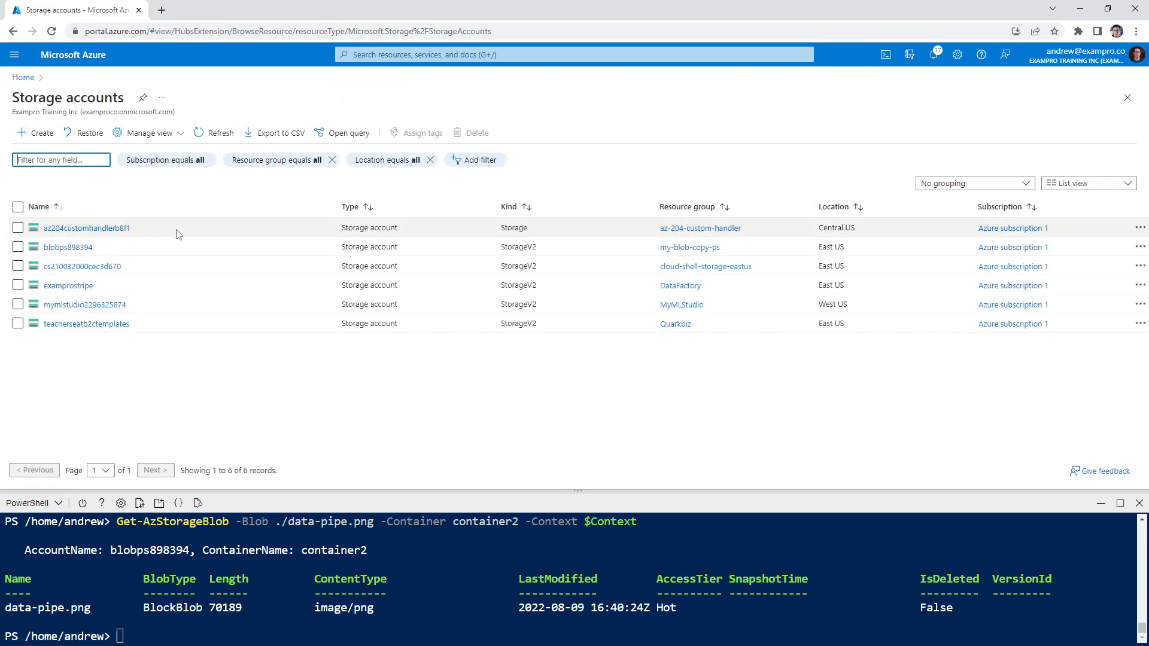
pyautogui.moveTo(86, 323)
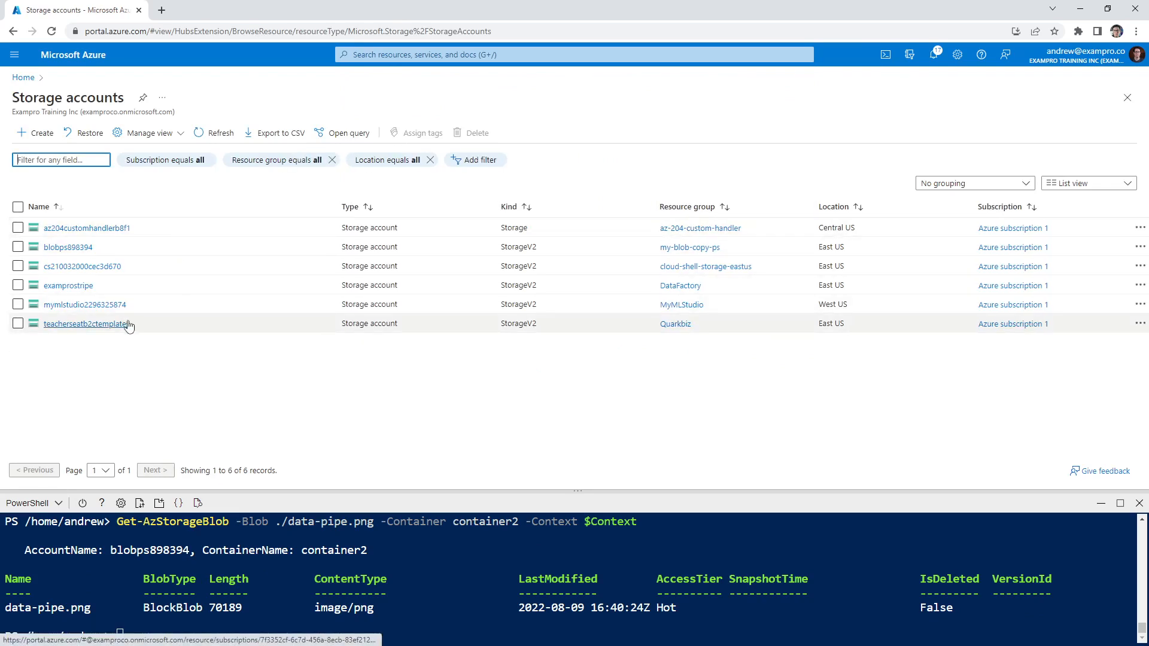
pyautogui.moveTo(85, 324)
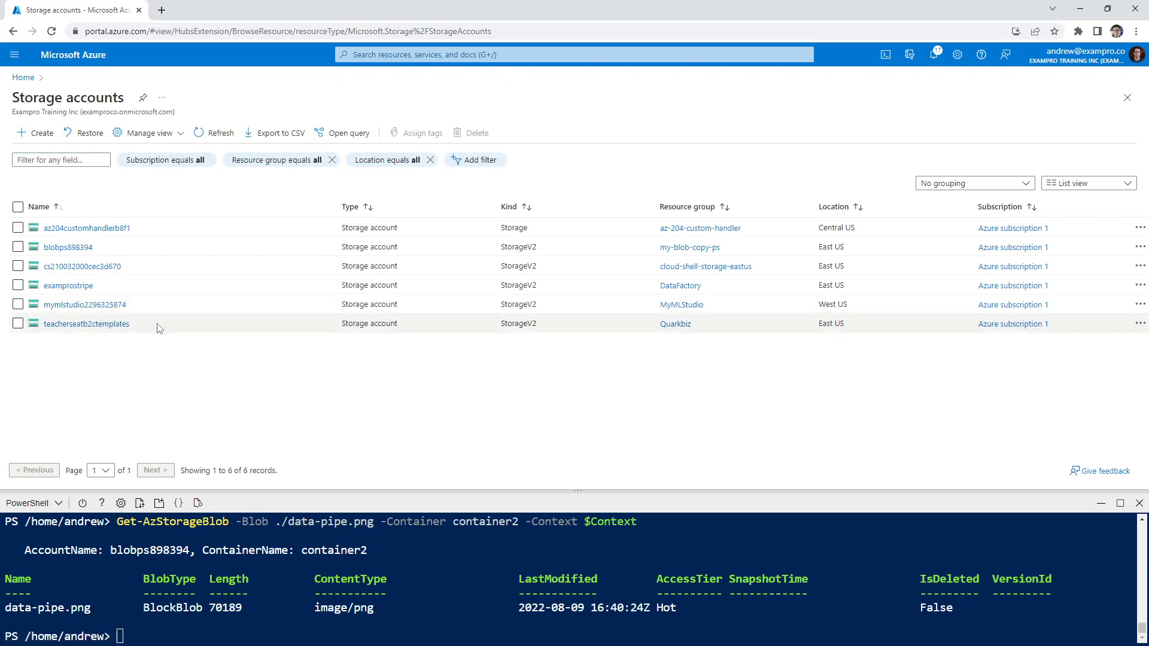
pyautogui.moveTo(579, 504)
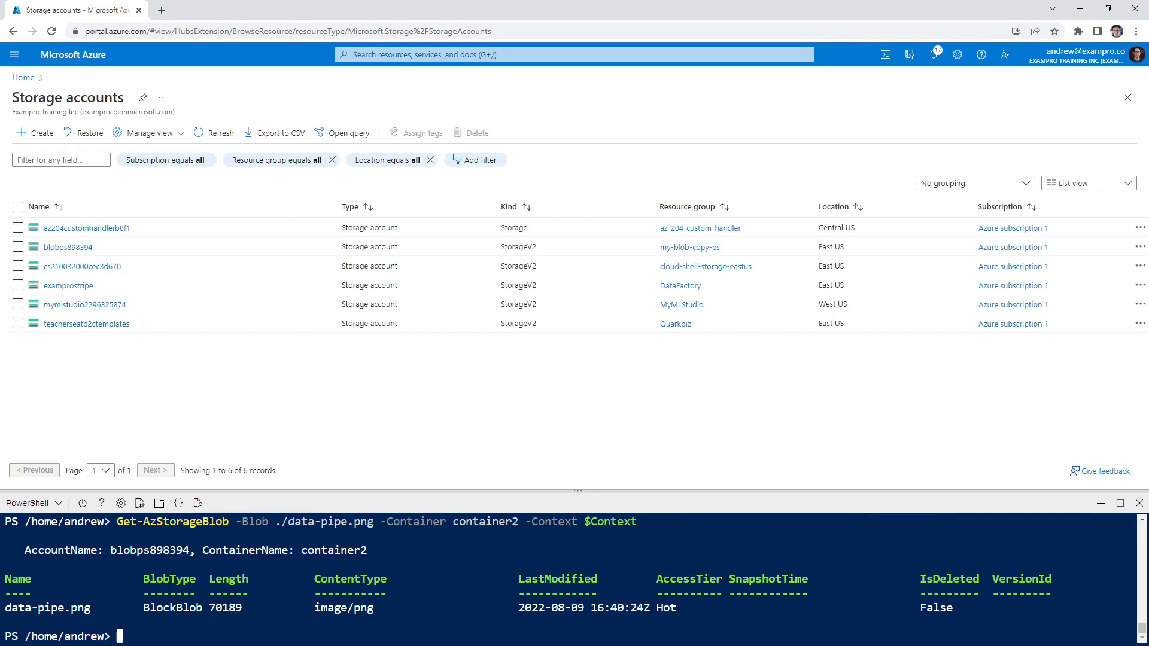
pyautogui.write('$ResouceGroup')
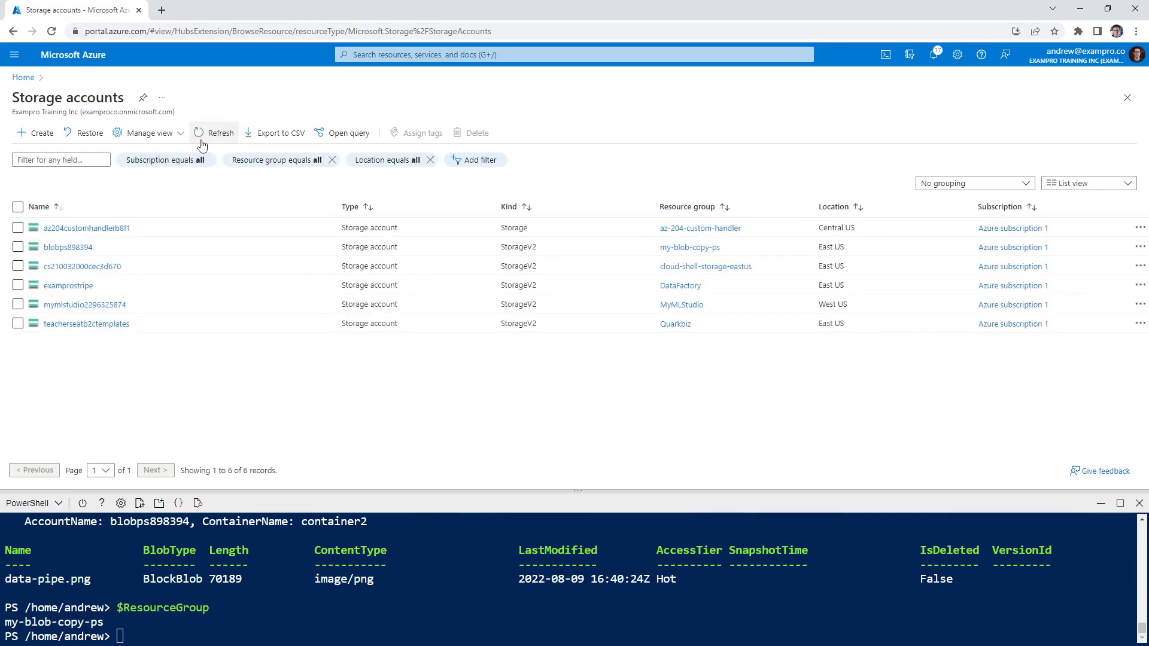
pyautogui.moveTo(212, 133)
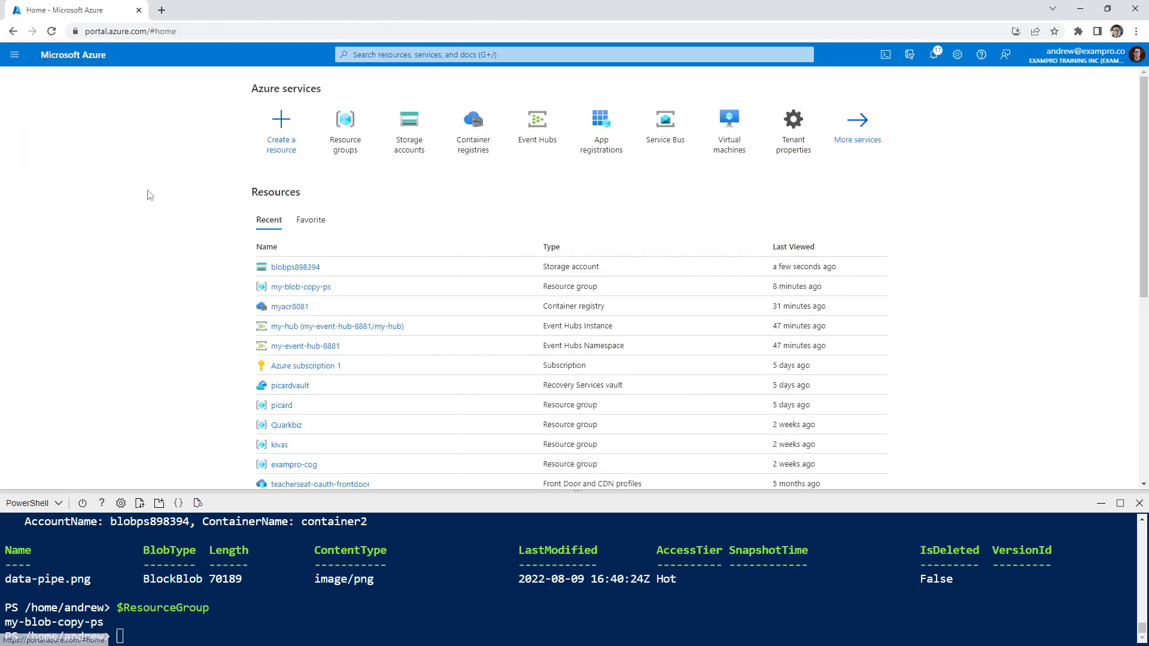
# Open my-blob-copy-ps, choose Delete resource group, and focus the name confirmation box
pyautogui.click(300, 286)
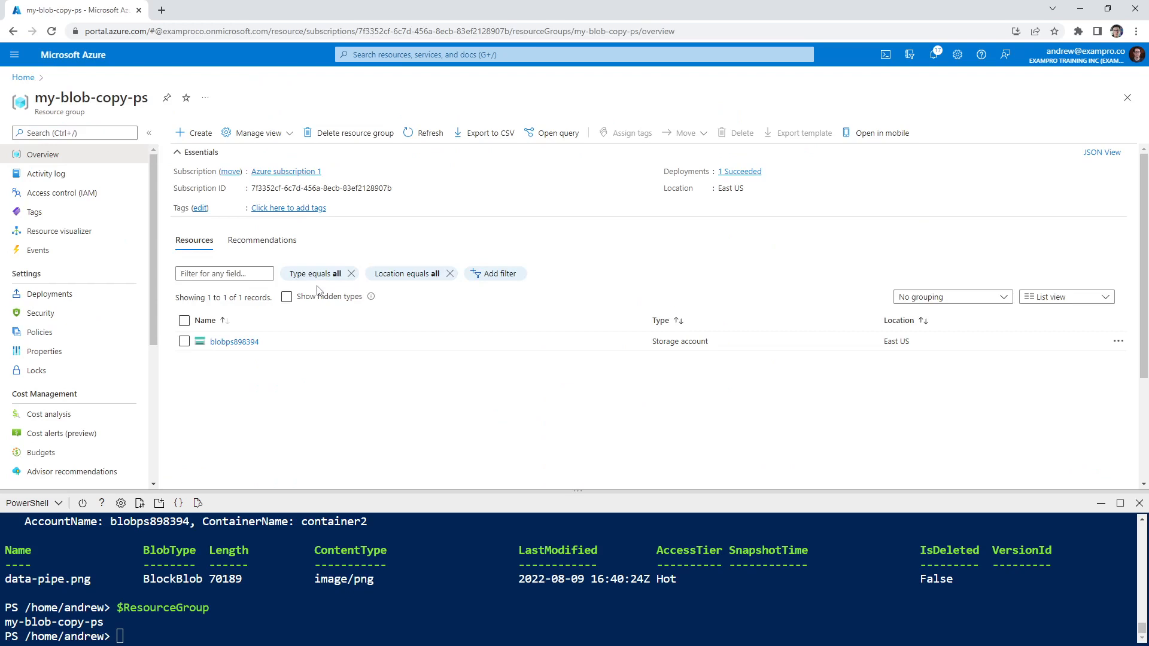
pyautogui.click(353, 132)
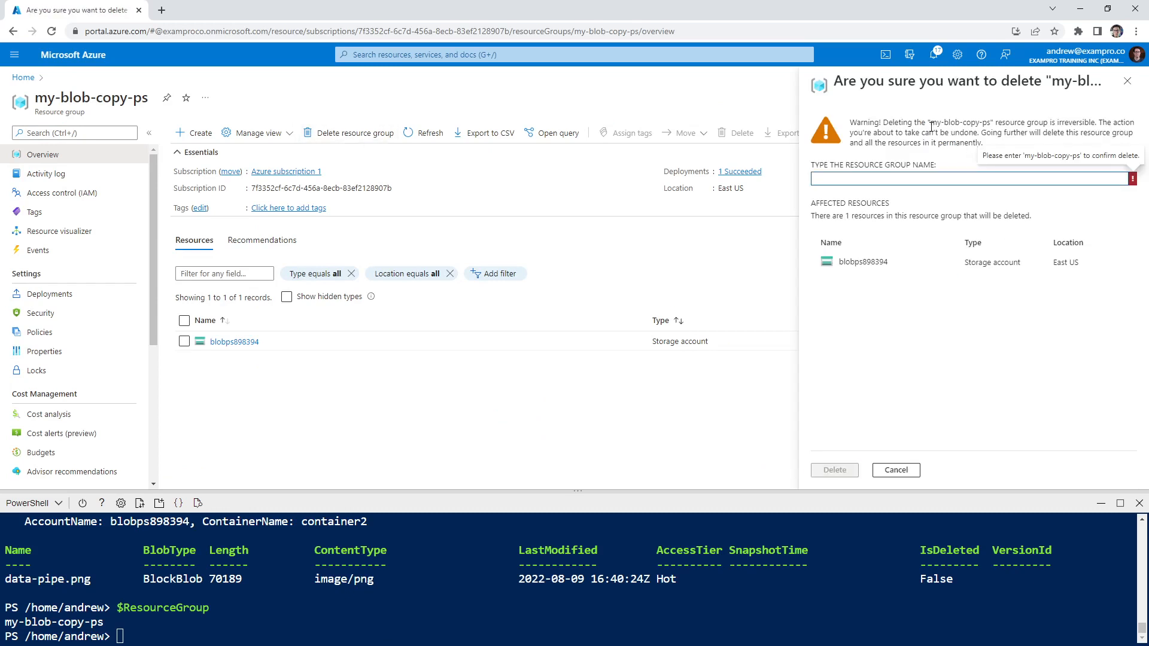
pyautogui.click(971, 178)
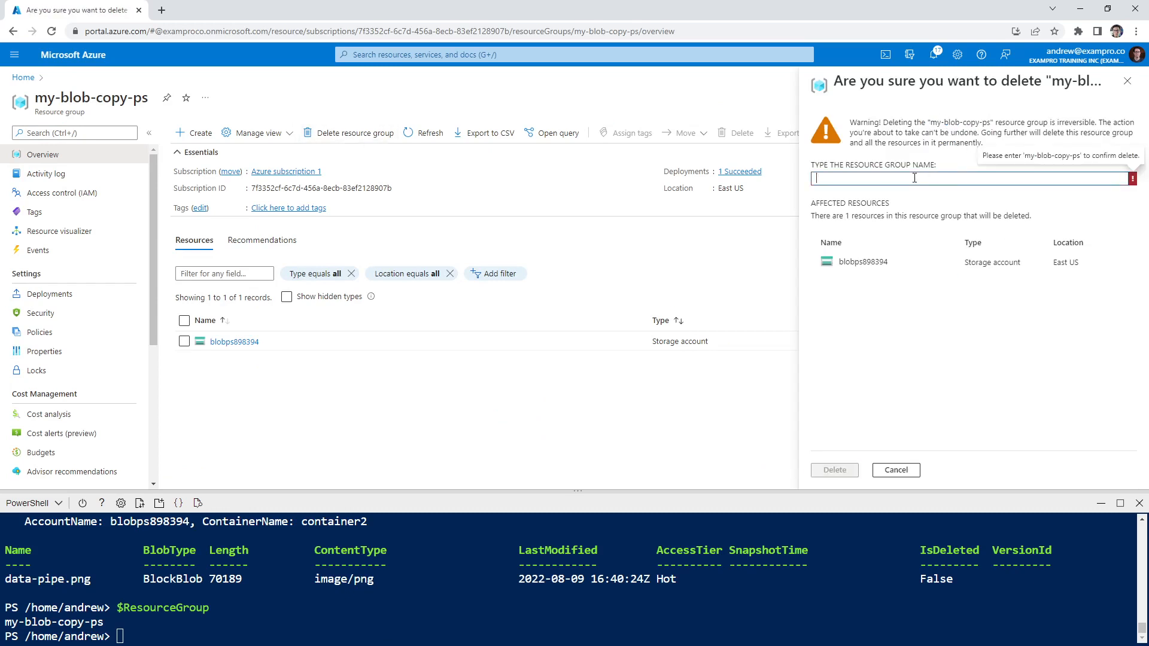